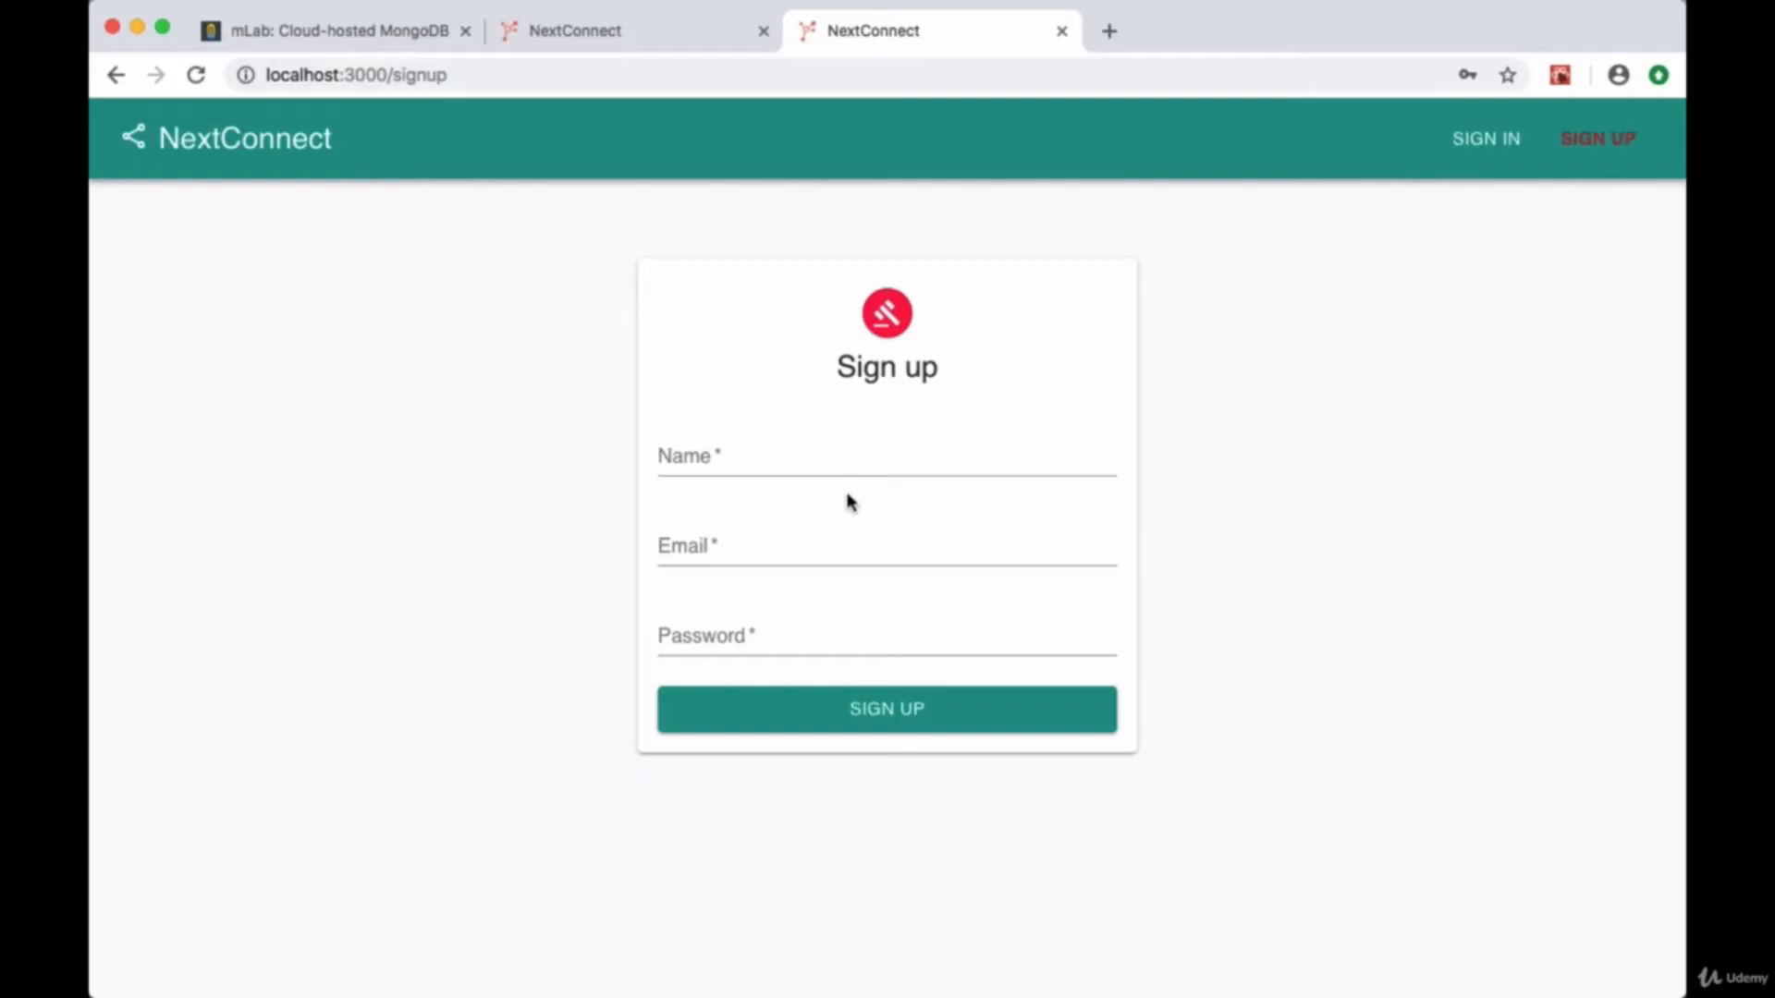
click(1485, 137)
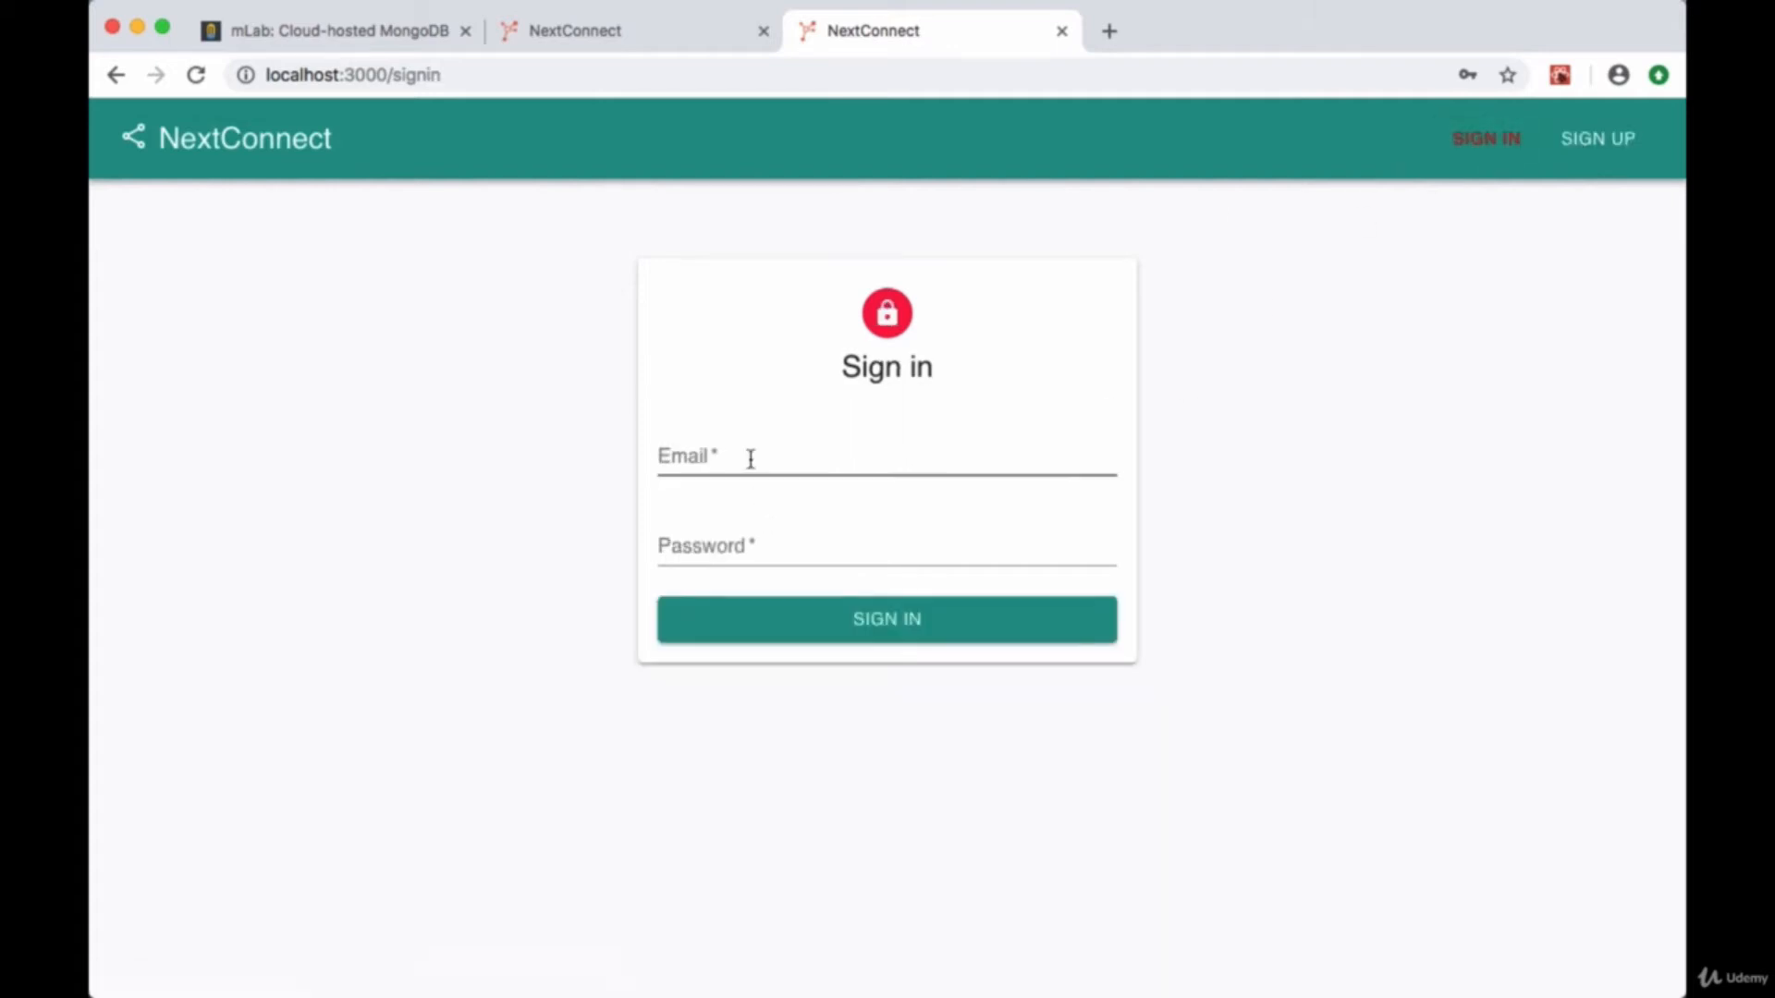
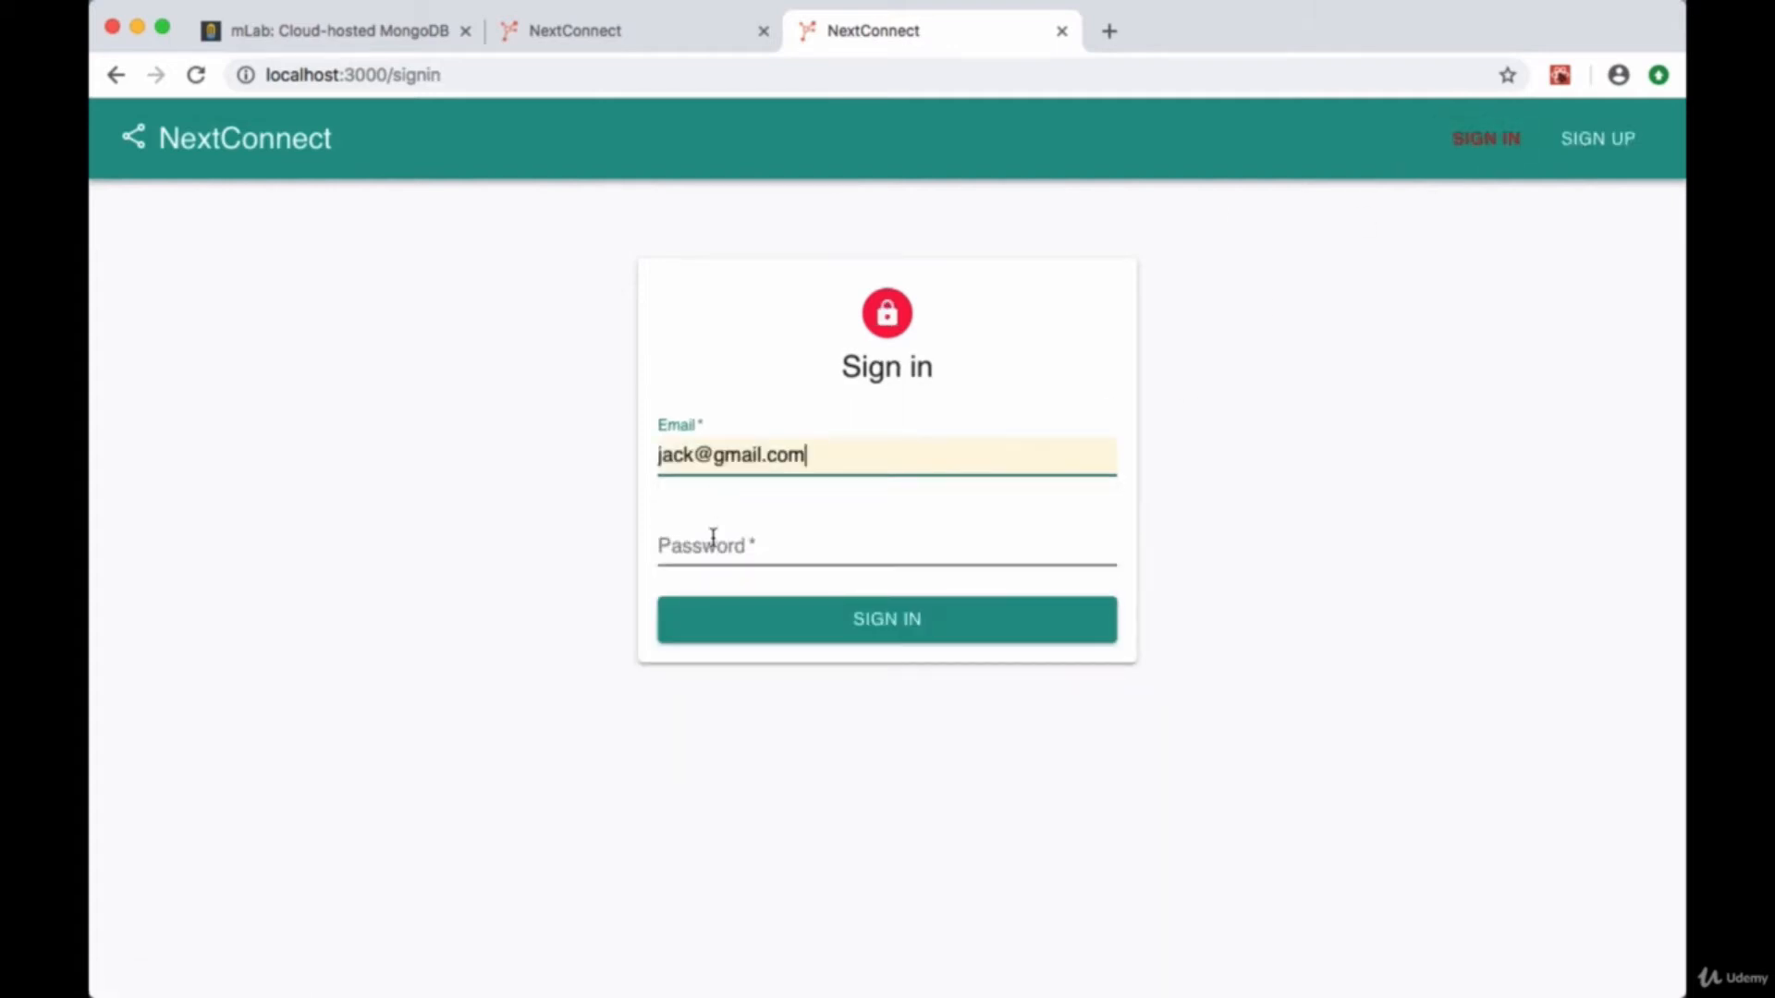
click(886, 620)
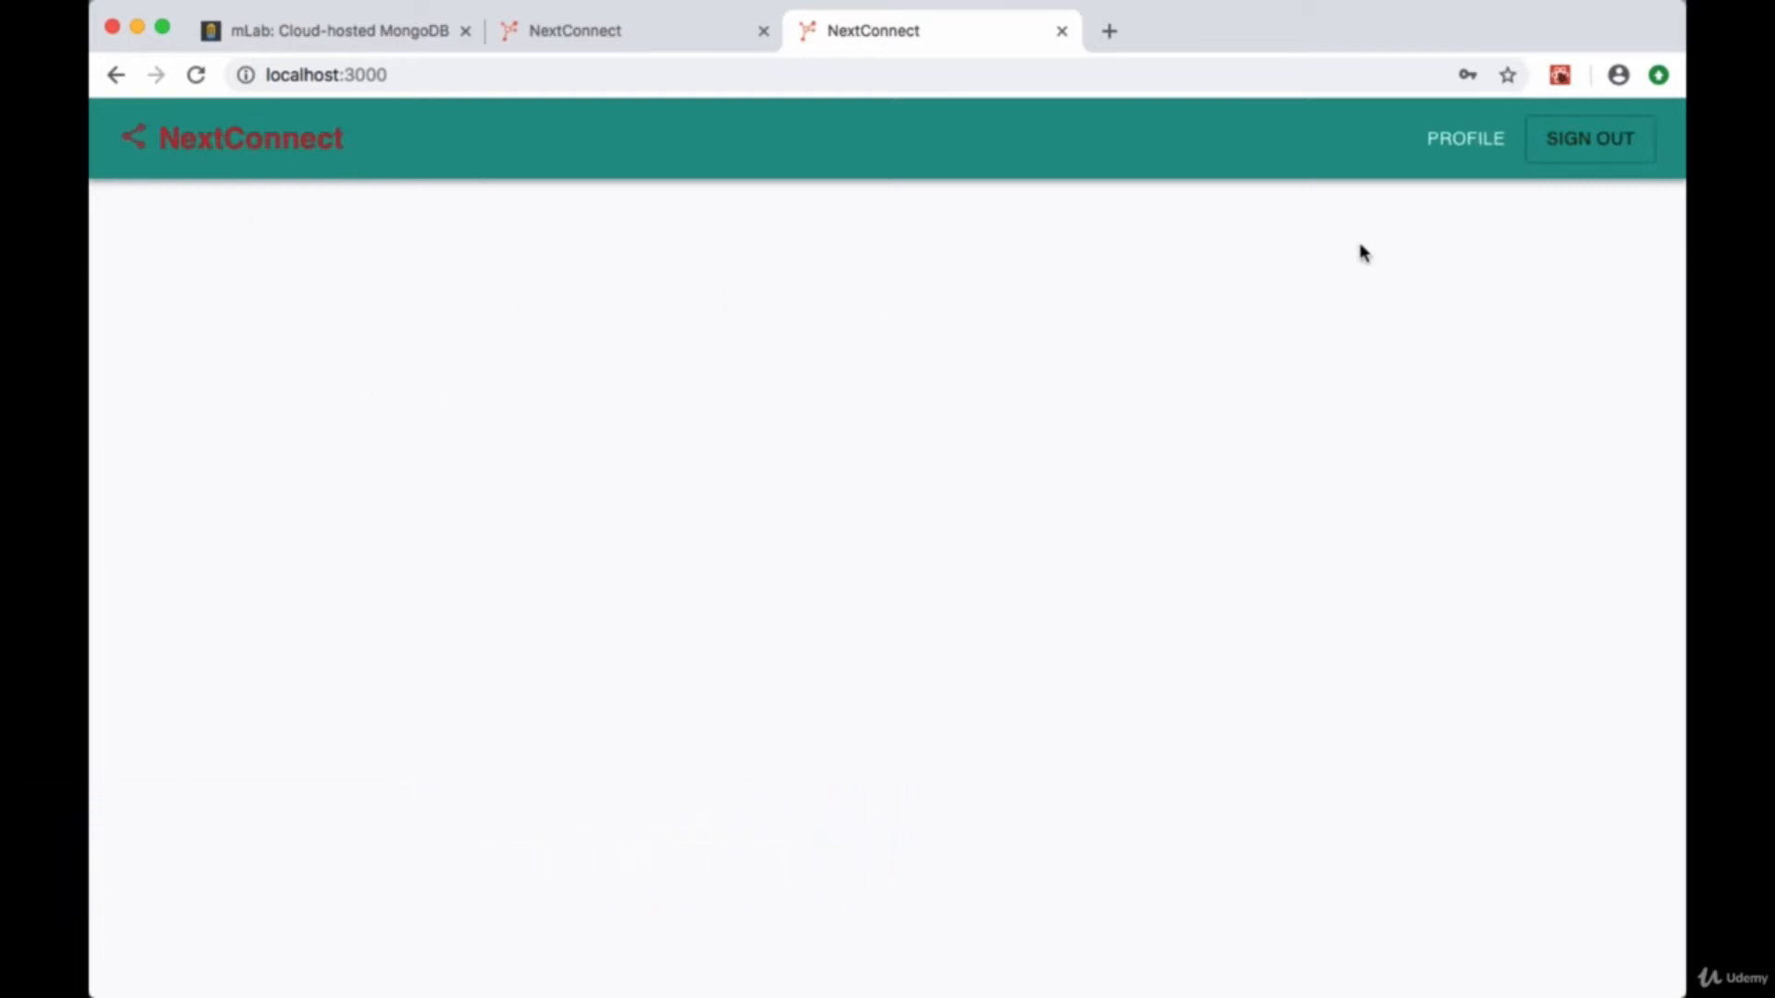
Visit the profile page twice, returning home between visits, then sign out
click(1463, 138)
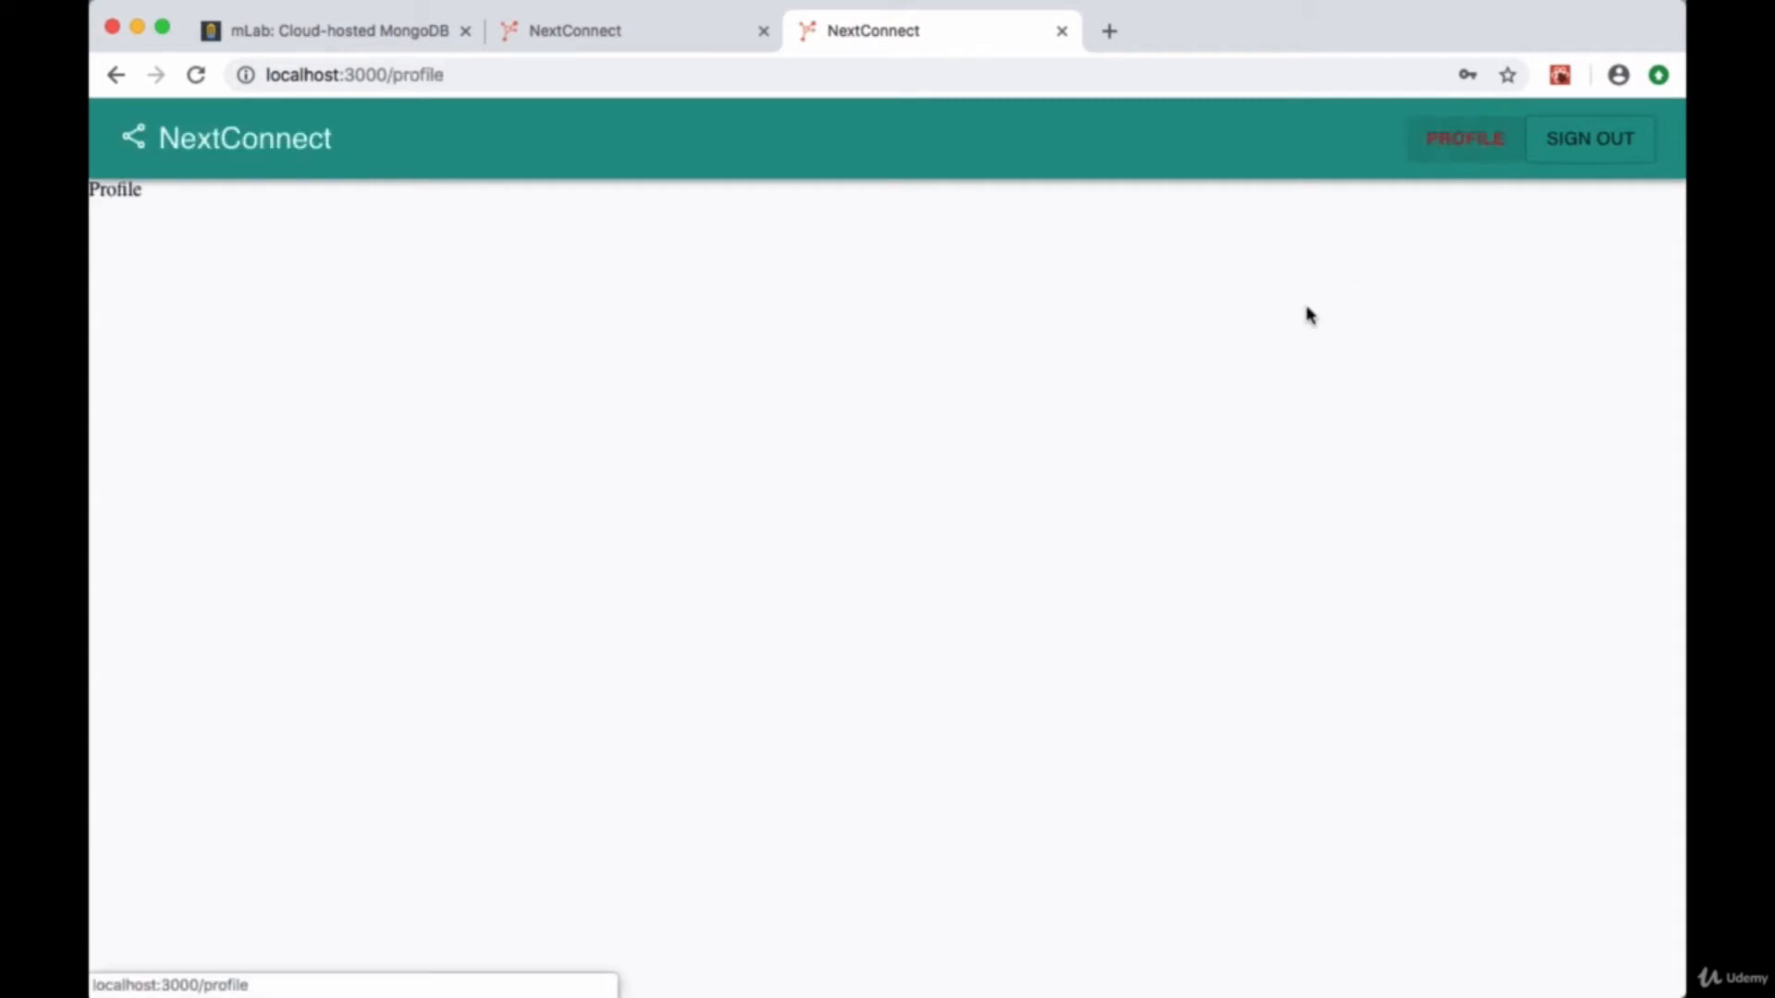
click(246, 138)
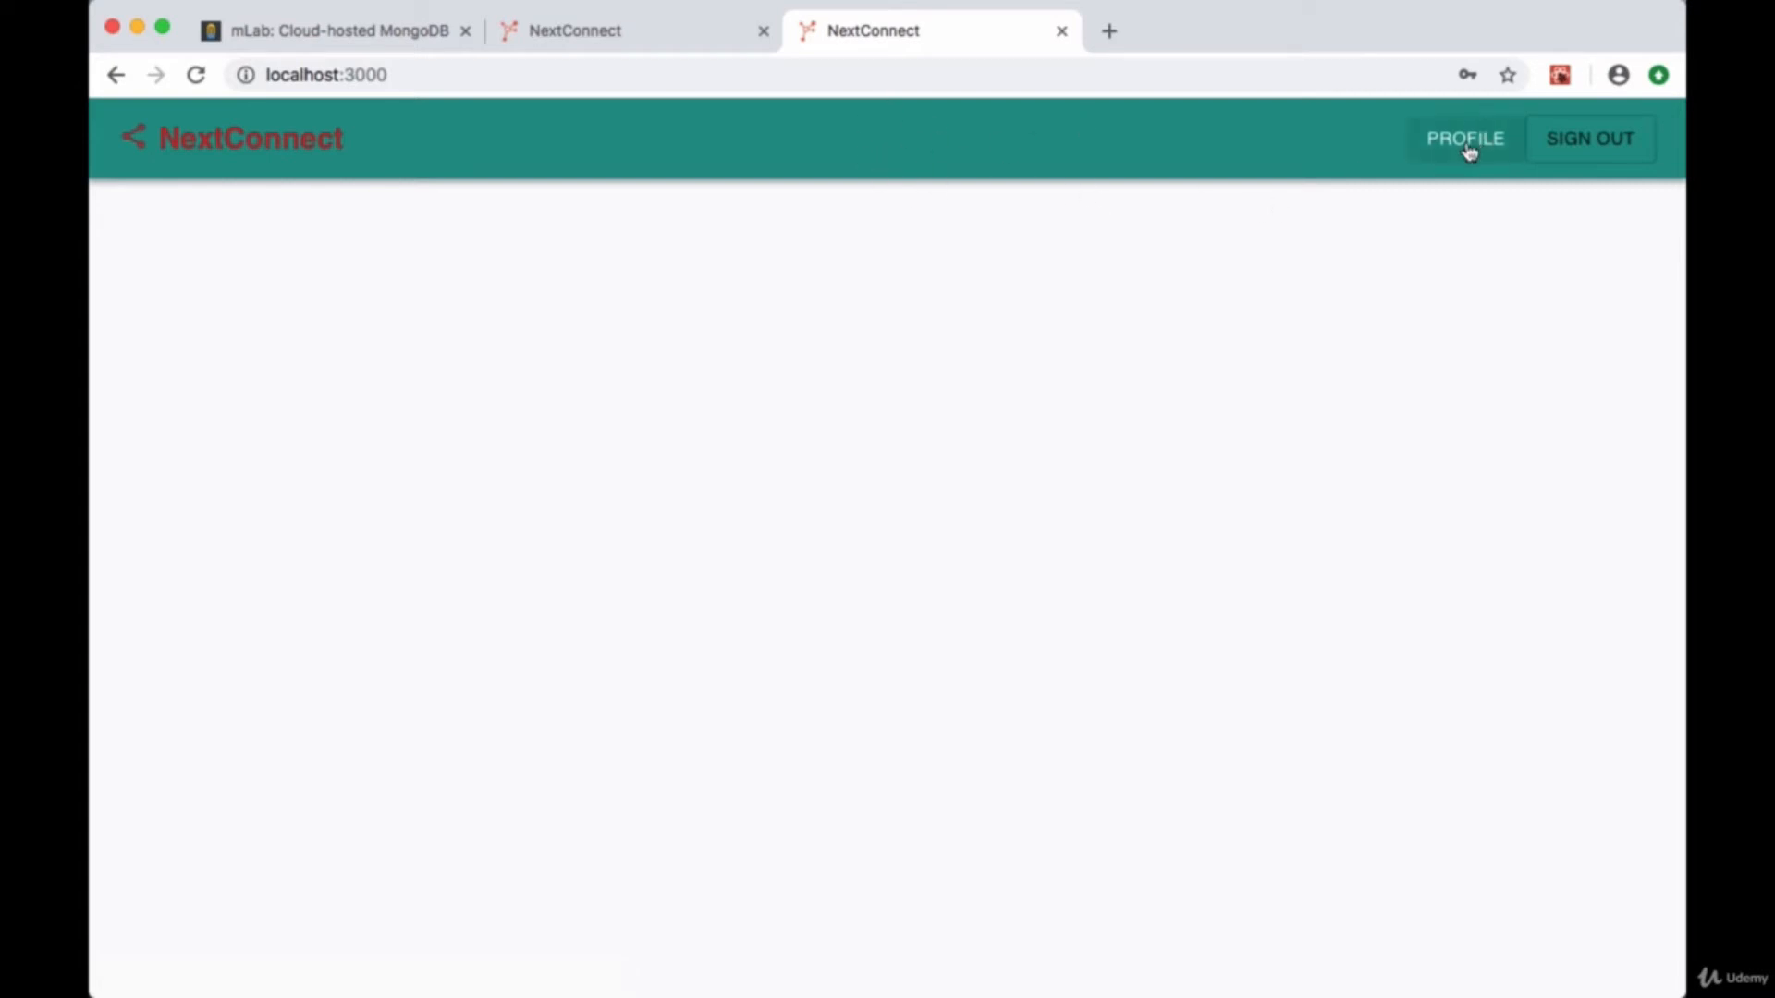
click(1464, 137)
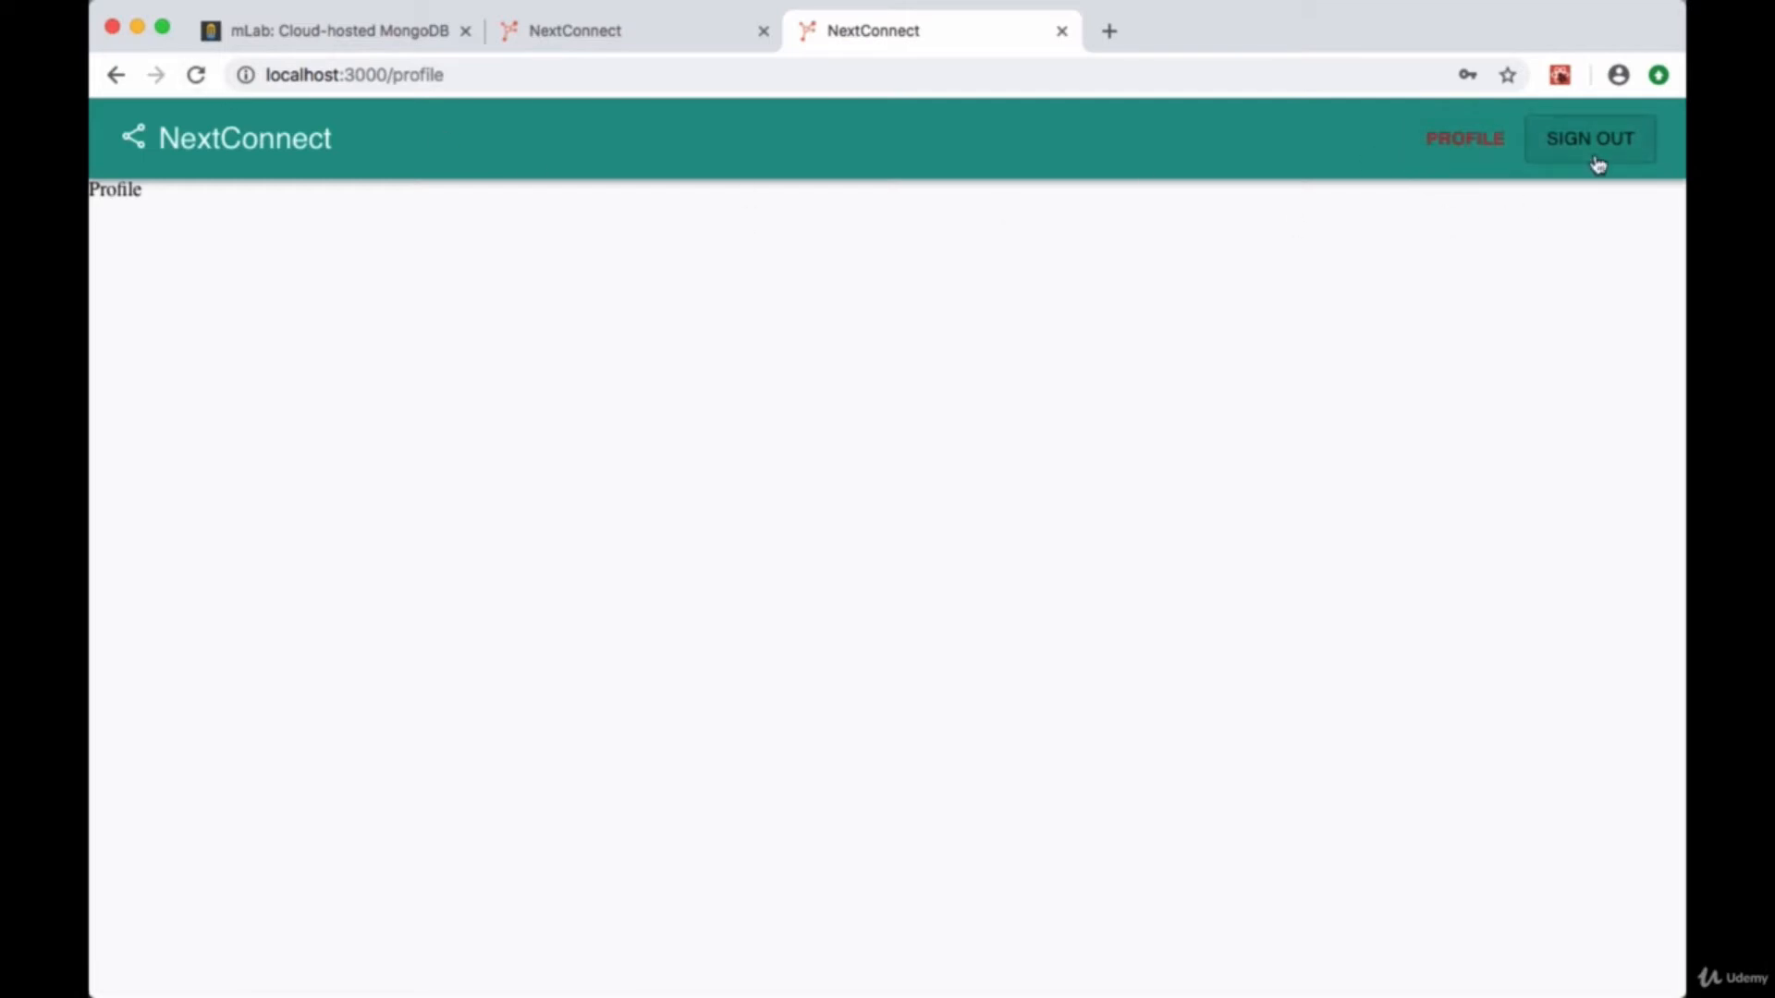
click(1589, 138)
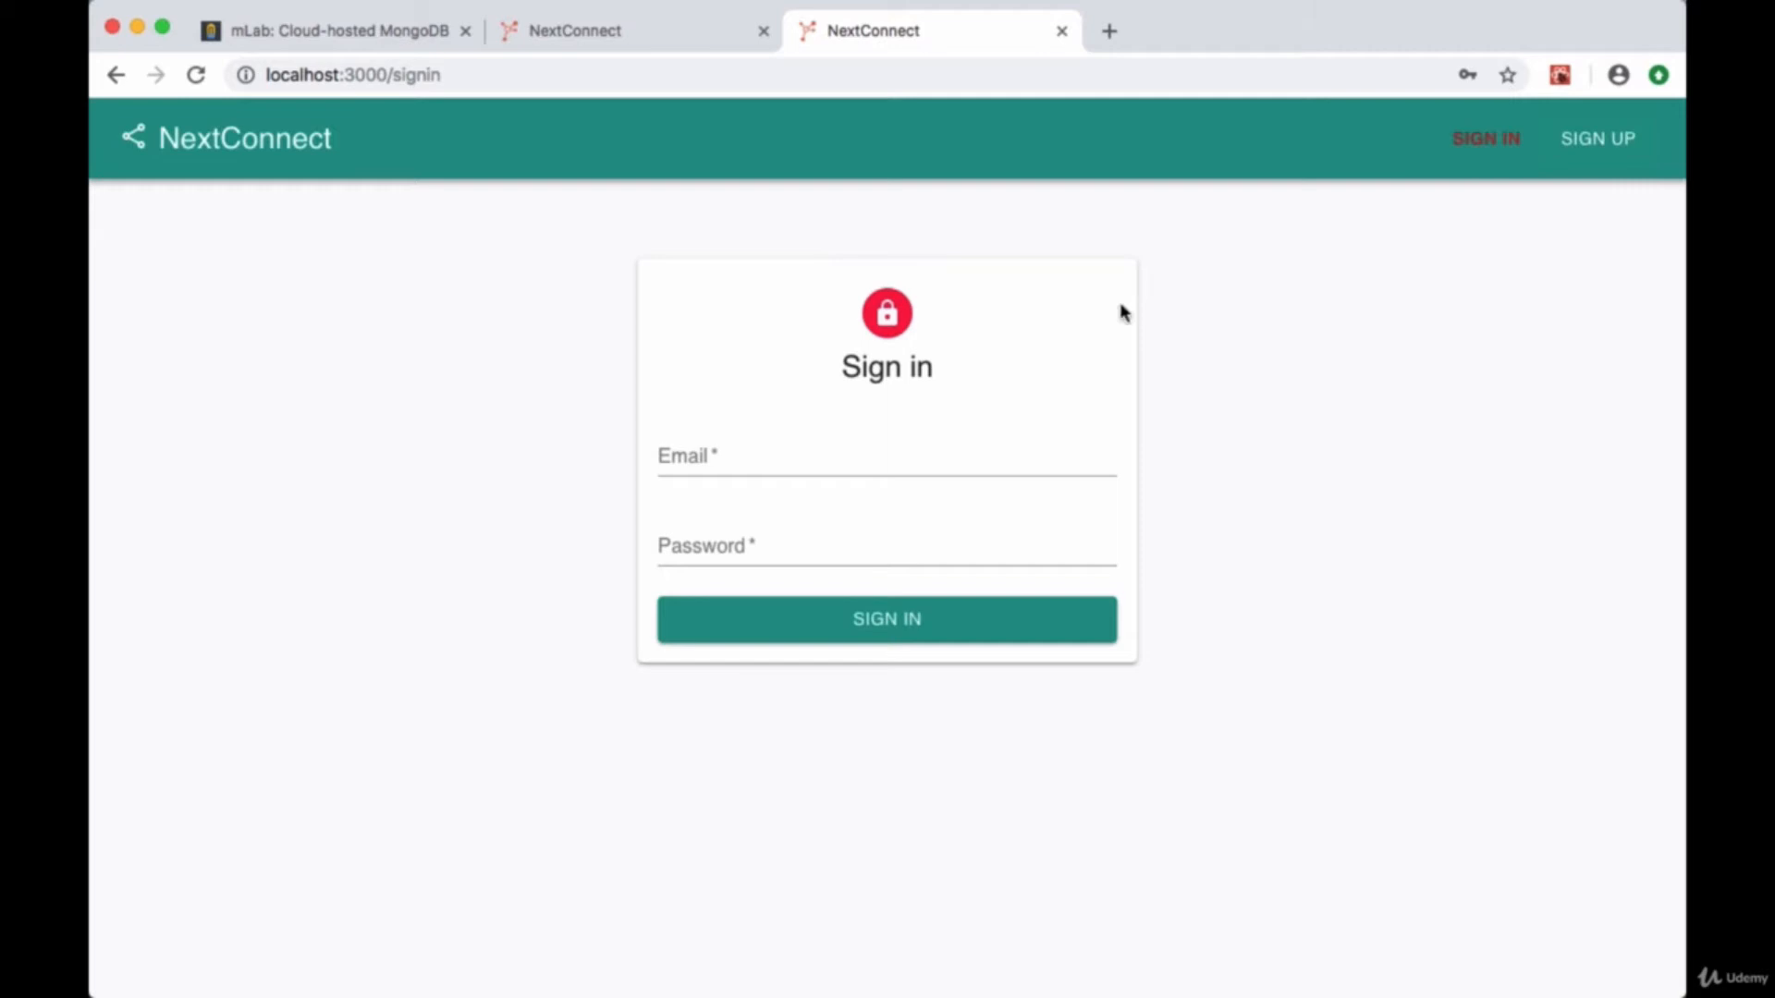
mouse_move(989, 372)
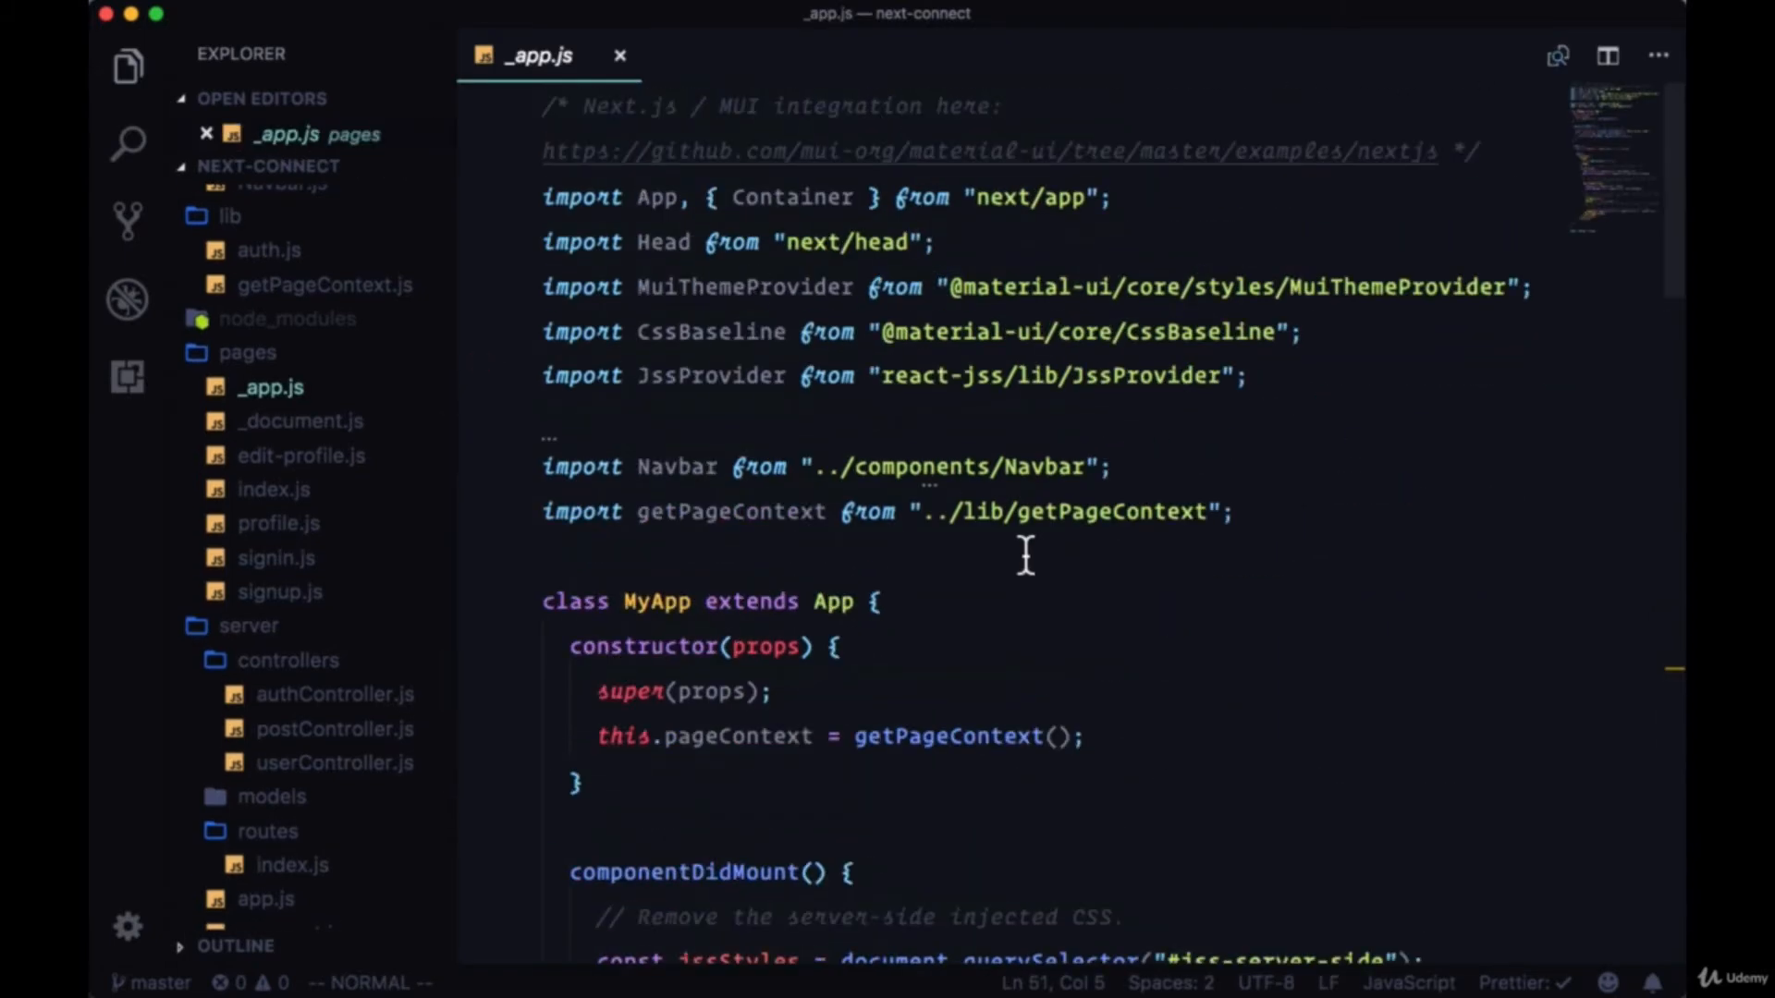
Import withNProgress from 'next-nprogress' below the JssProvider import
scroll(down, 3)
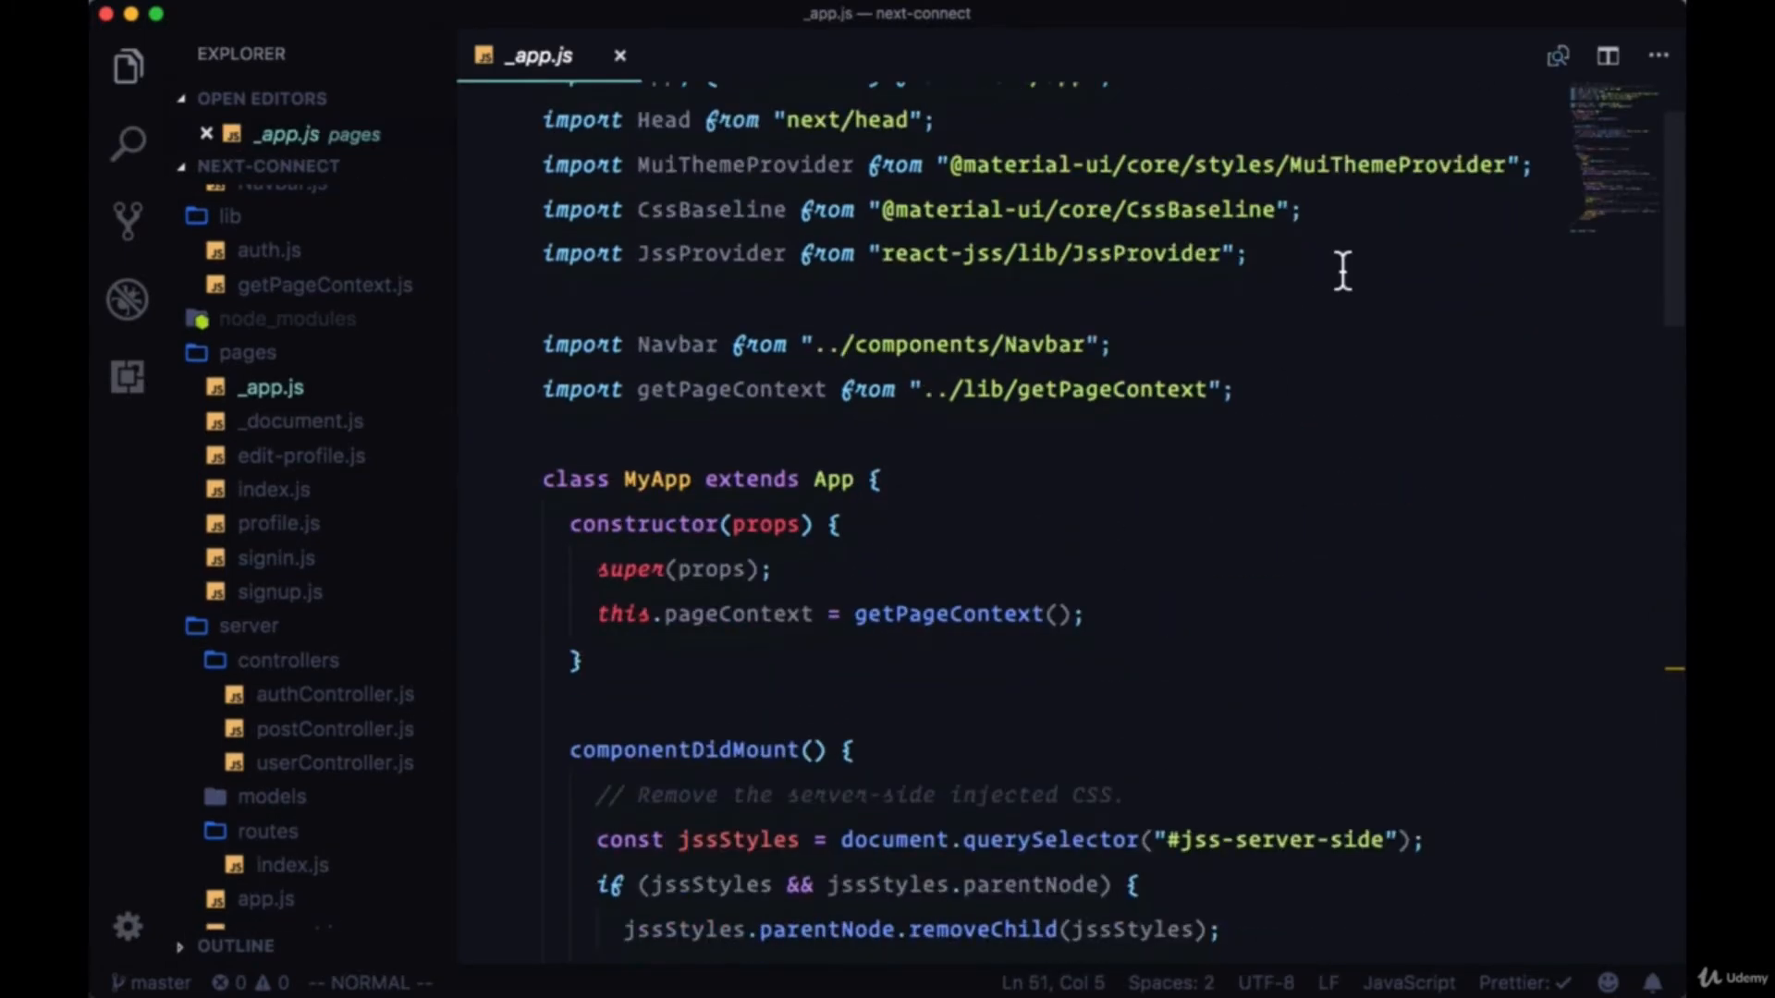
text(import withN)
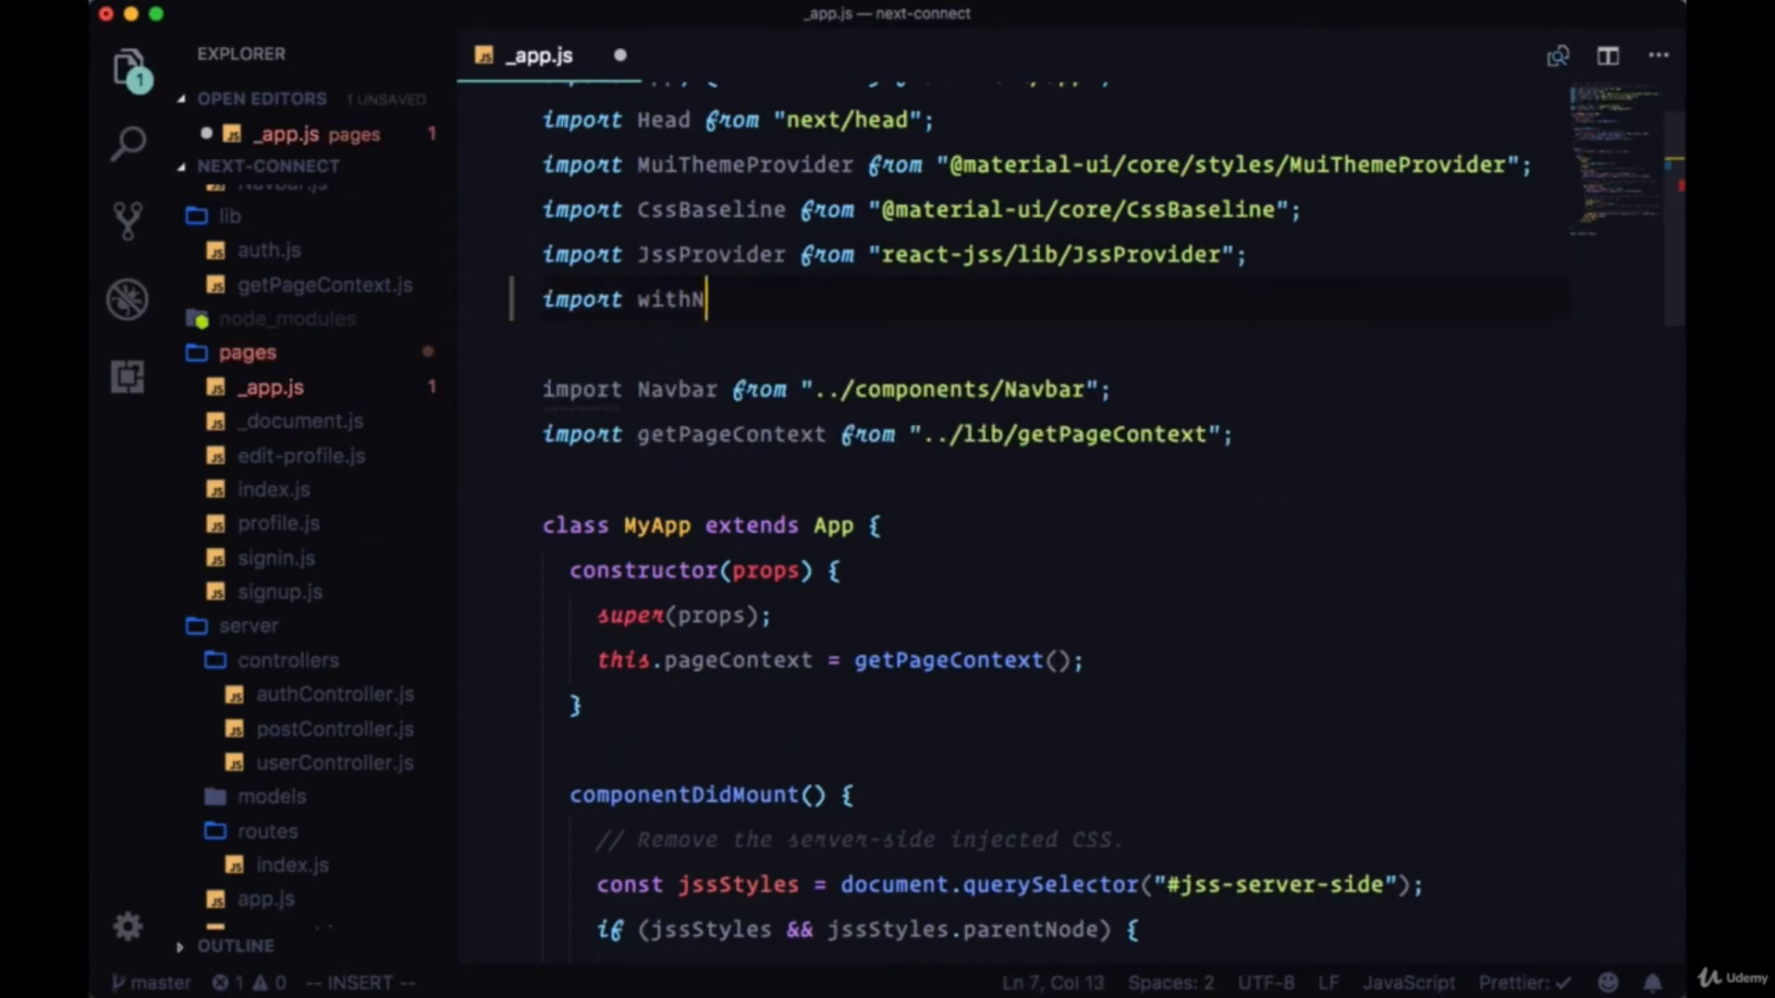
text(Progress from ')
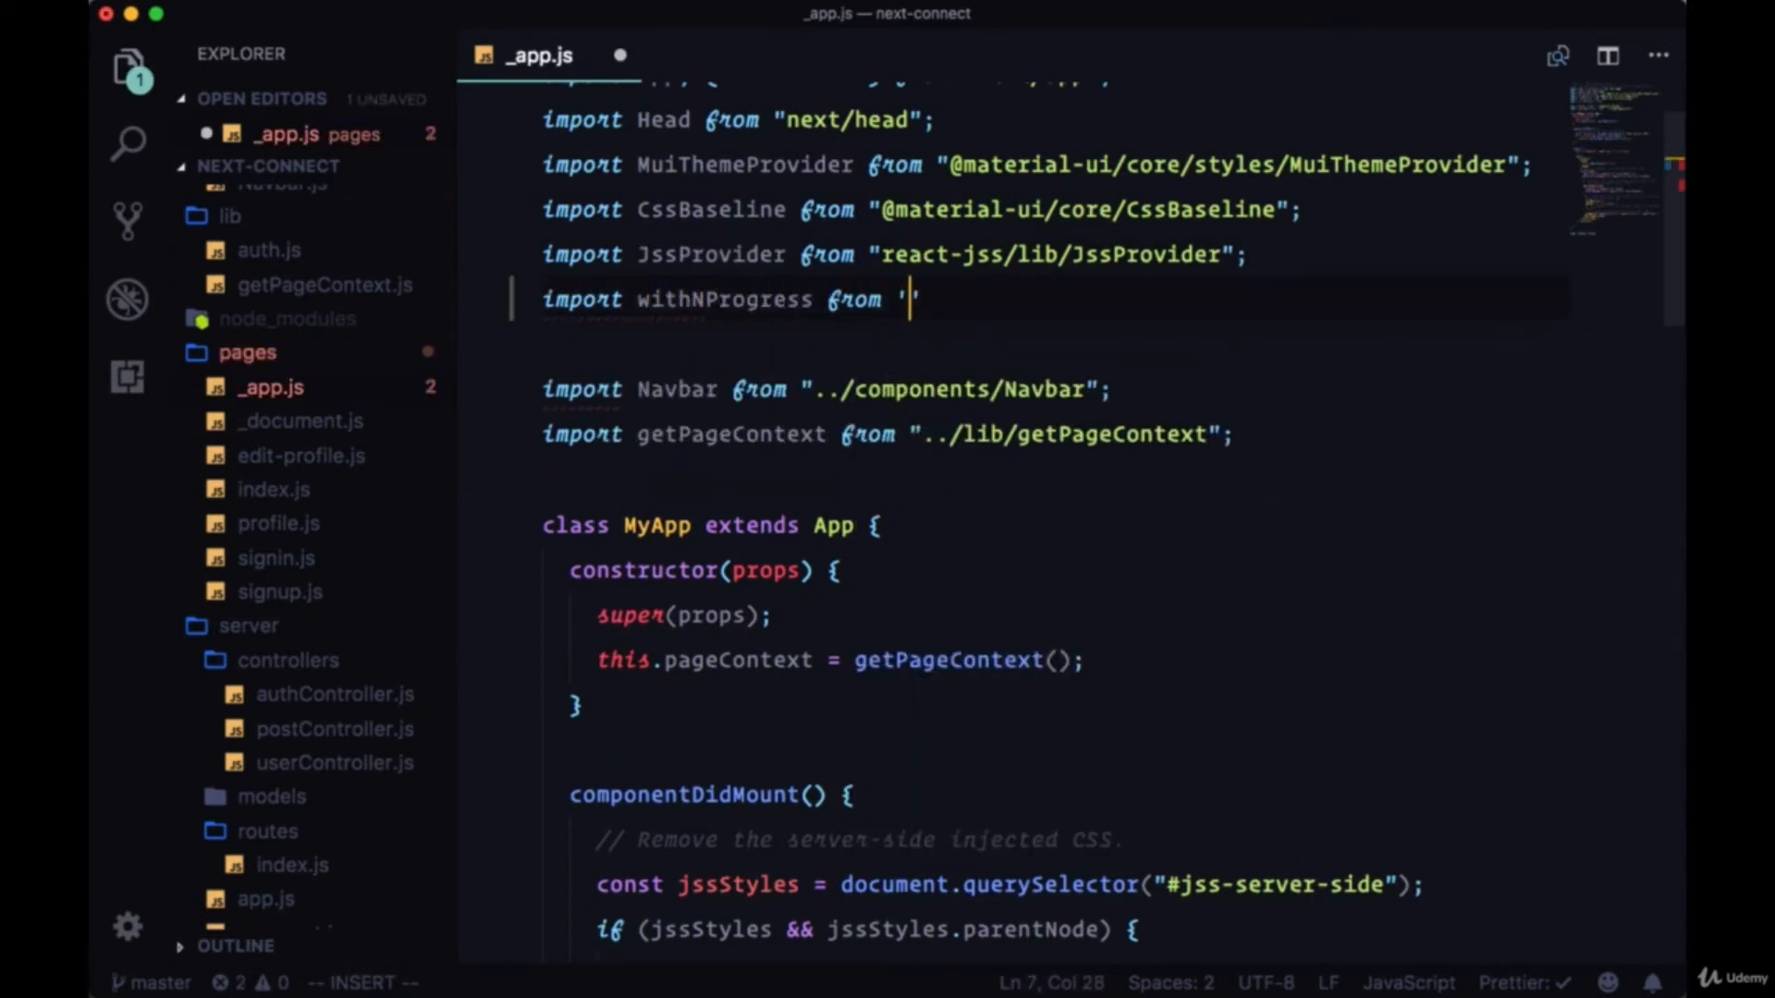
text(next-nprogress)
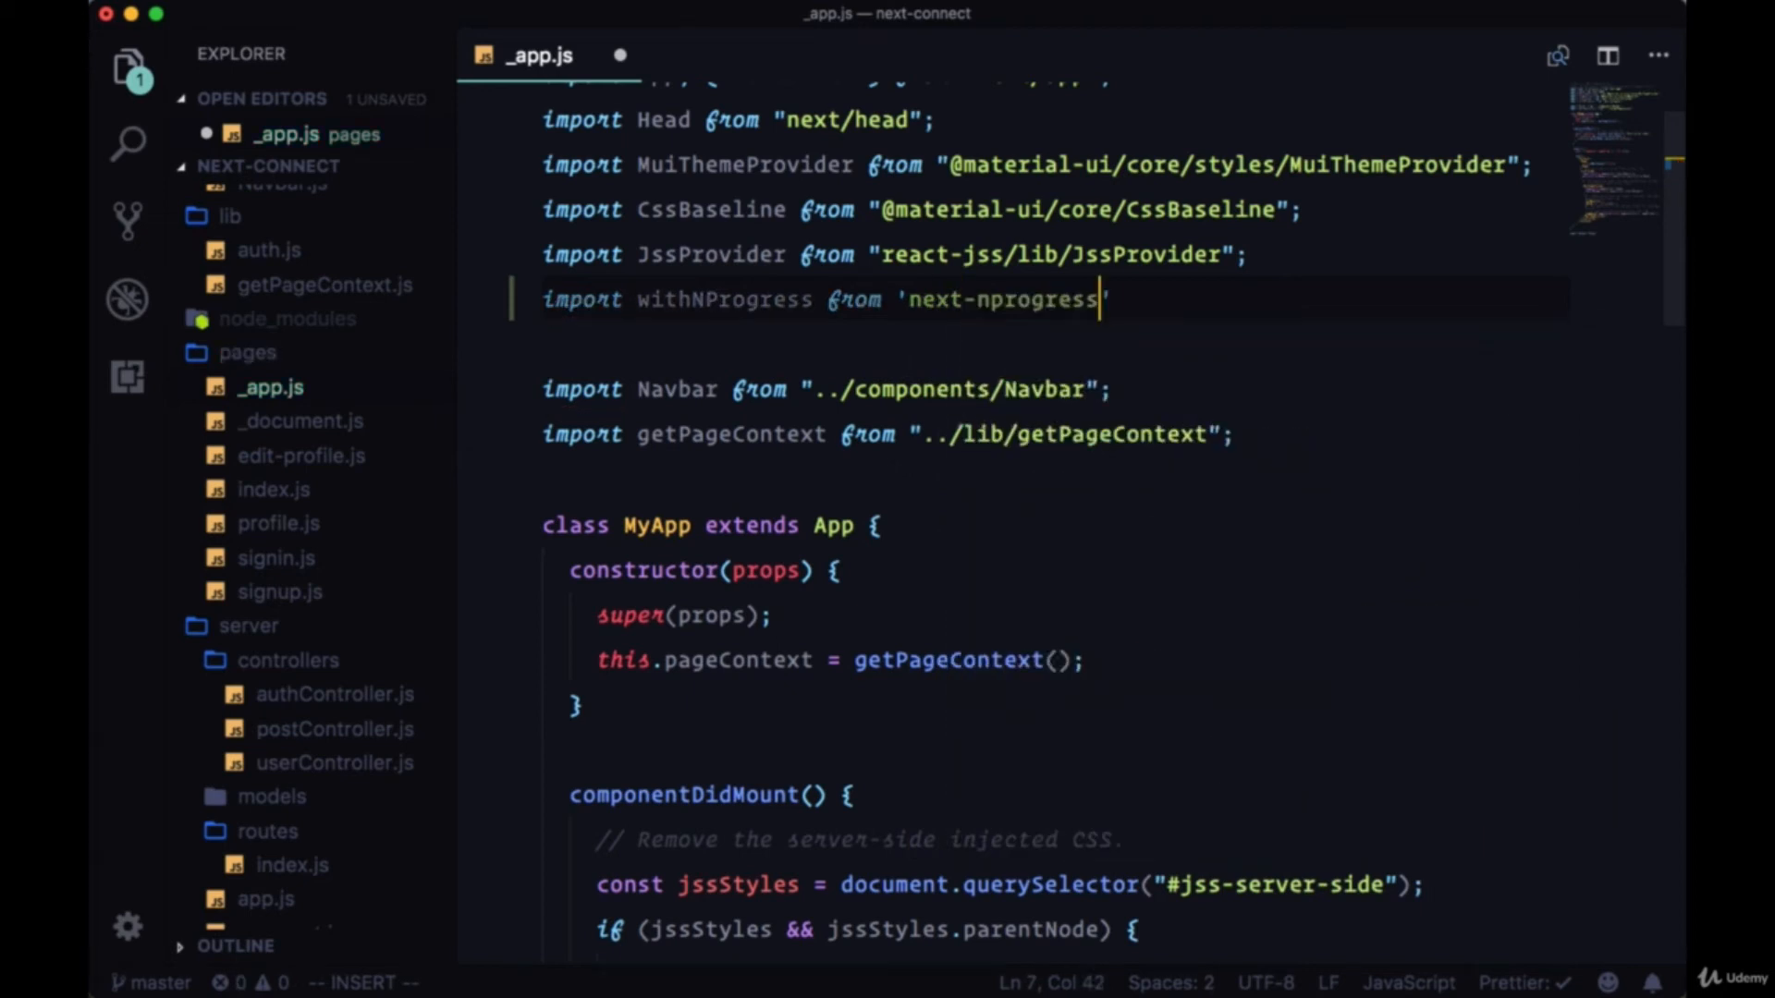
Import NProgressStyles from 'next-nprogress/styles'
text(import)
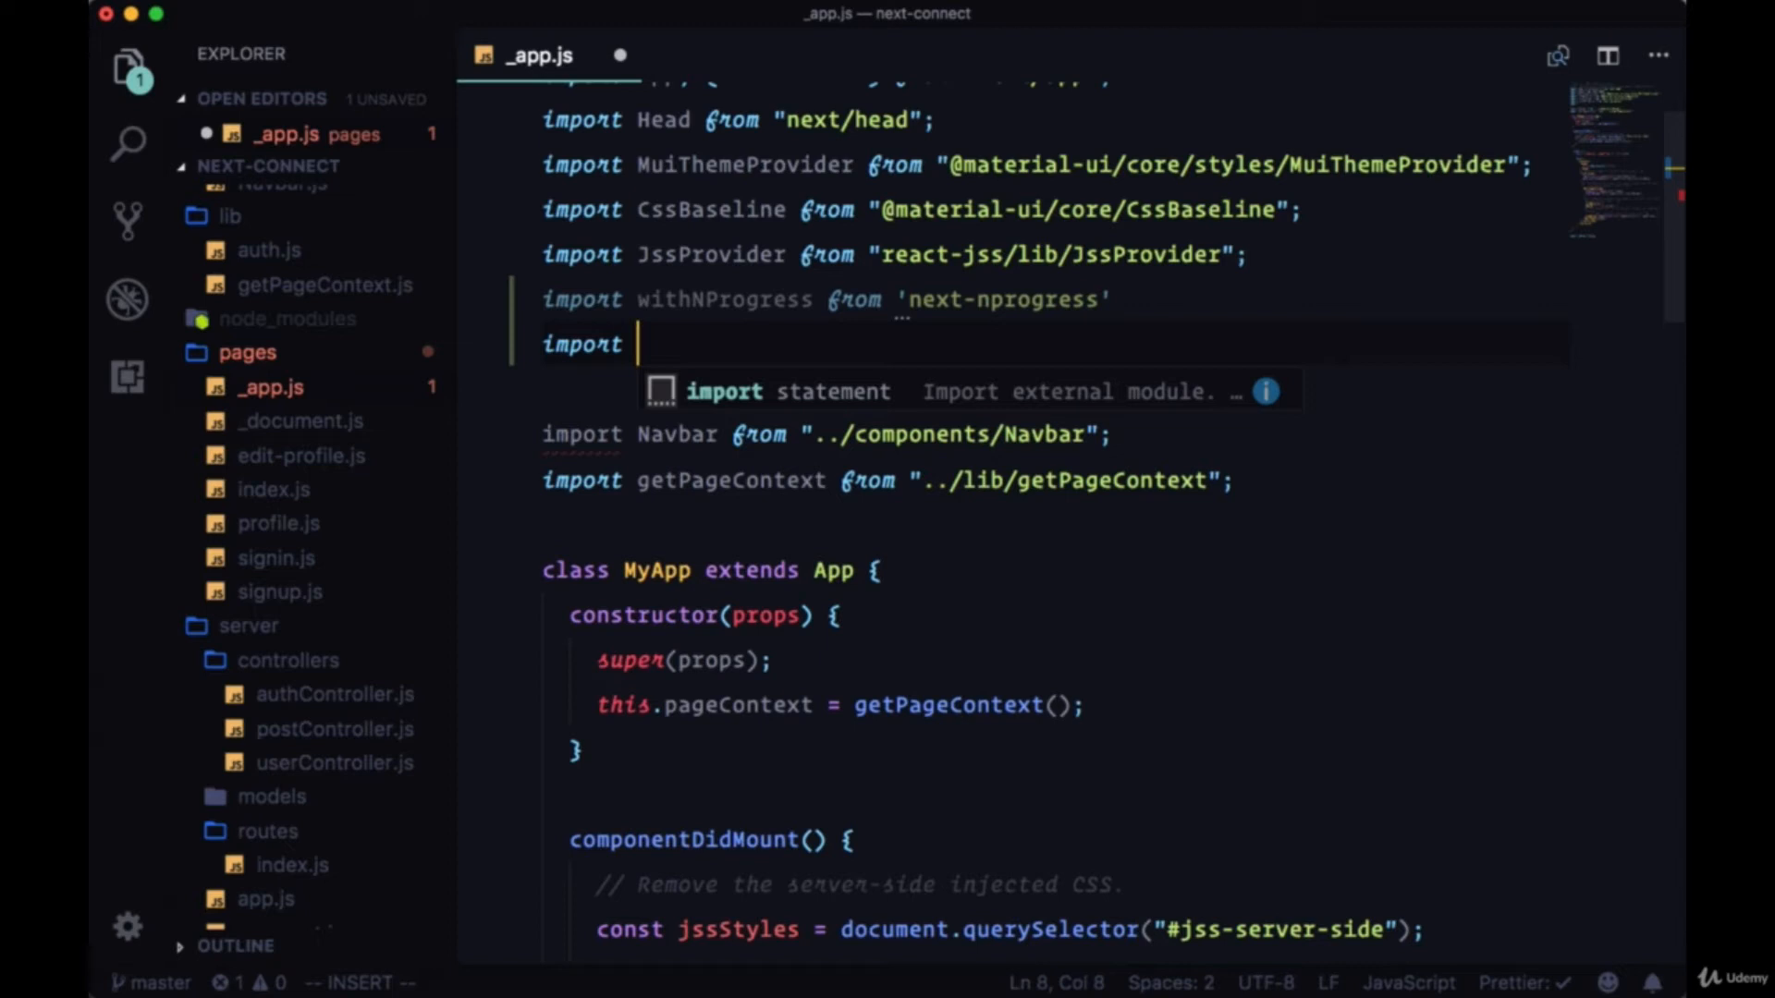
text(NProgressStyles from 'next-nprogress/')
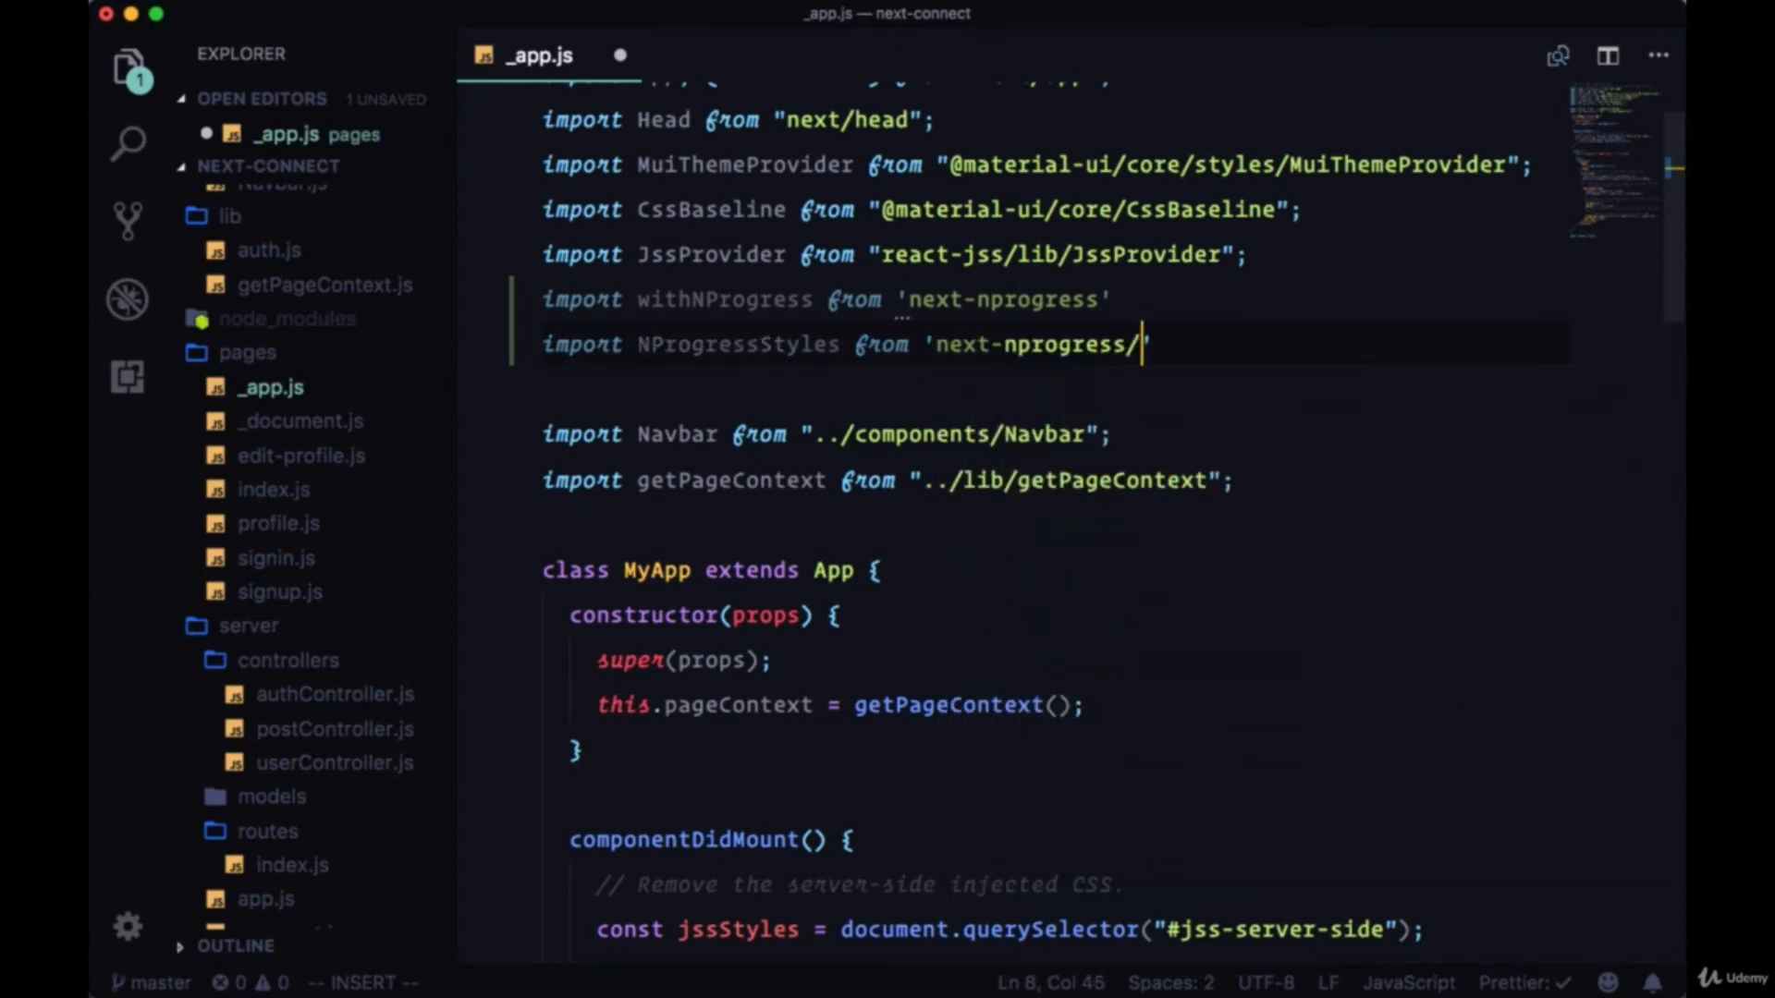
text(styles)
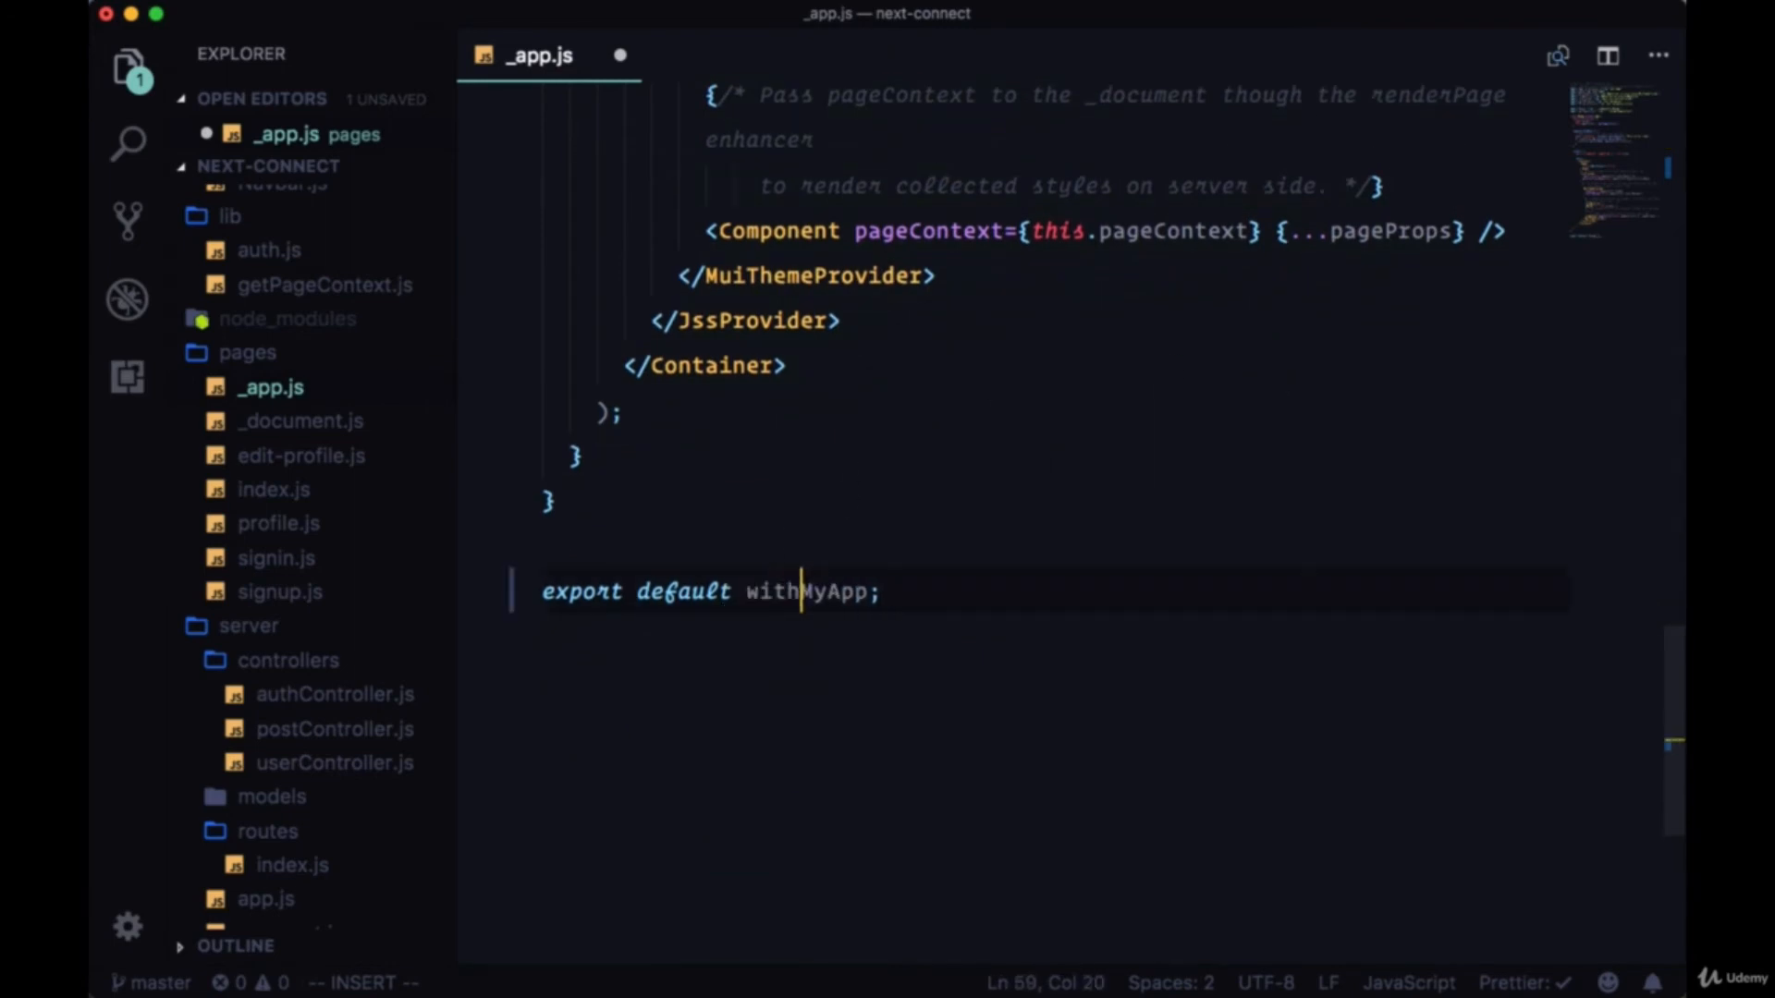
Wrap the default export in withNProgress and define const msDelay = 200 above it
text(NProgress()
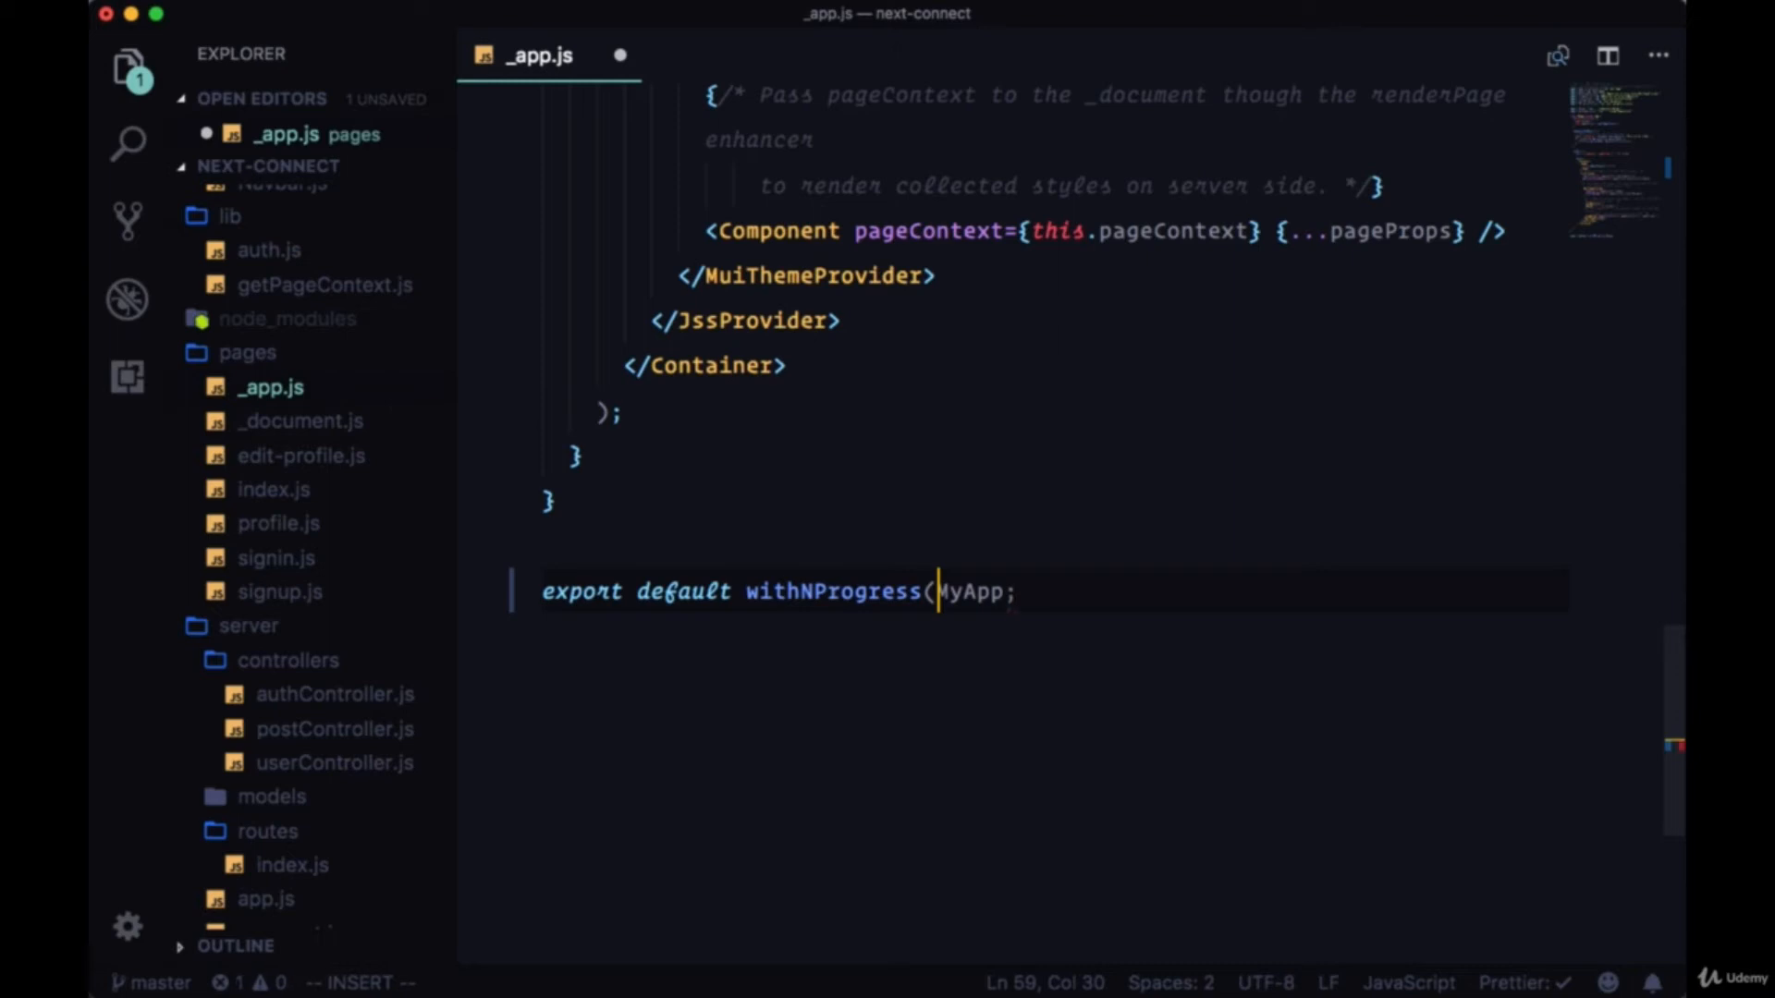
text(()()
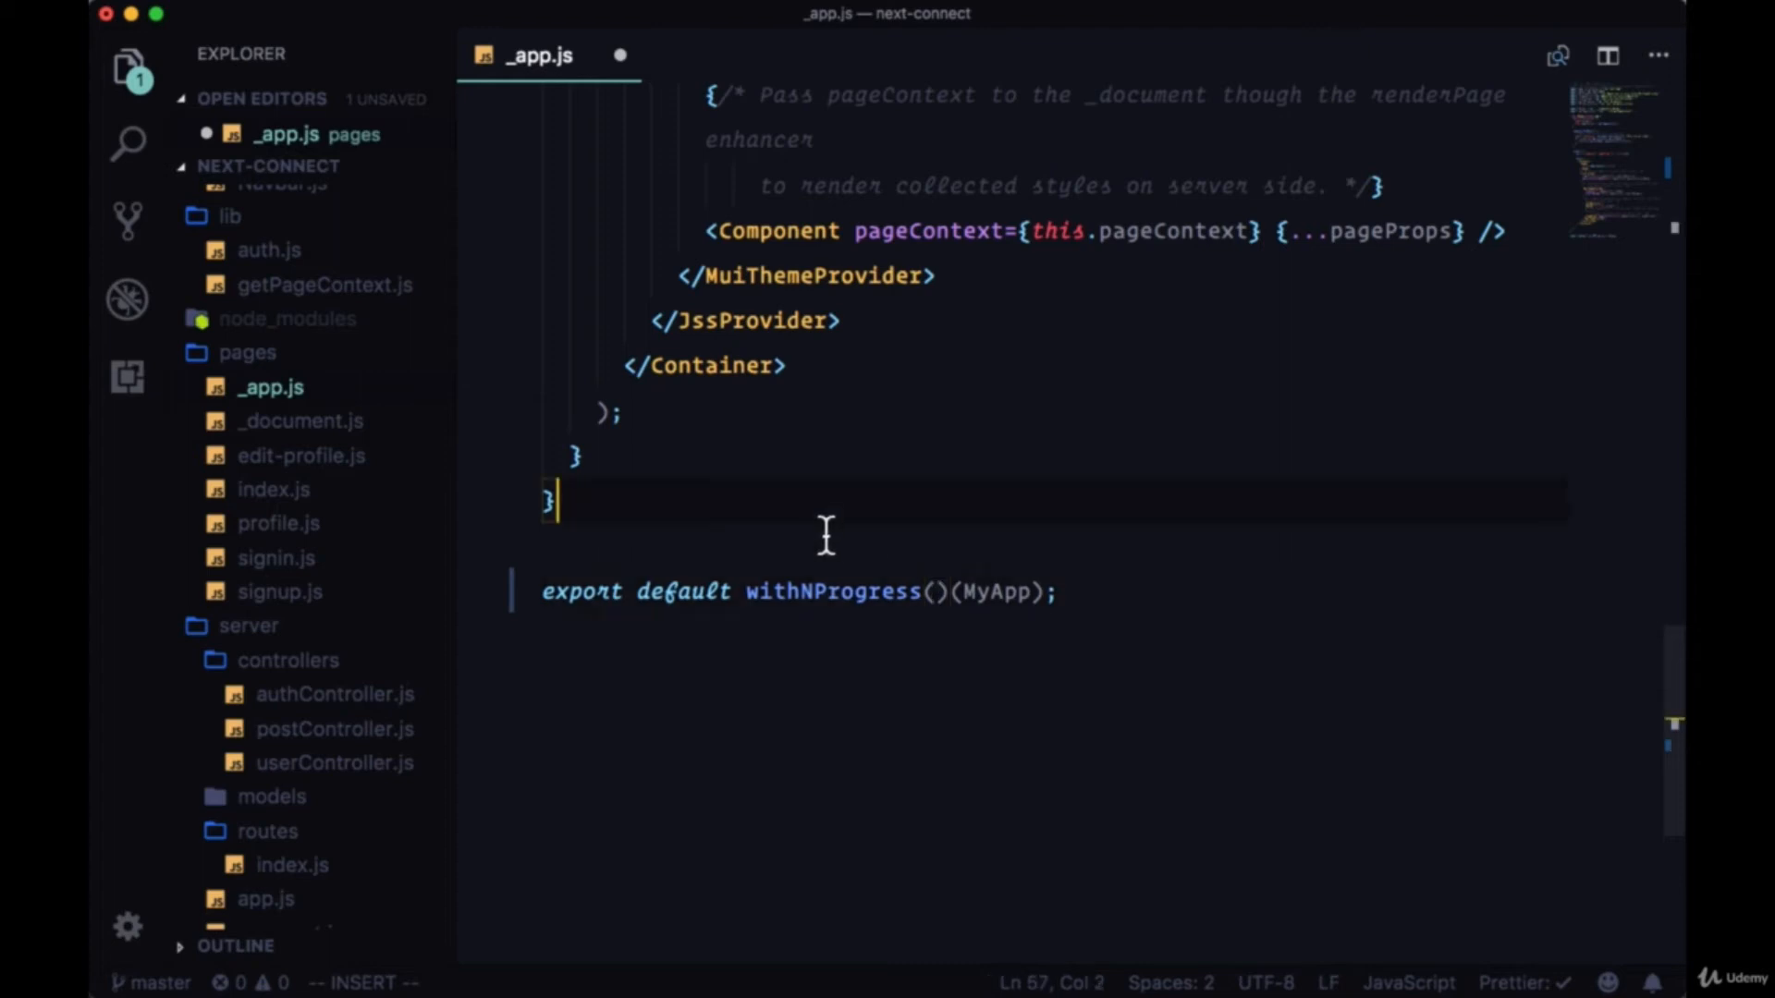
key(enter)
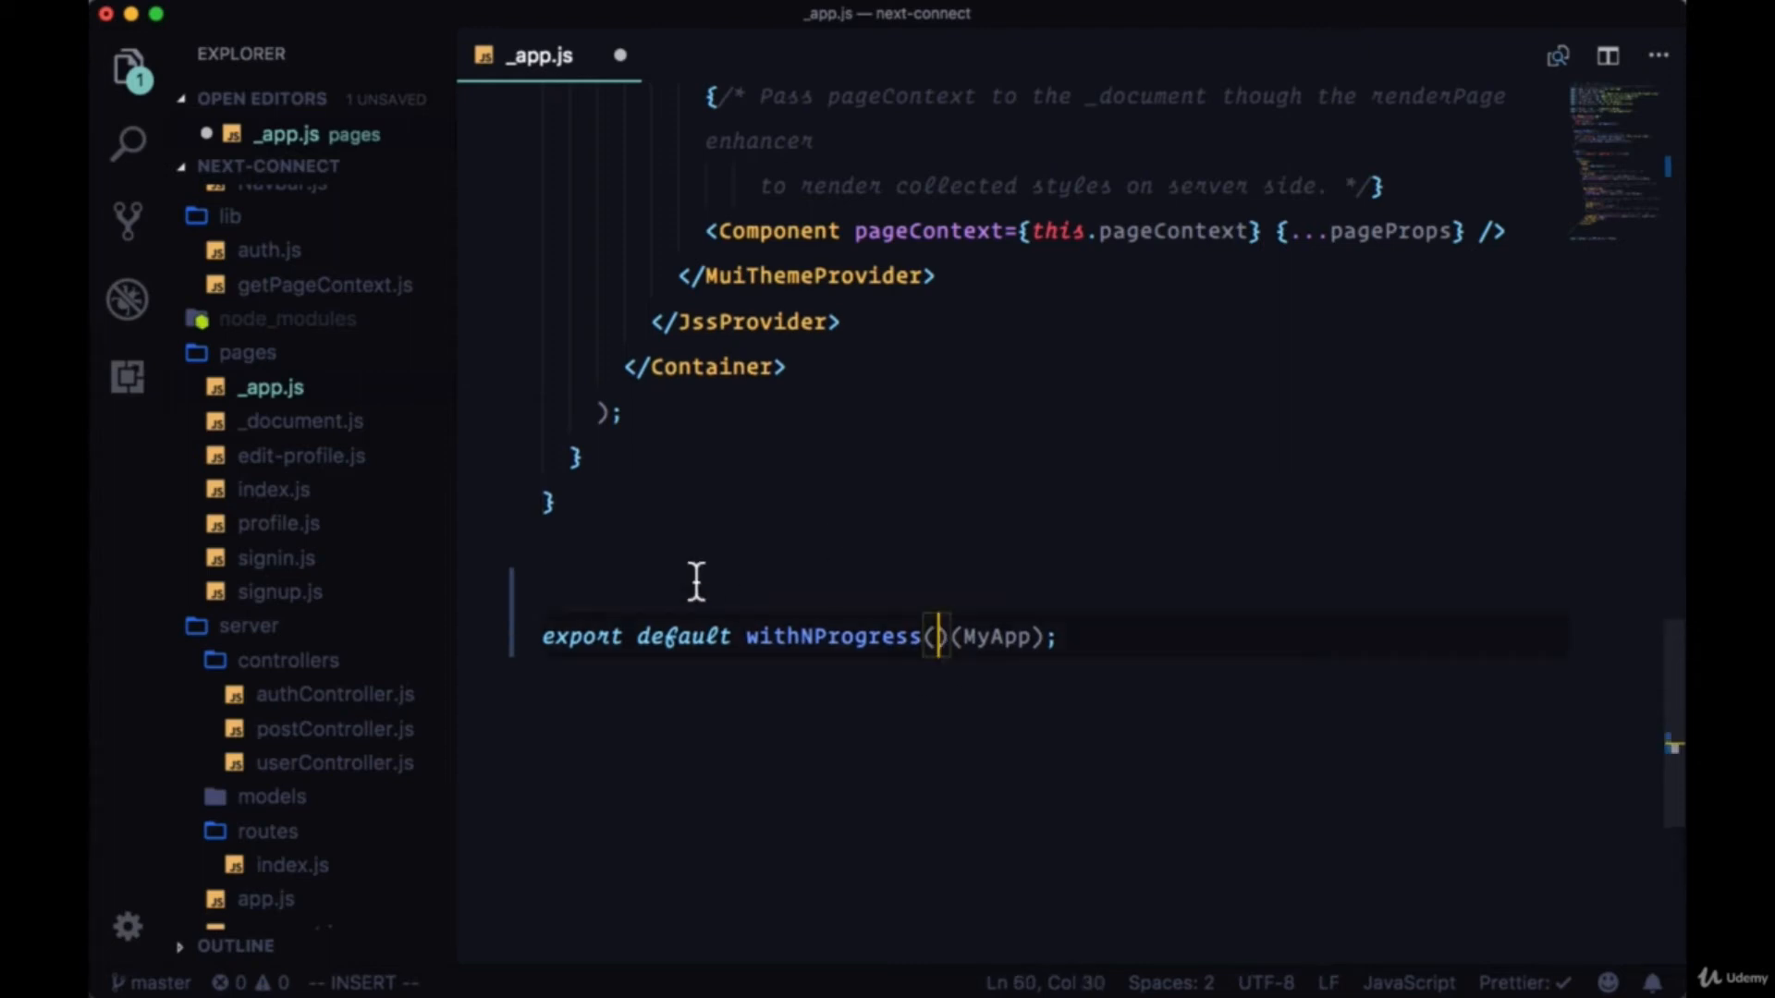
text(msDelay)
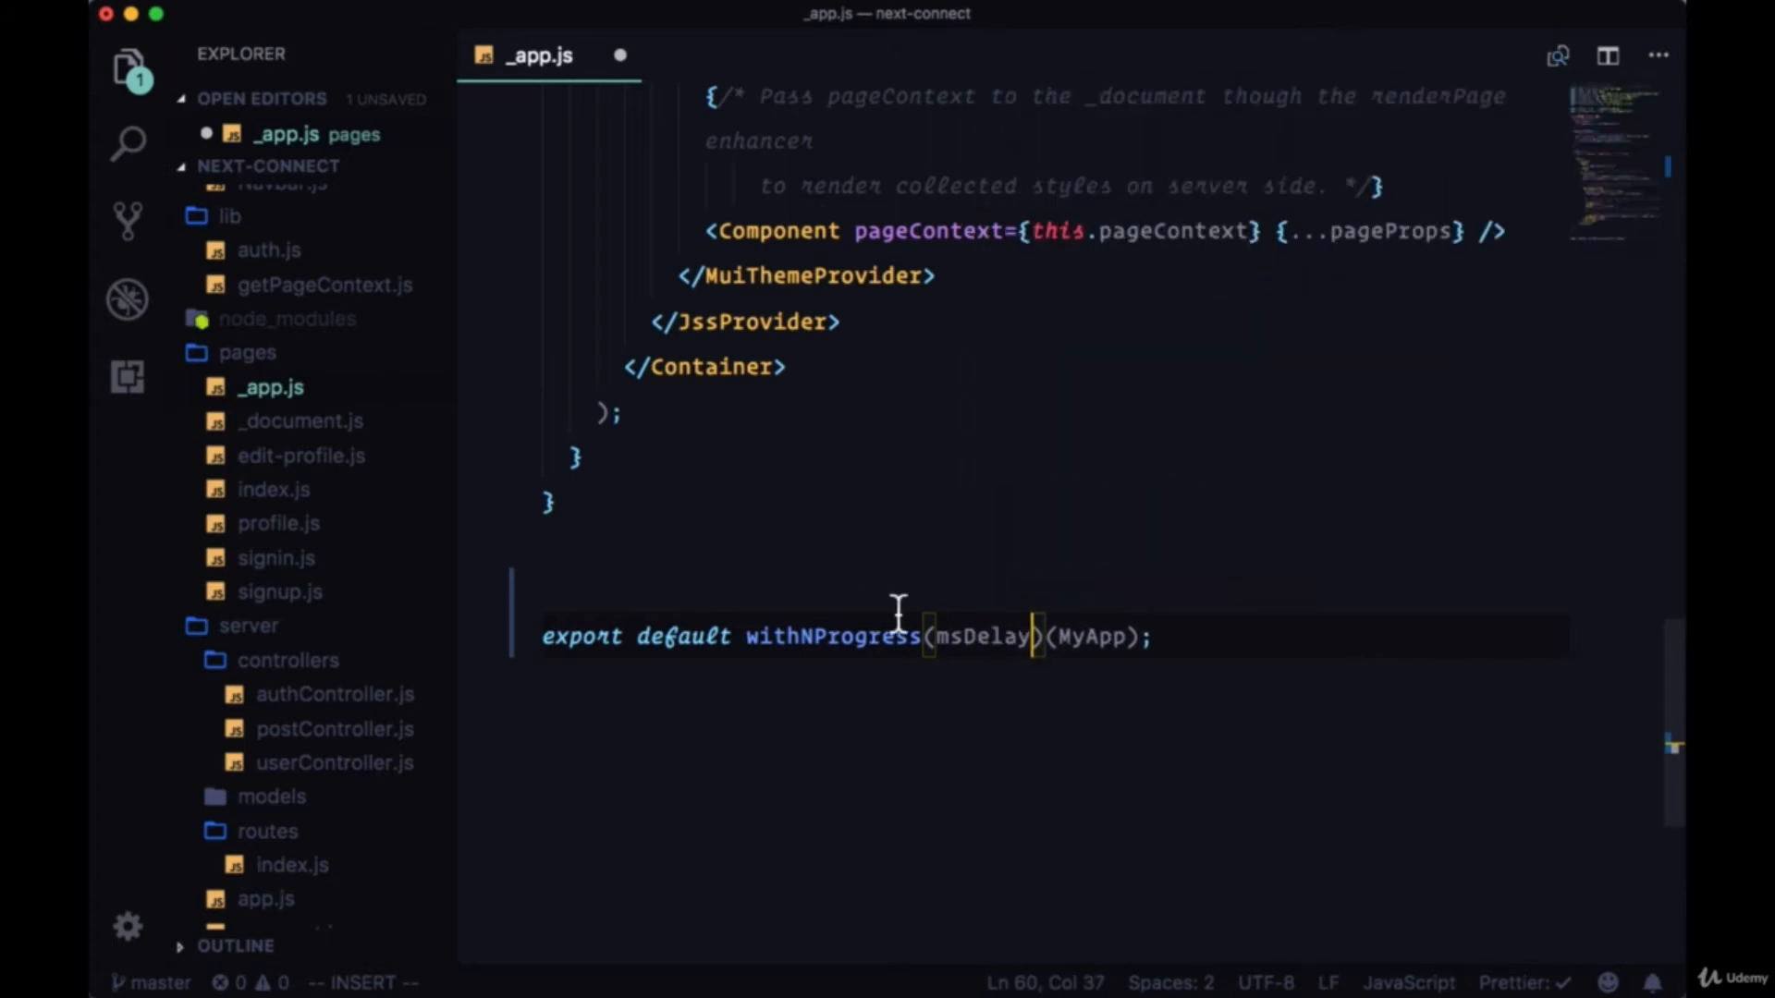
text(const)
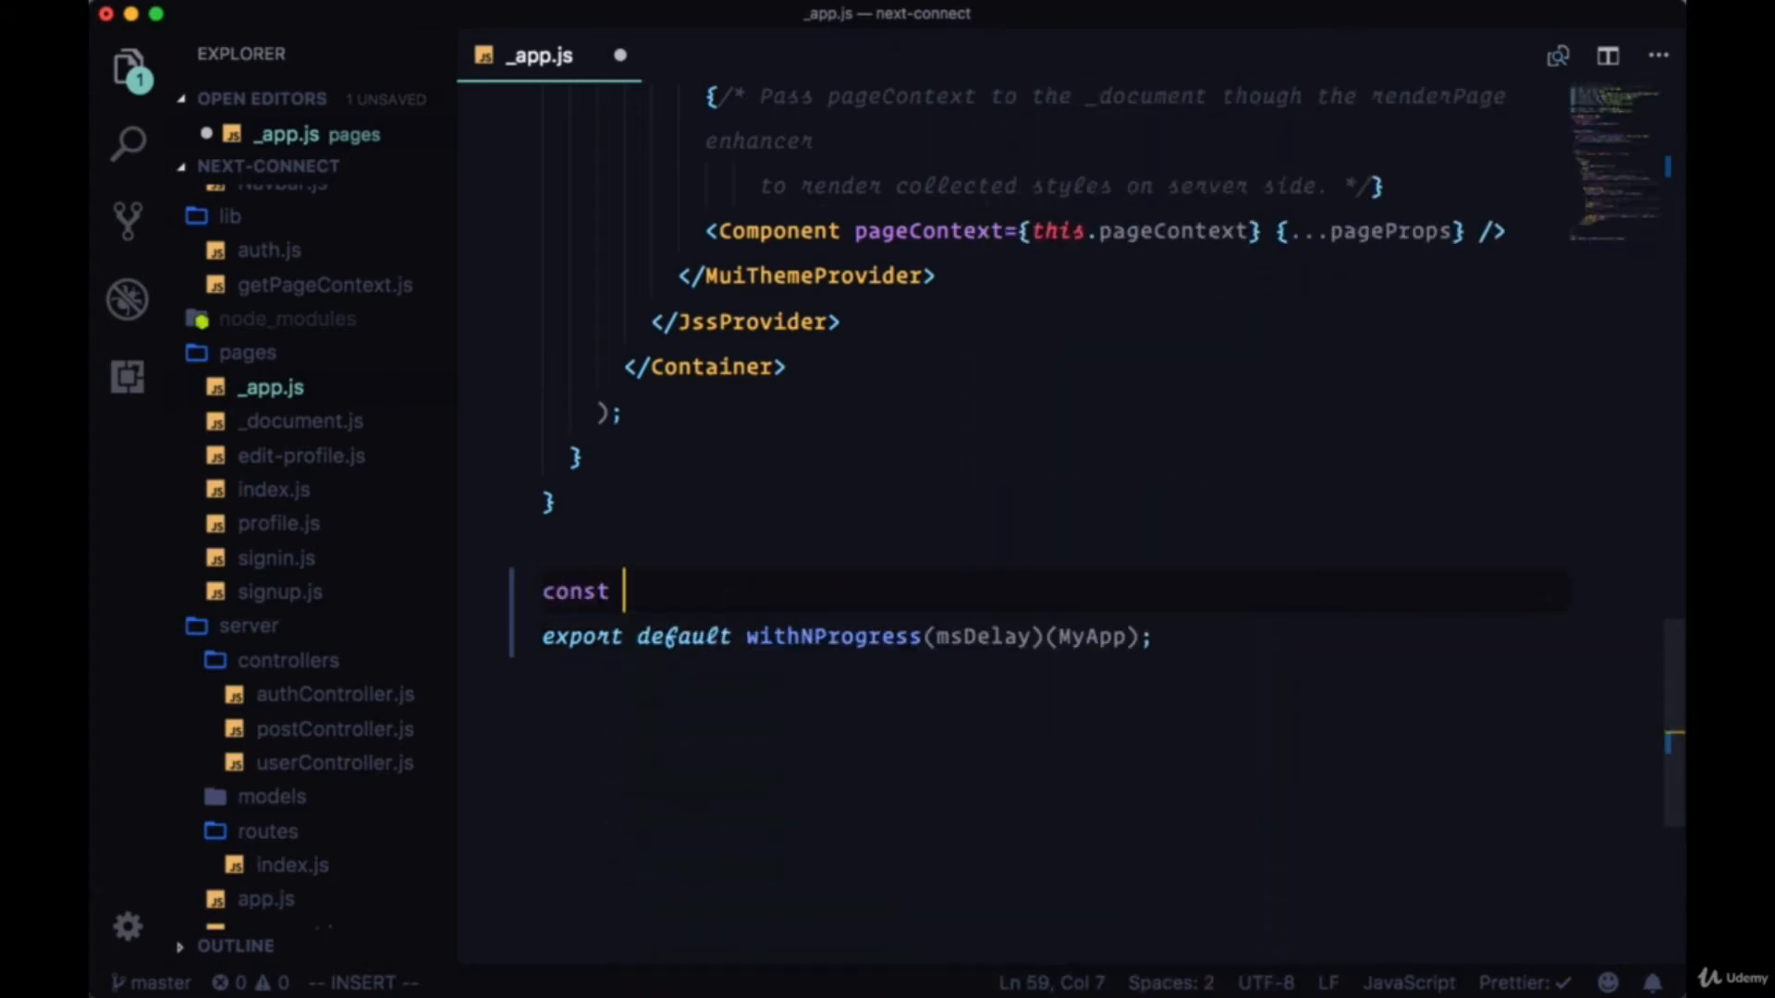
text(msDelay = 20)
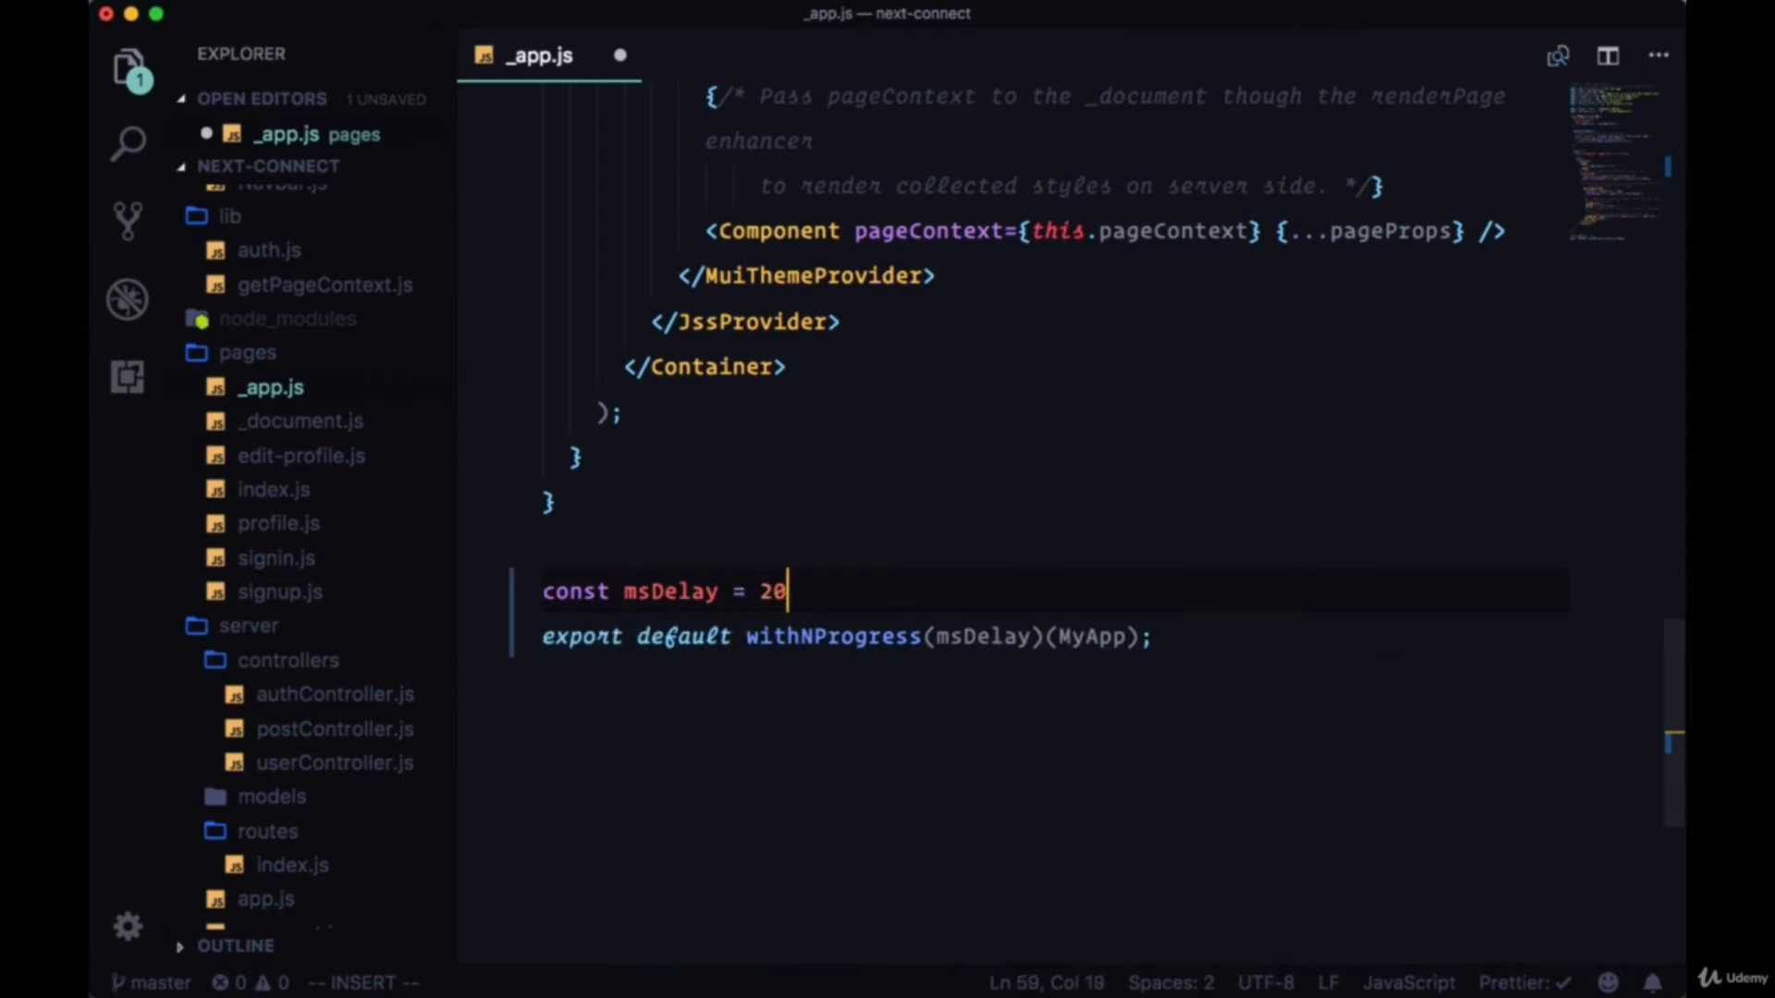
text(0;)
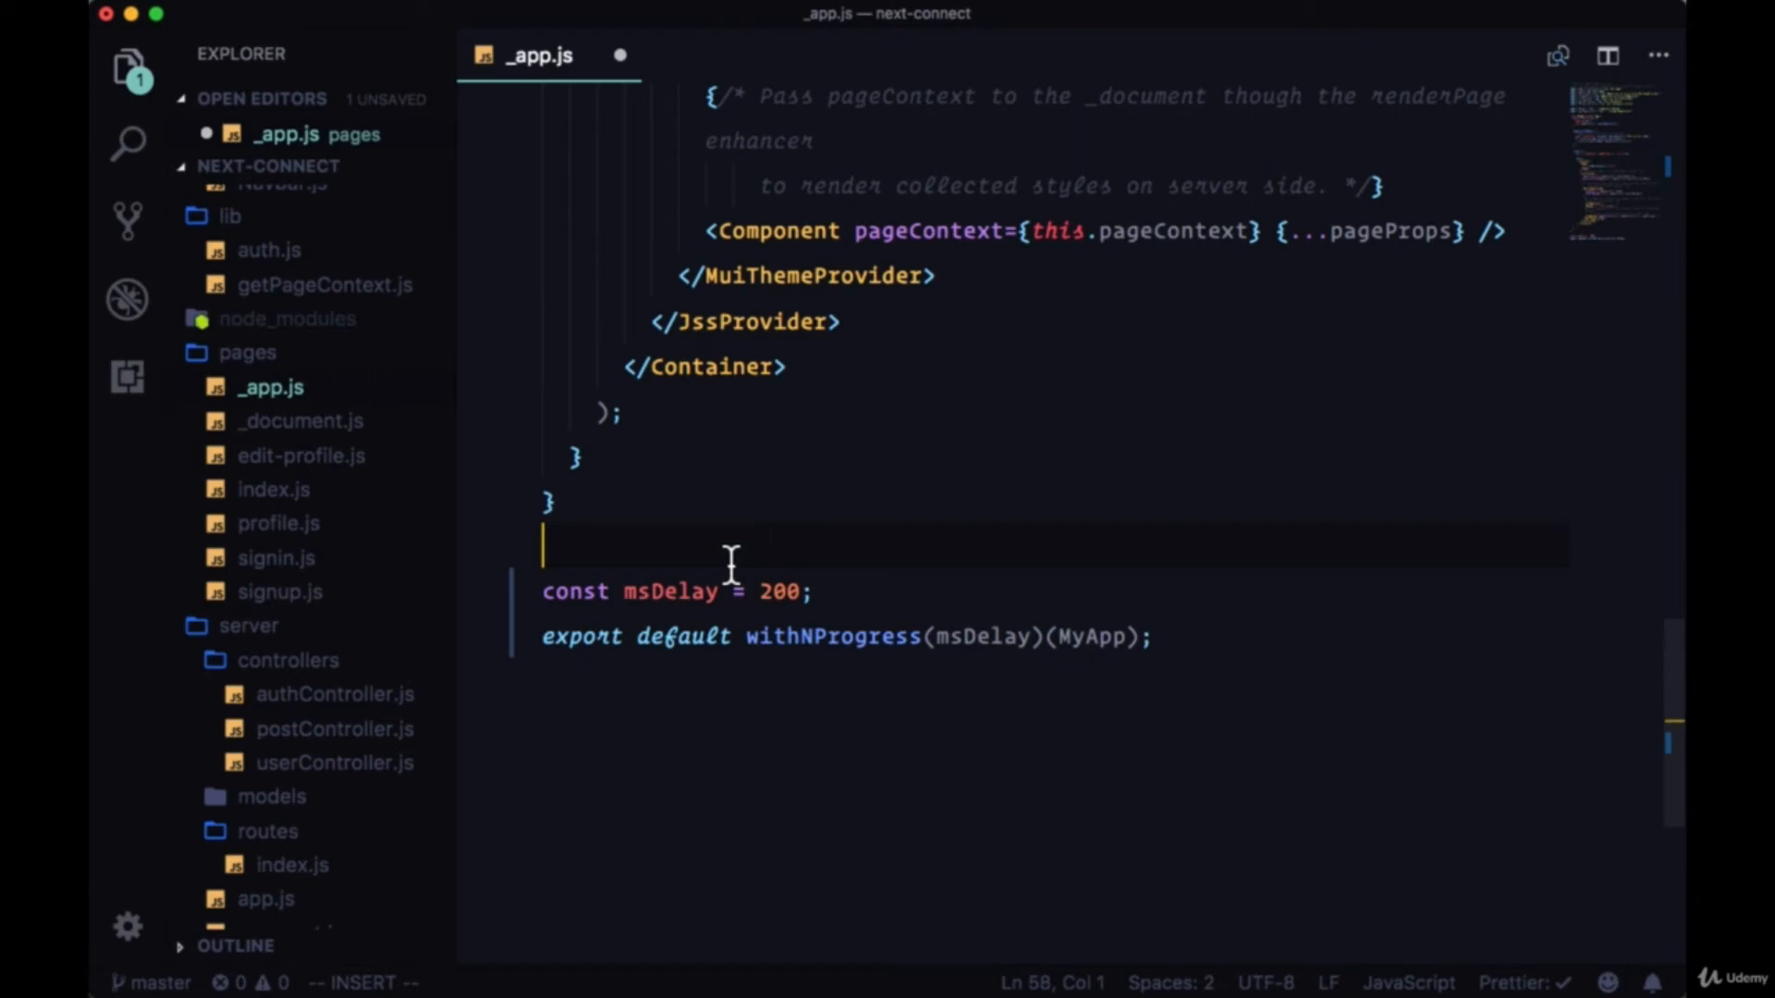
mouse_move(860, 591)
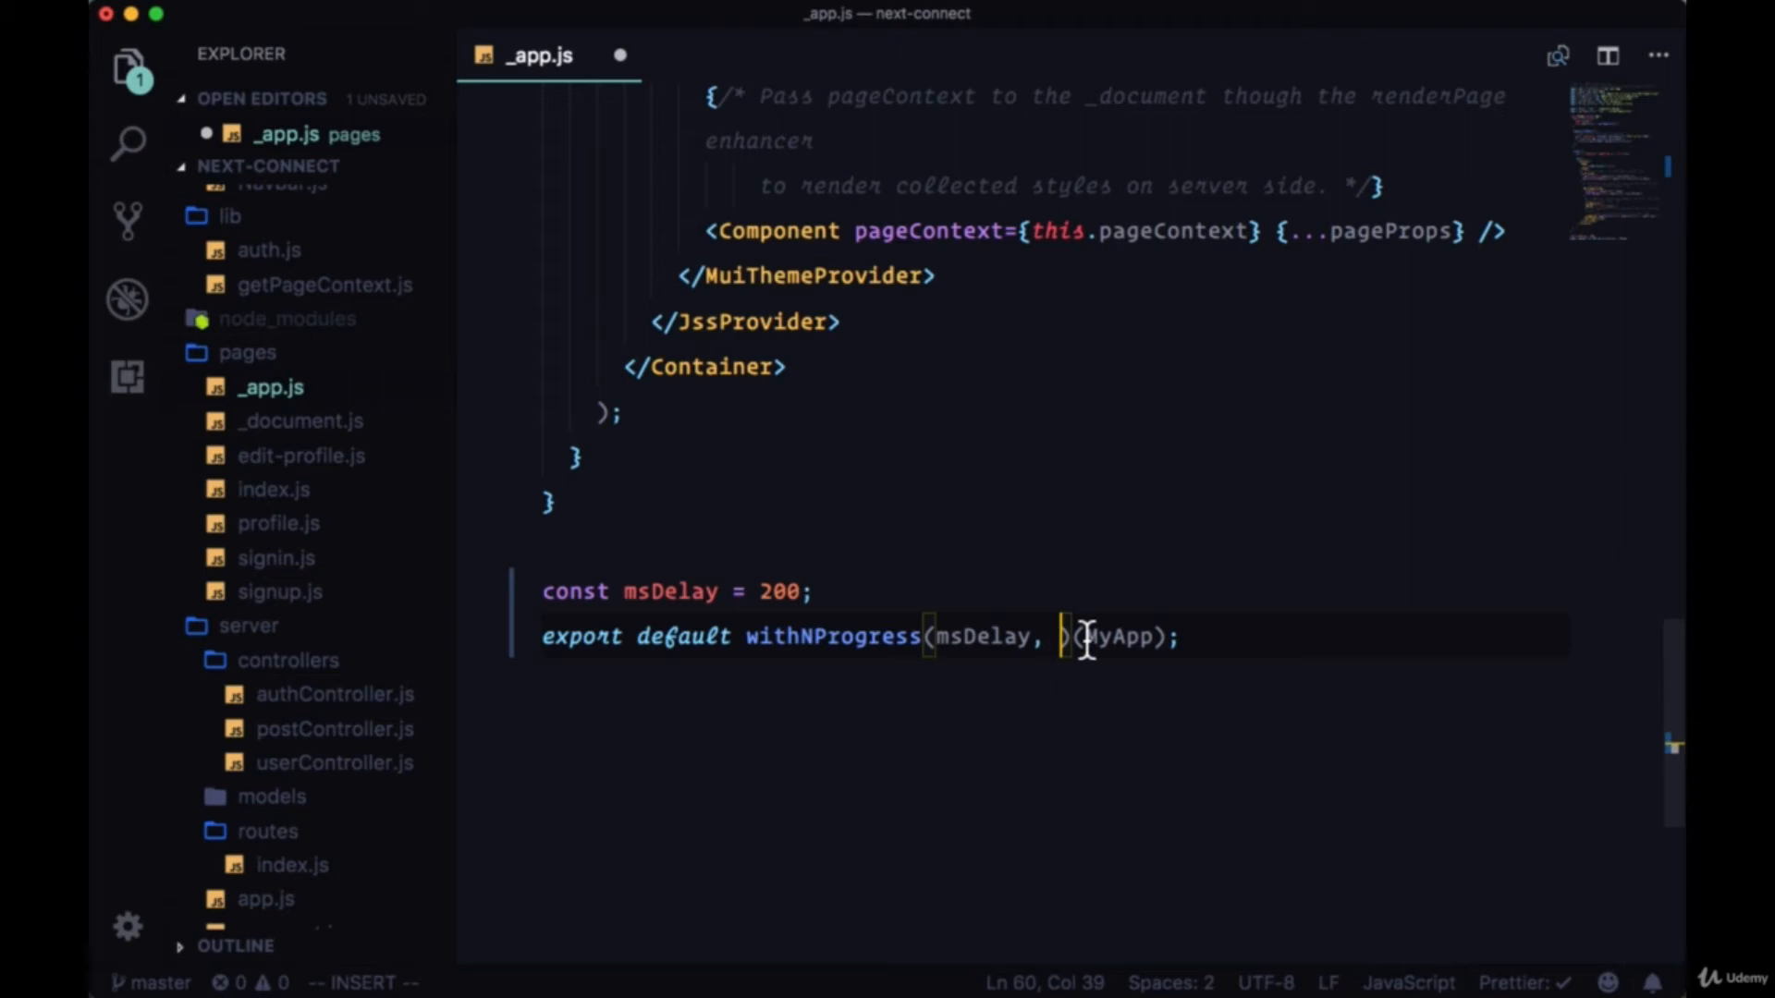
Define const configOptions with trickleSpeed: 50
text(configOptions)
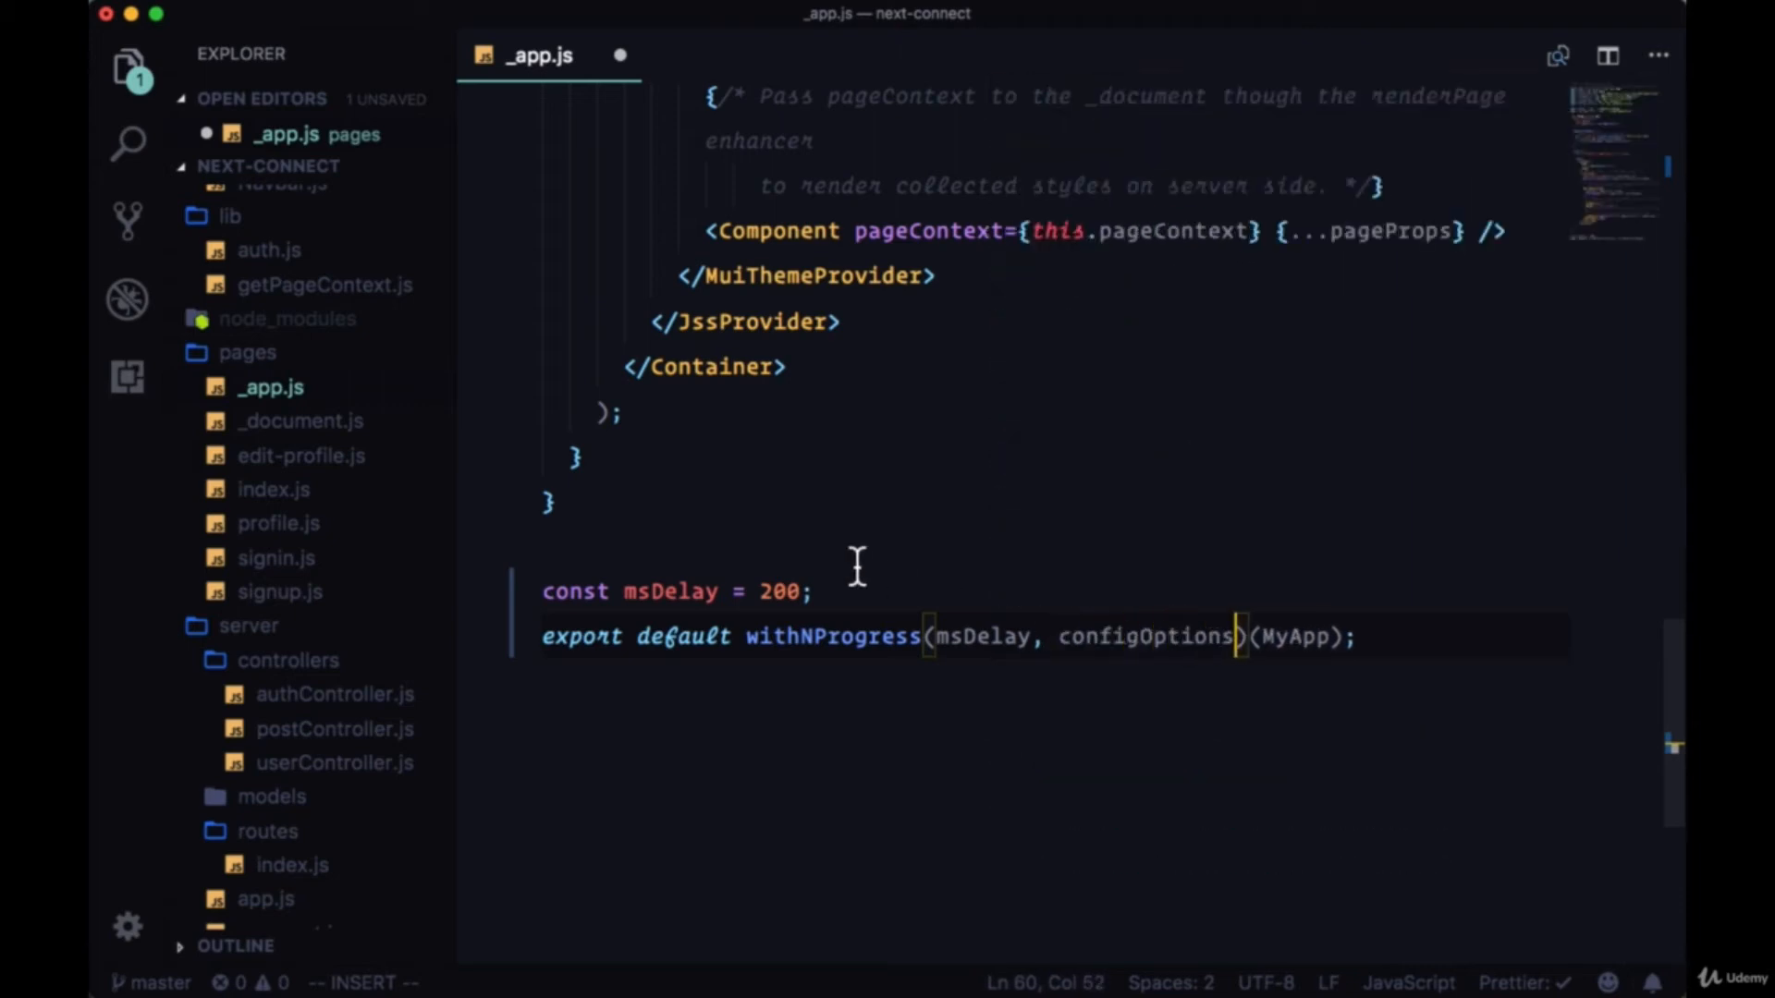
text(const opt)
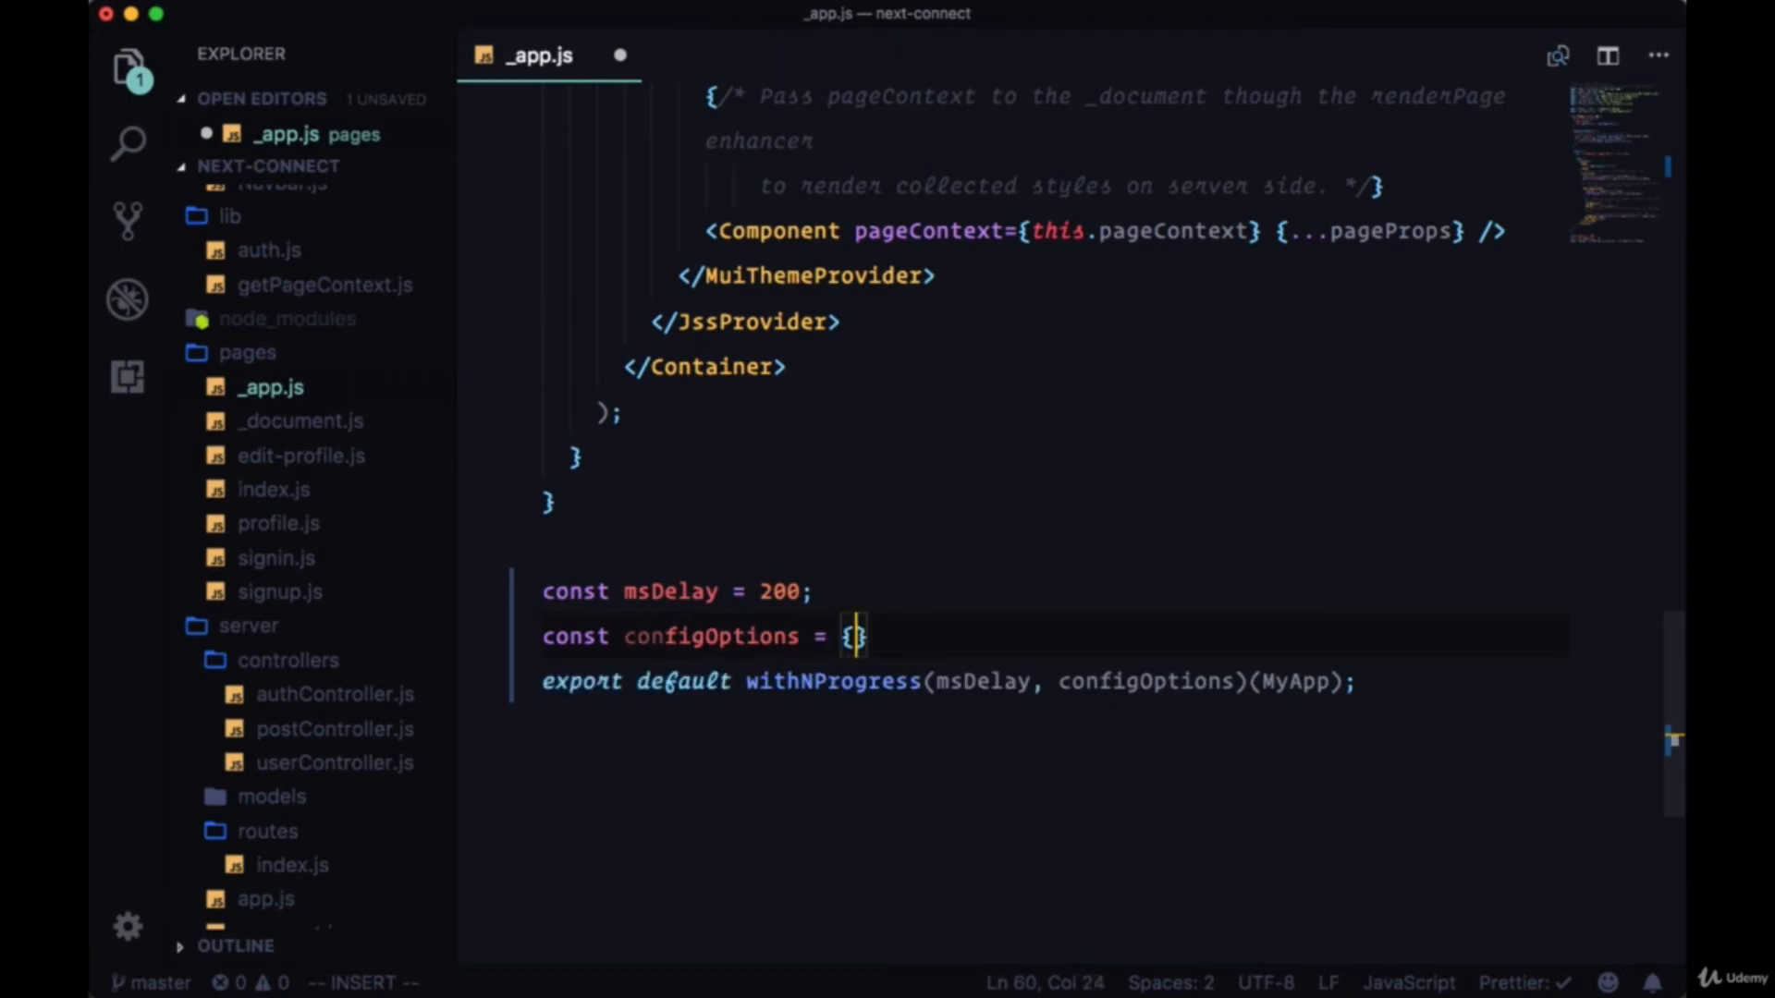
text(t)
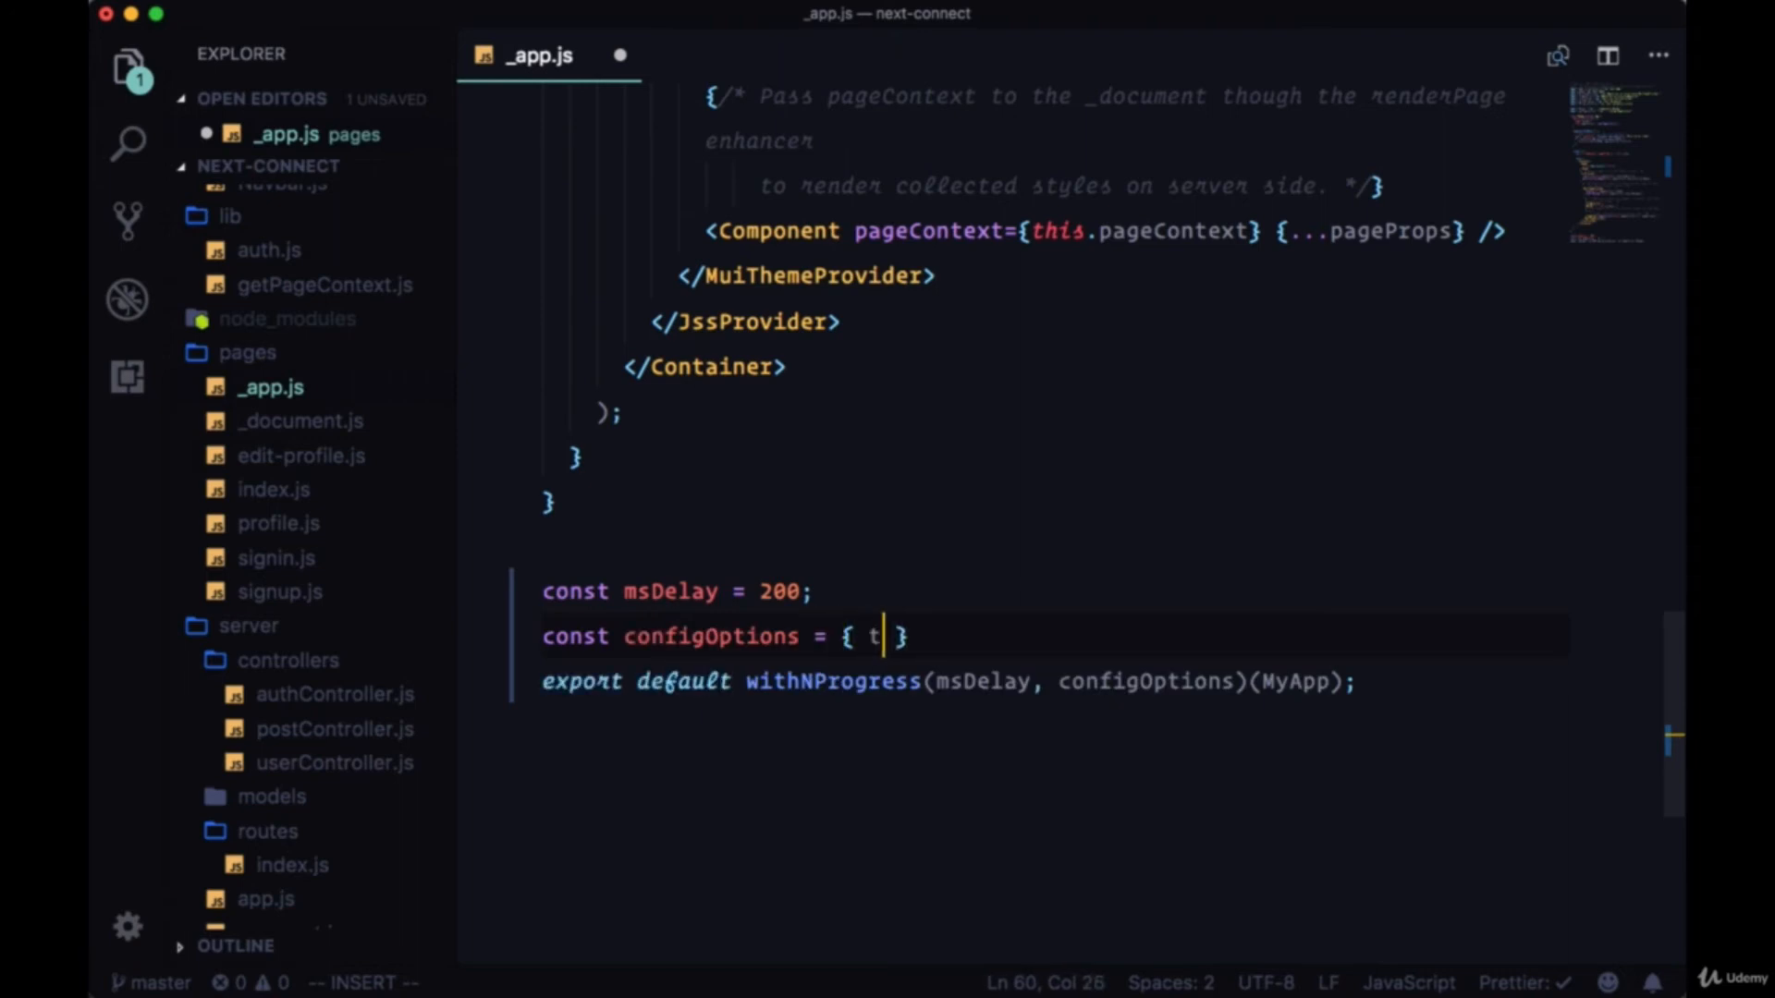
text(rickleSpeed)
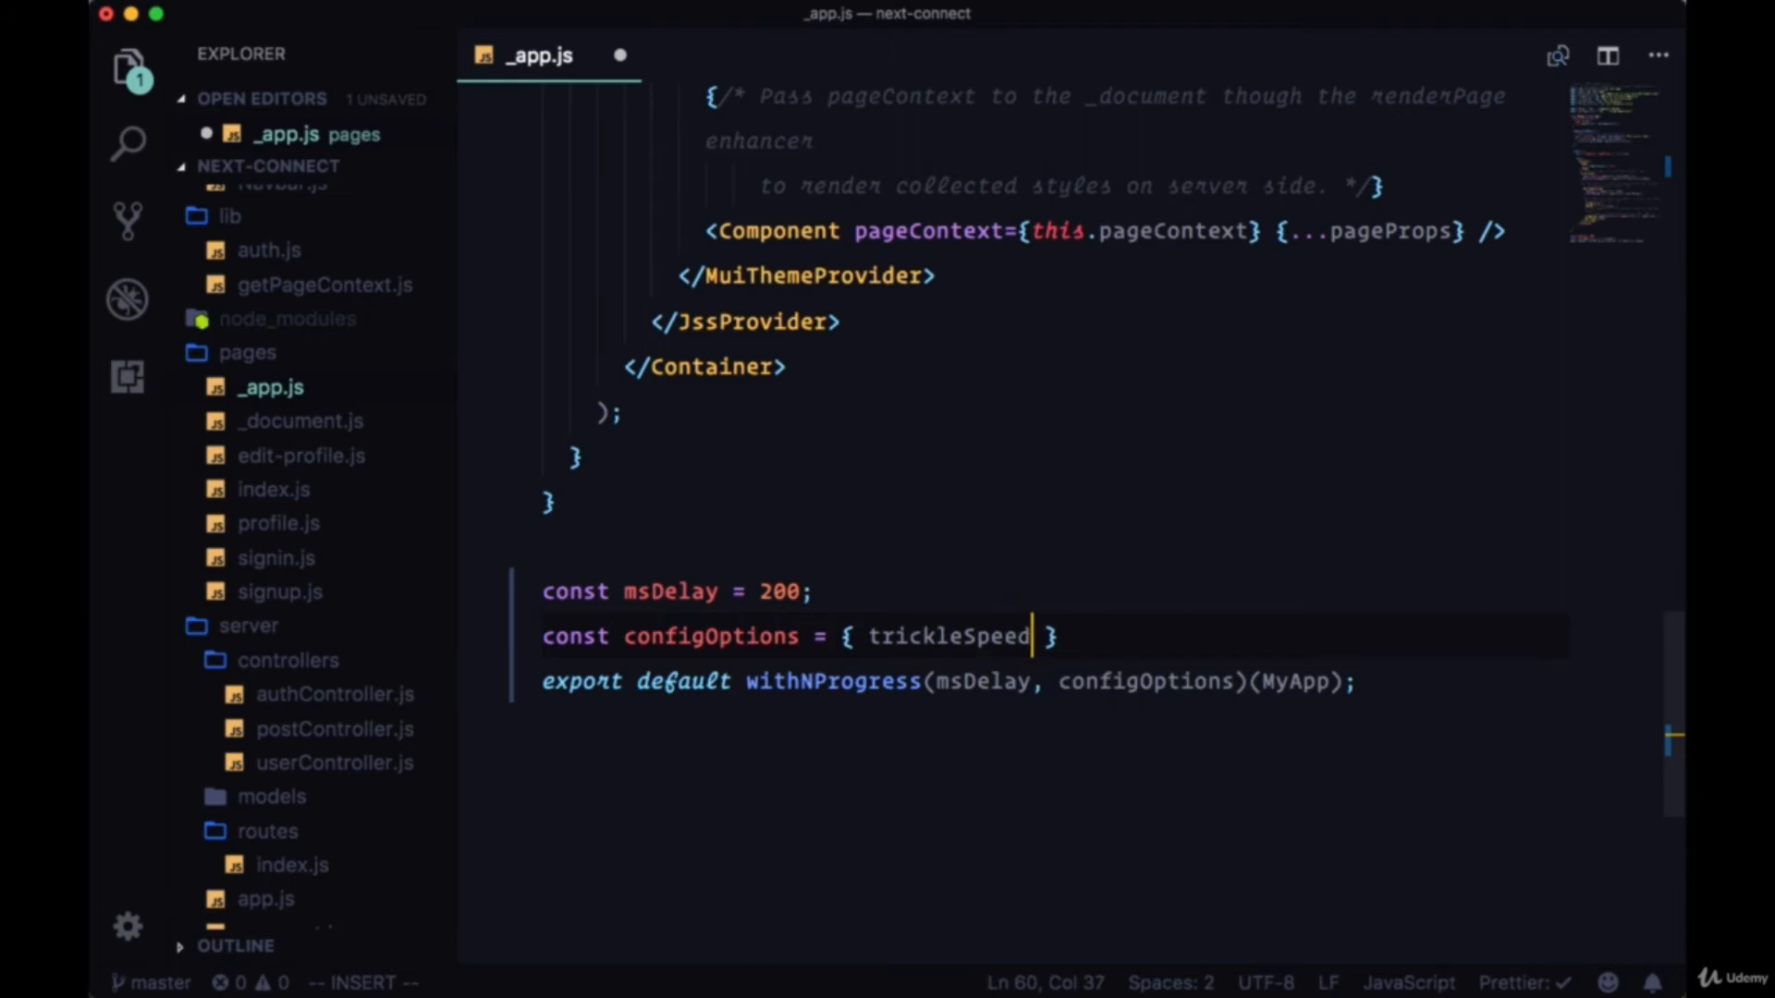
text(: 50)
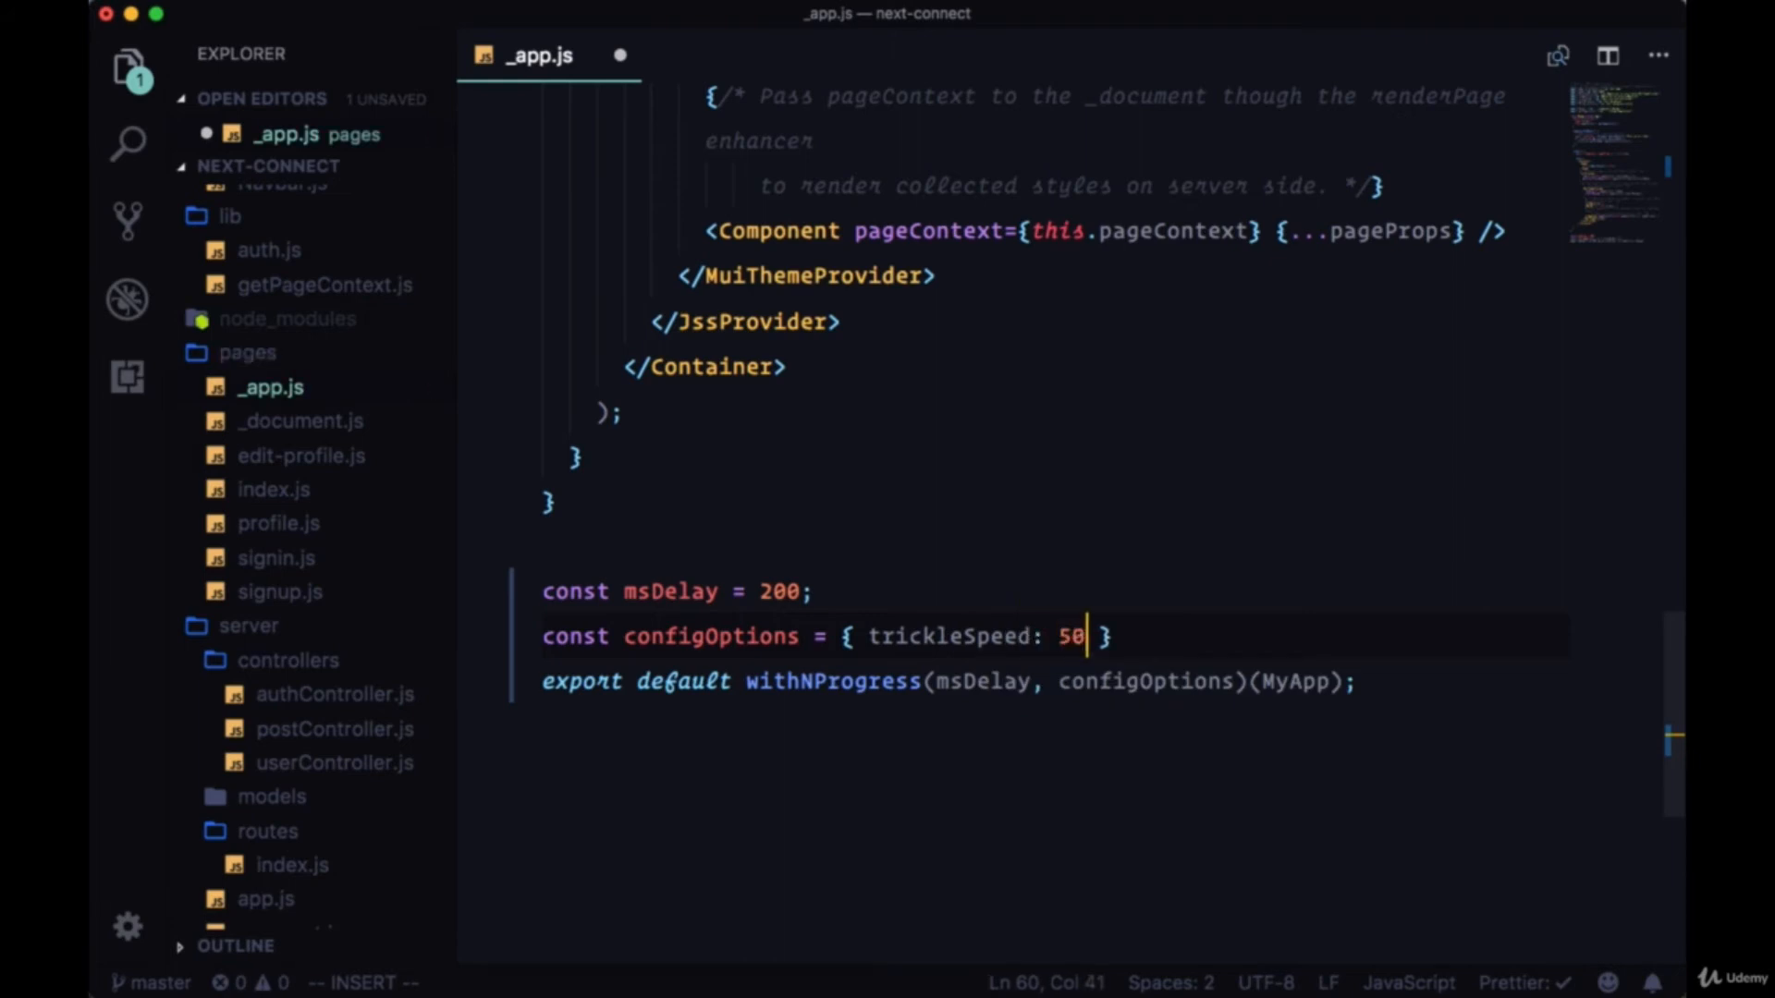
mouse_move(987, 231)
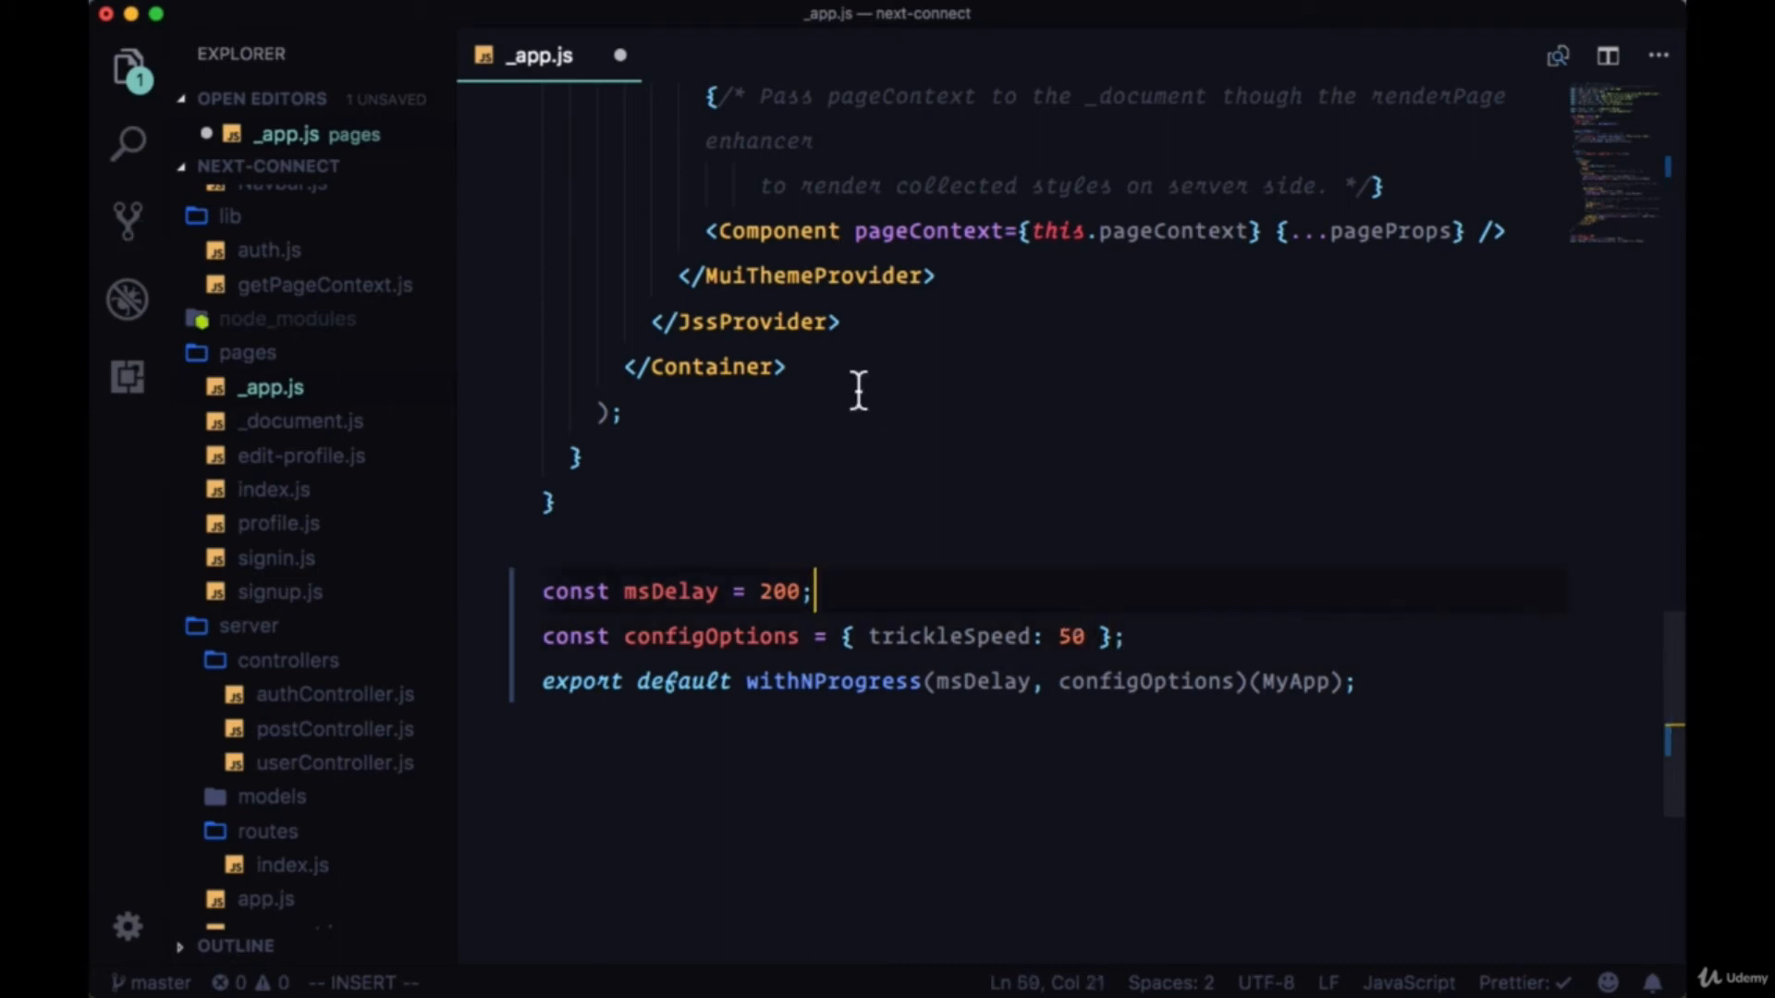
Add <NProgressStyles color="#e34234" spinner={false} /> inside the Container and save _app.js
text(<N)
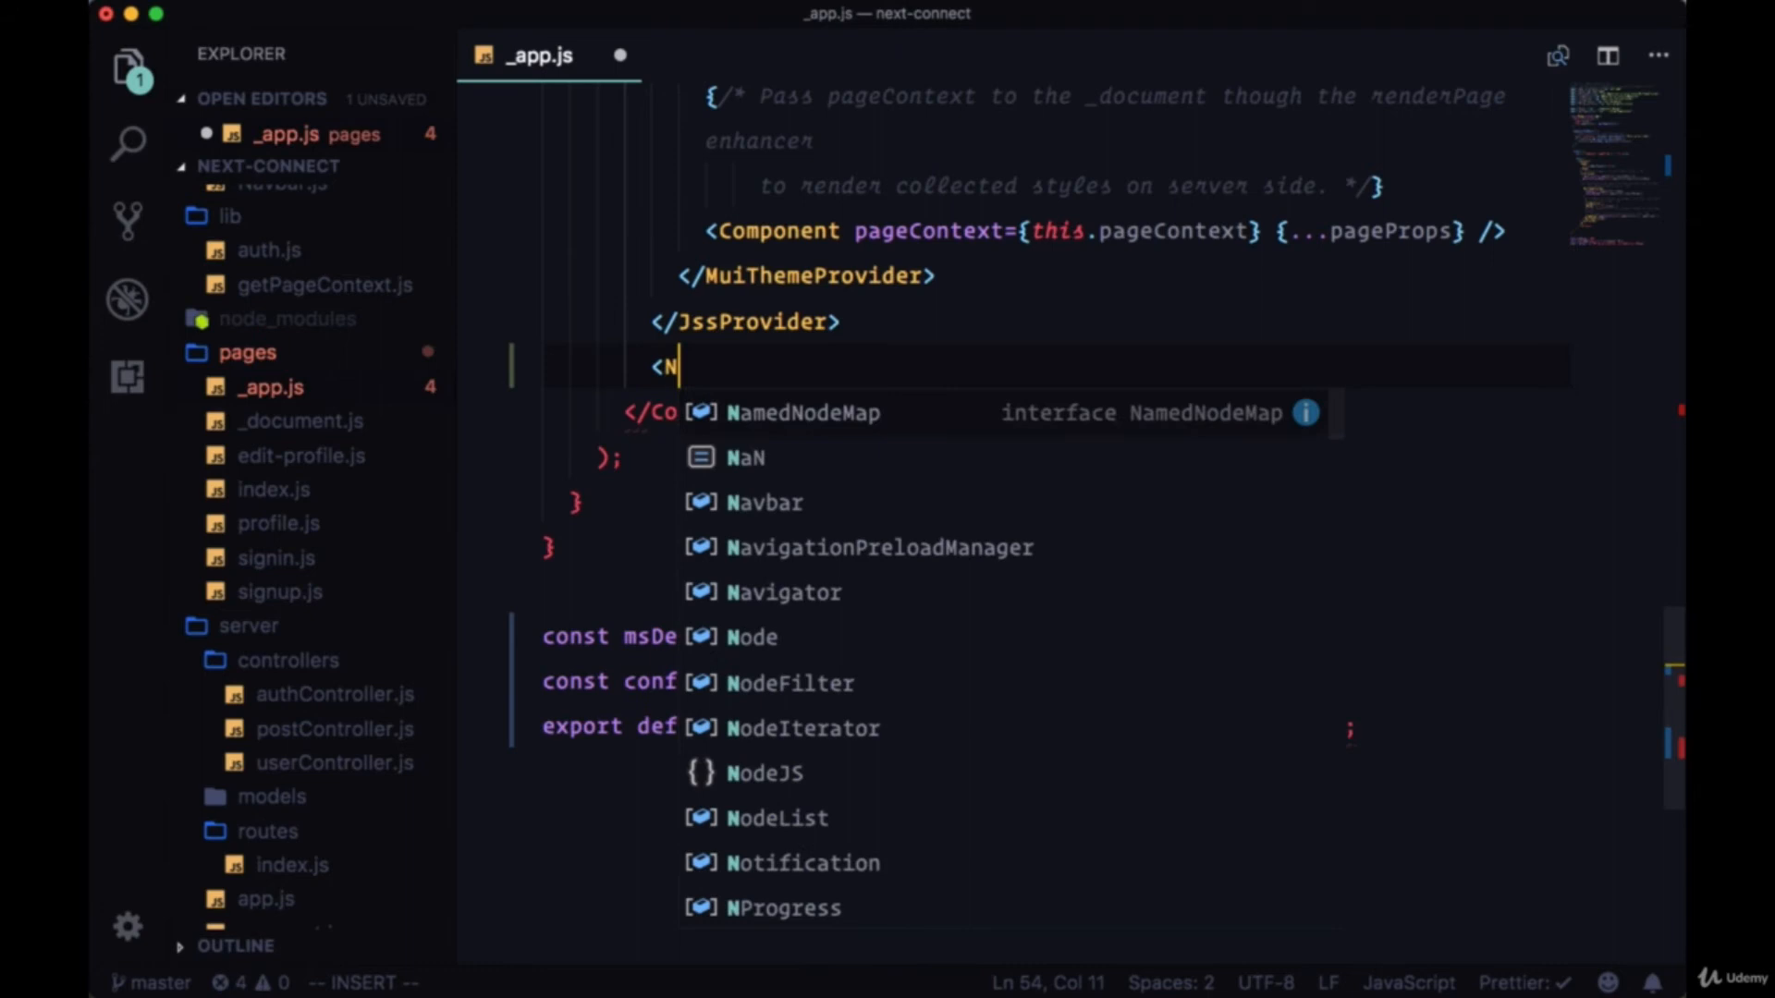
text(ProgressStyles />)
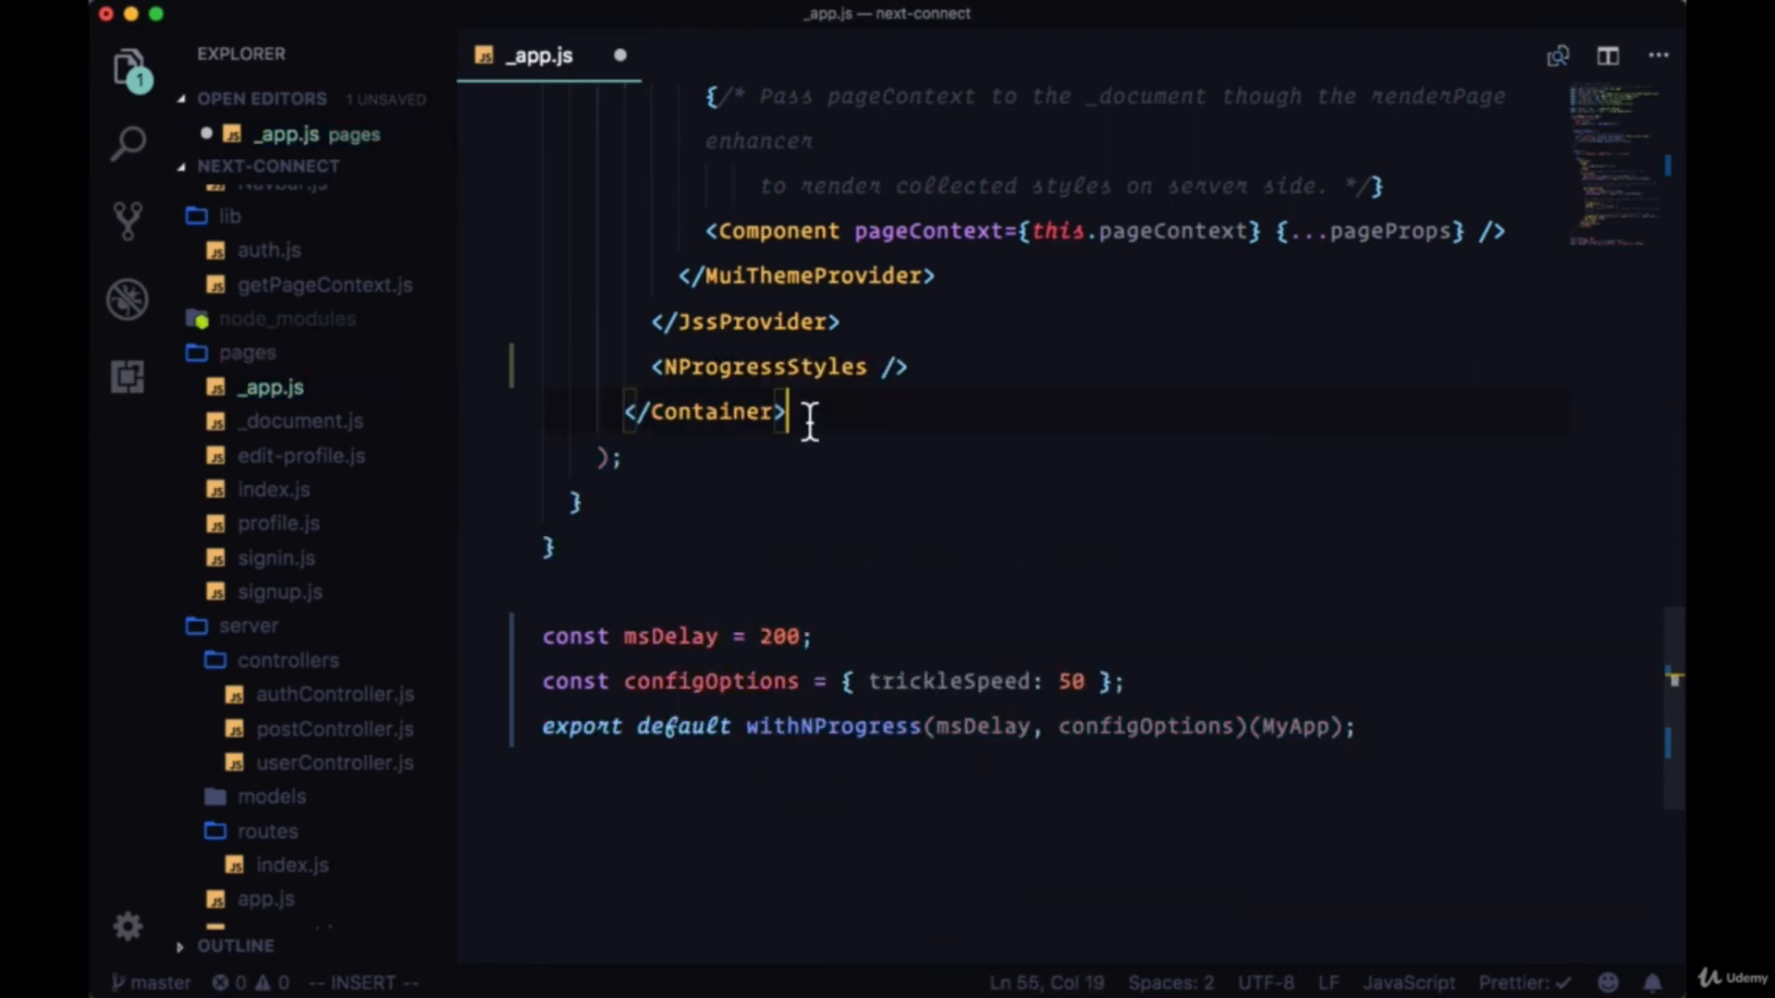
text(color)
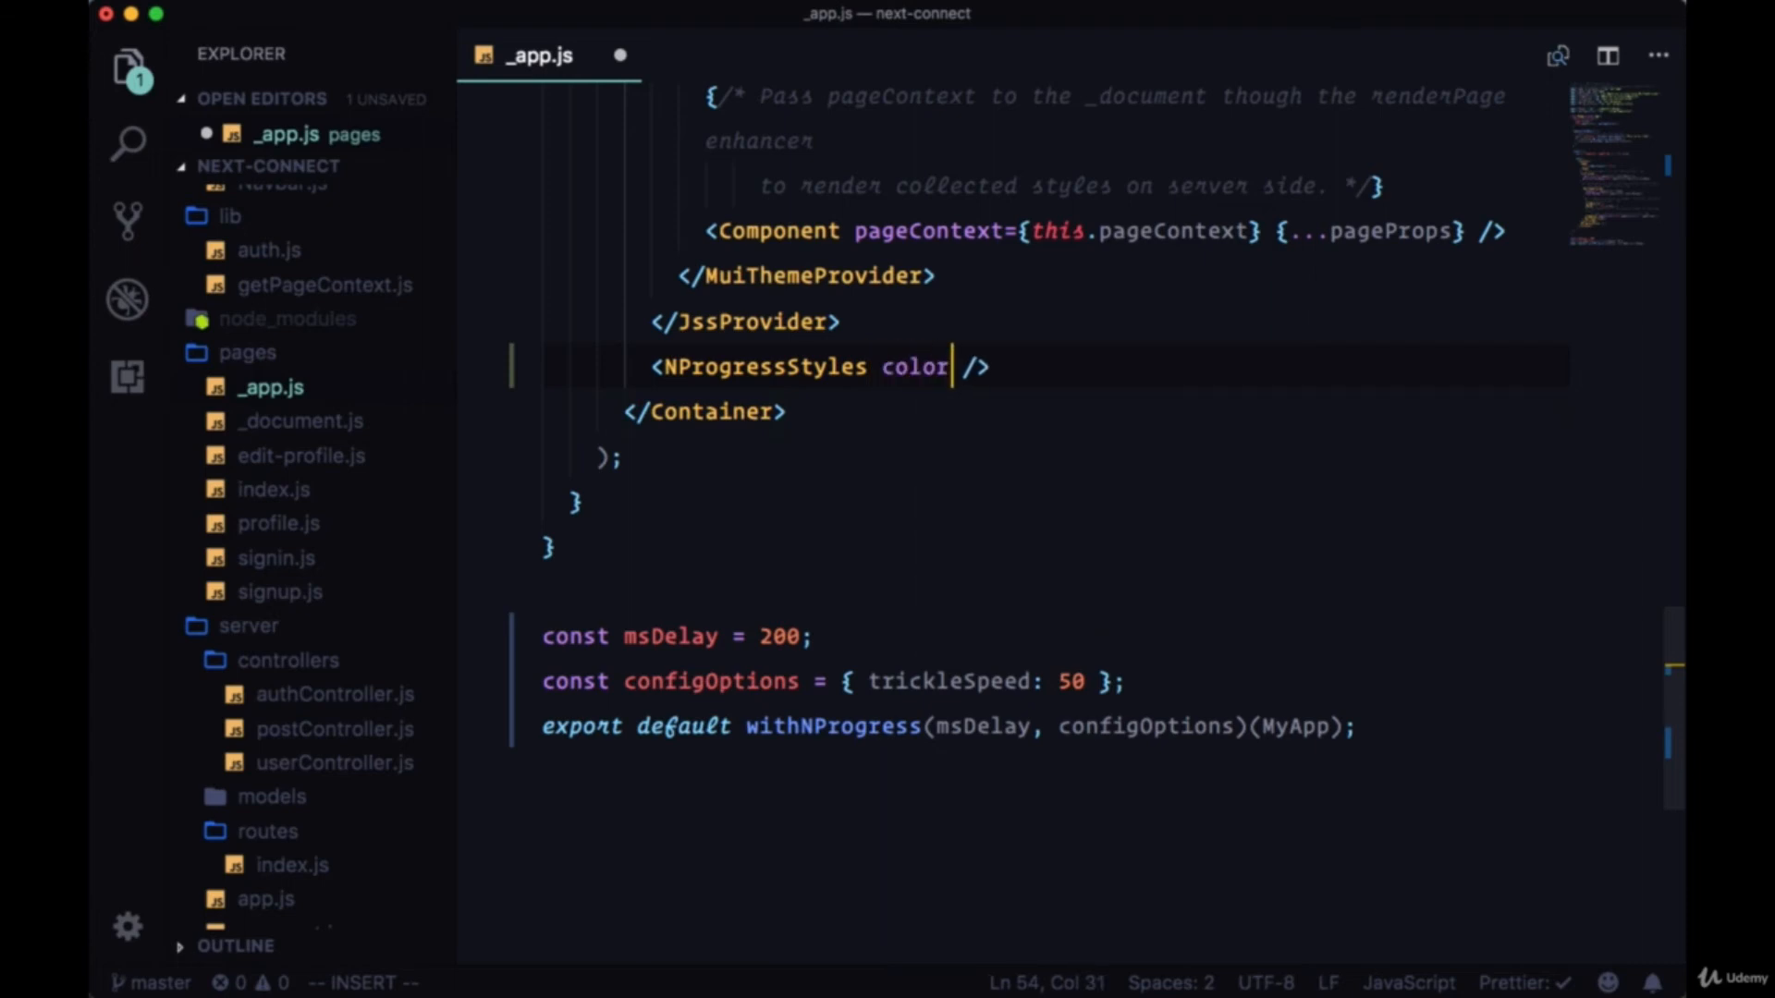
text(="#")
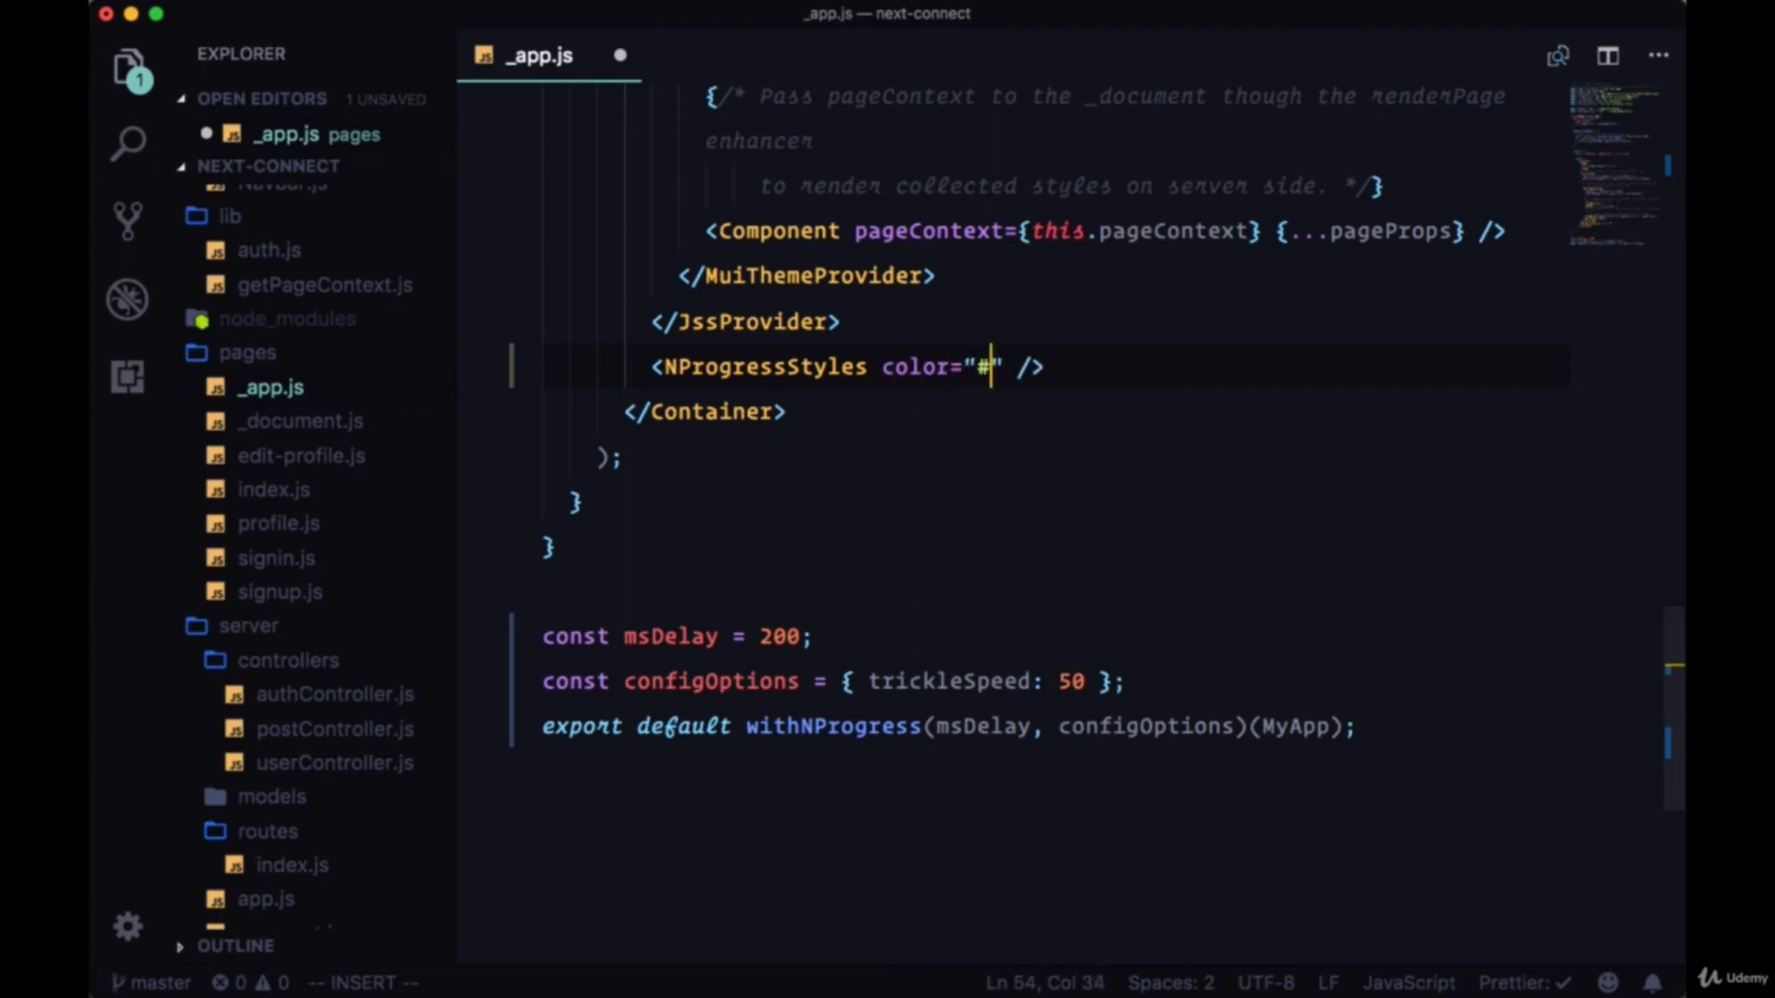
text(e)
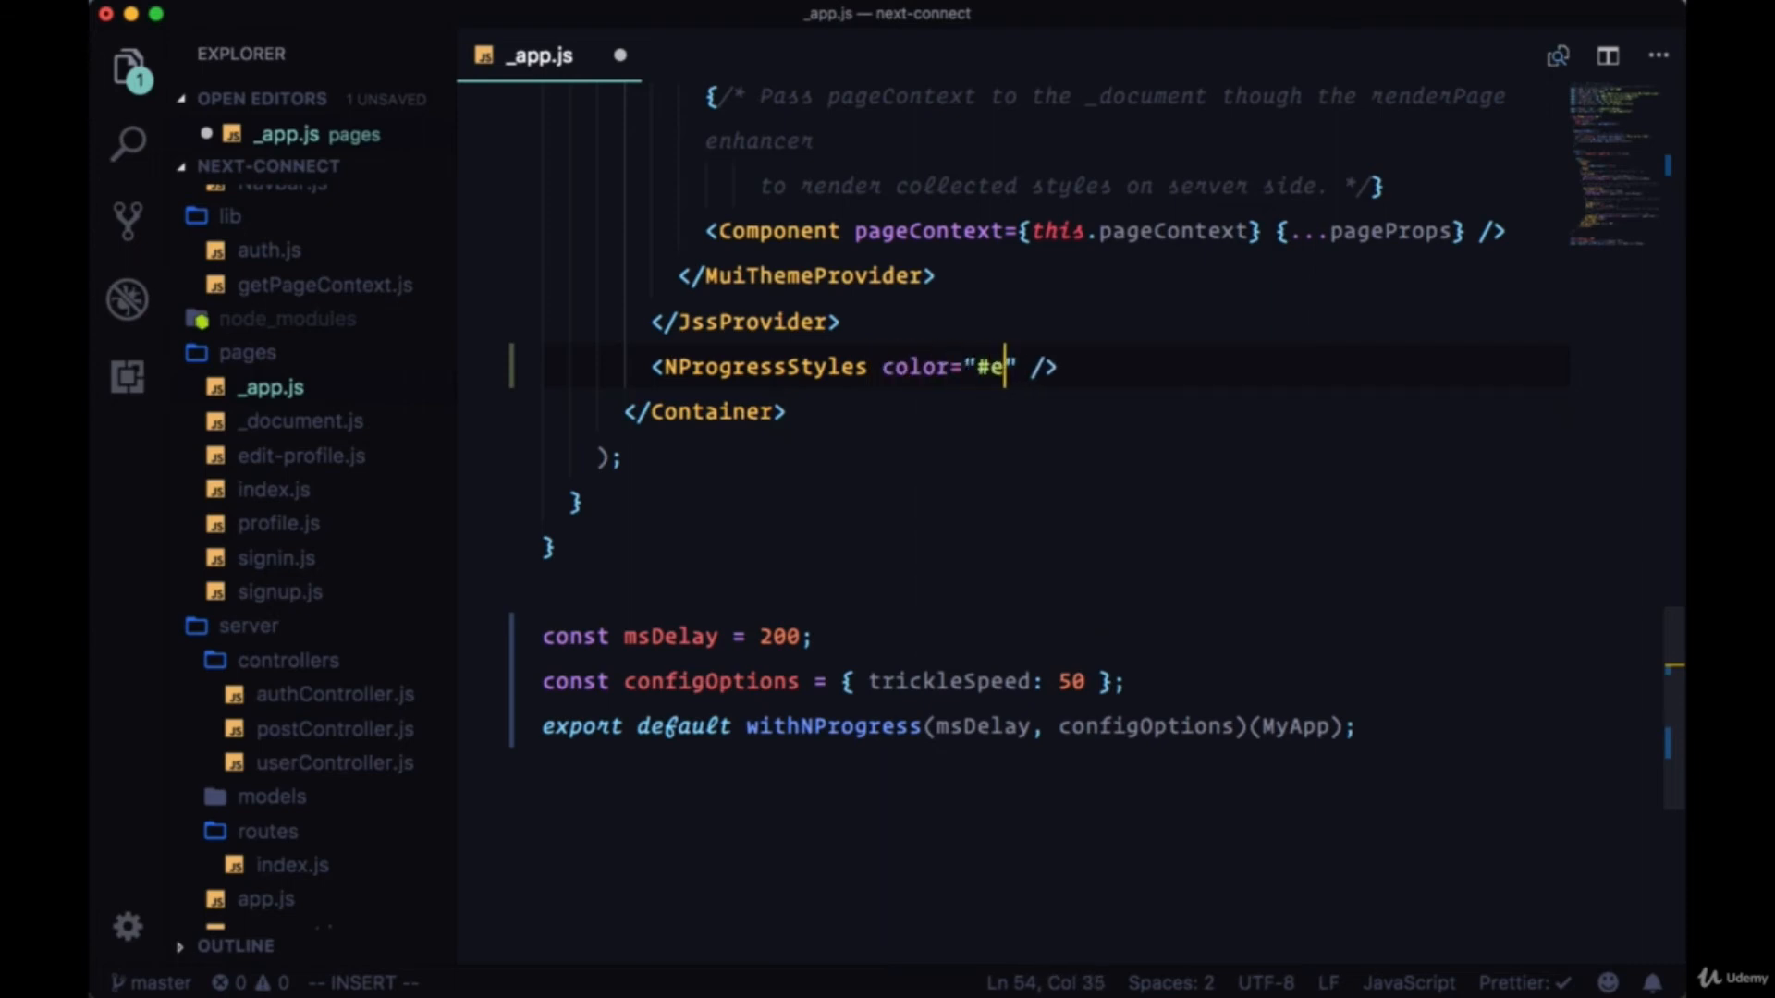
text(342)
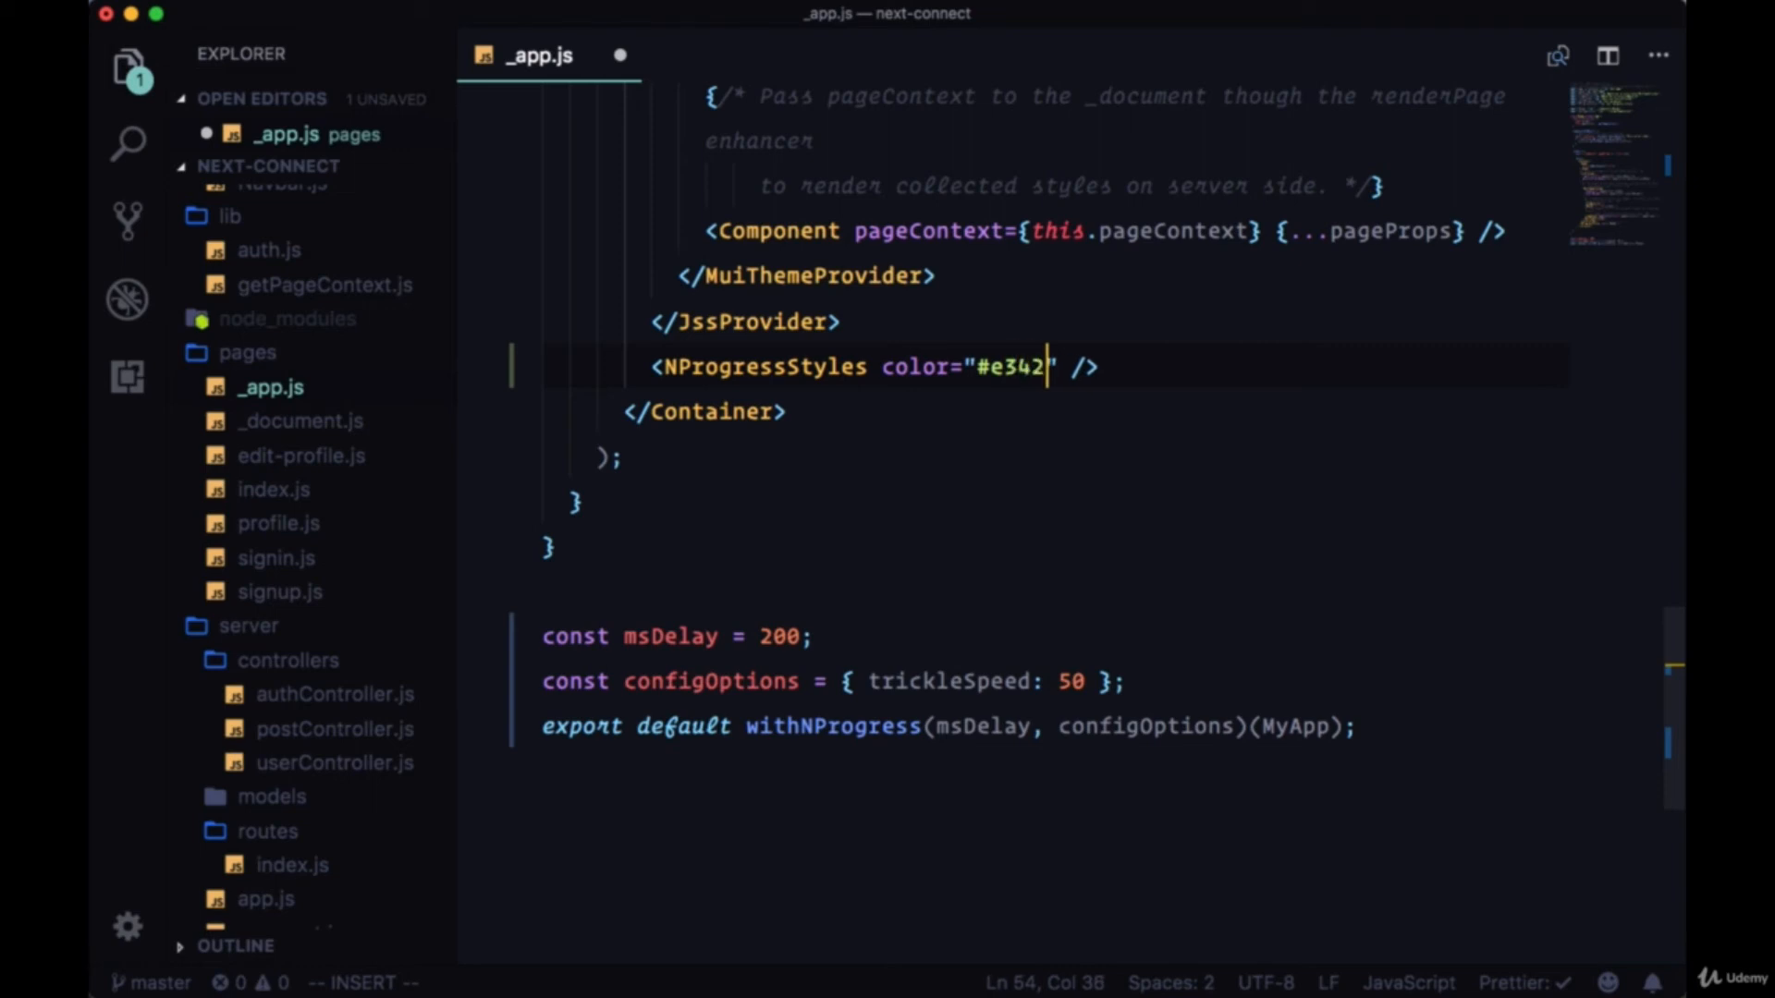
text(34)
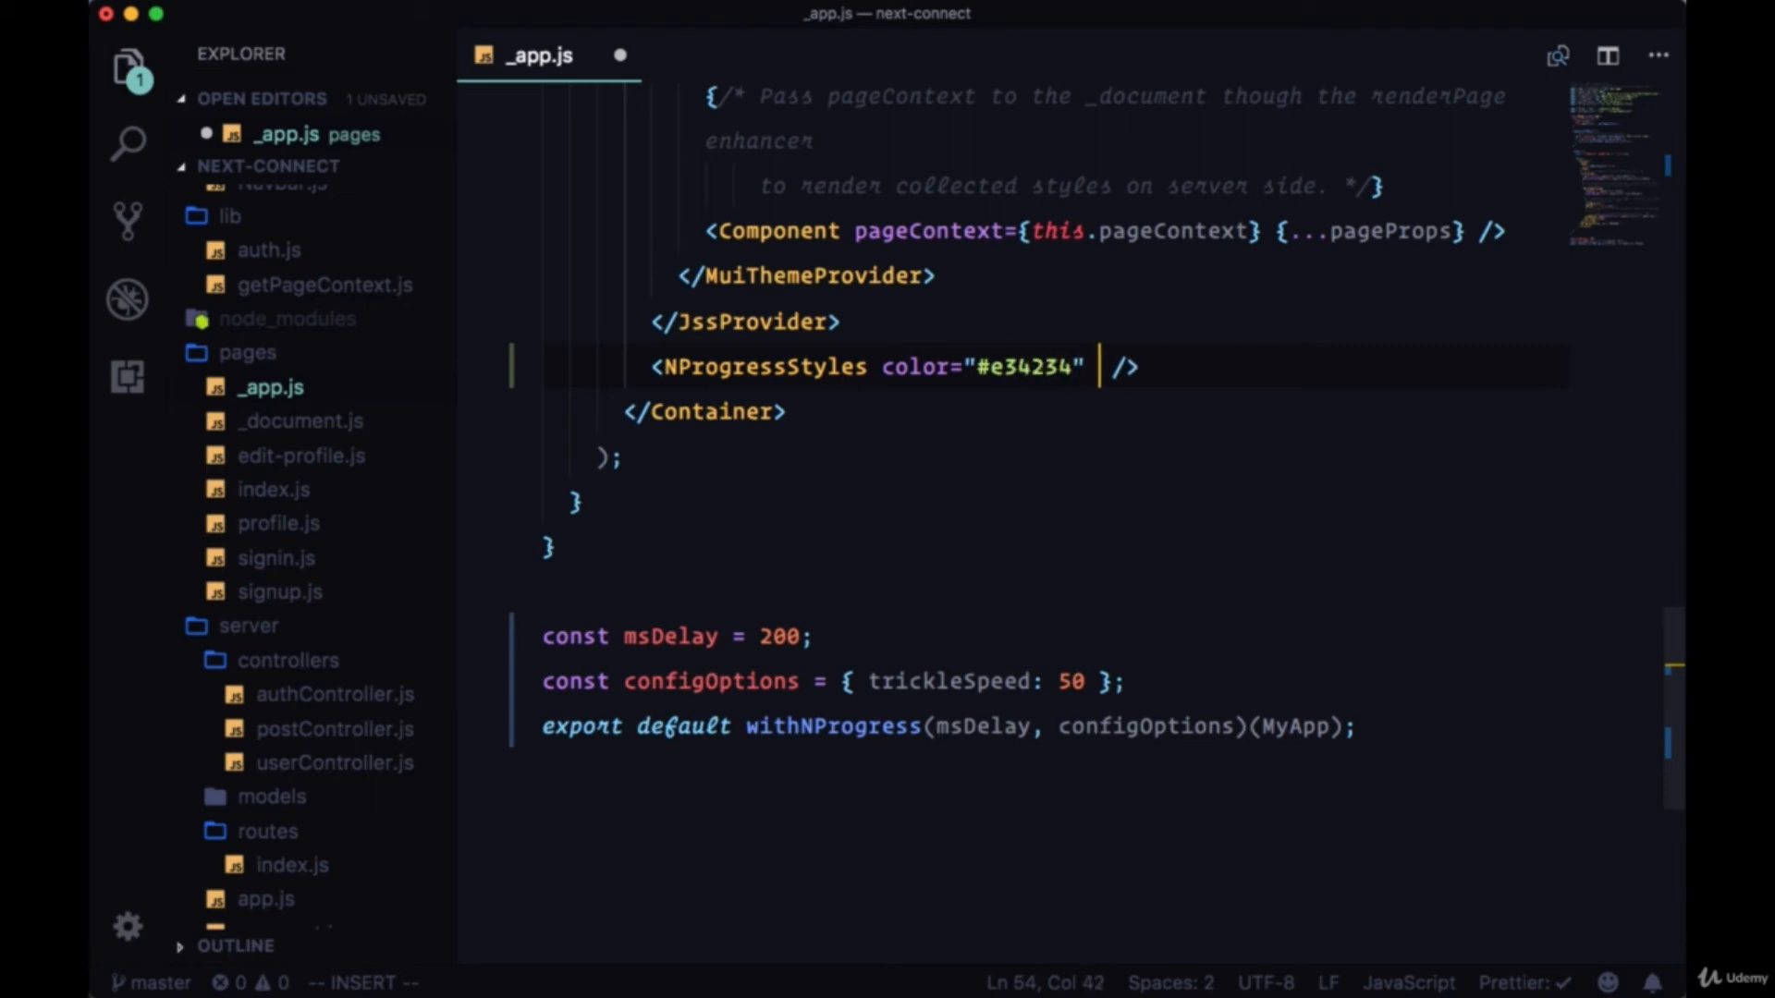
text(spinner)
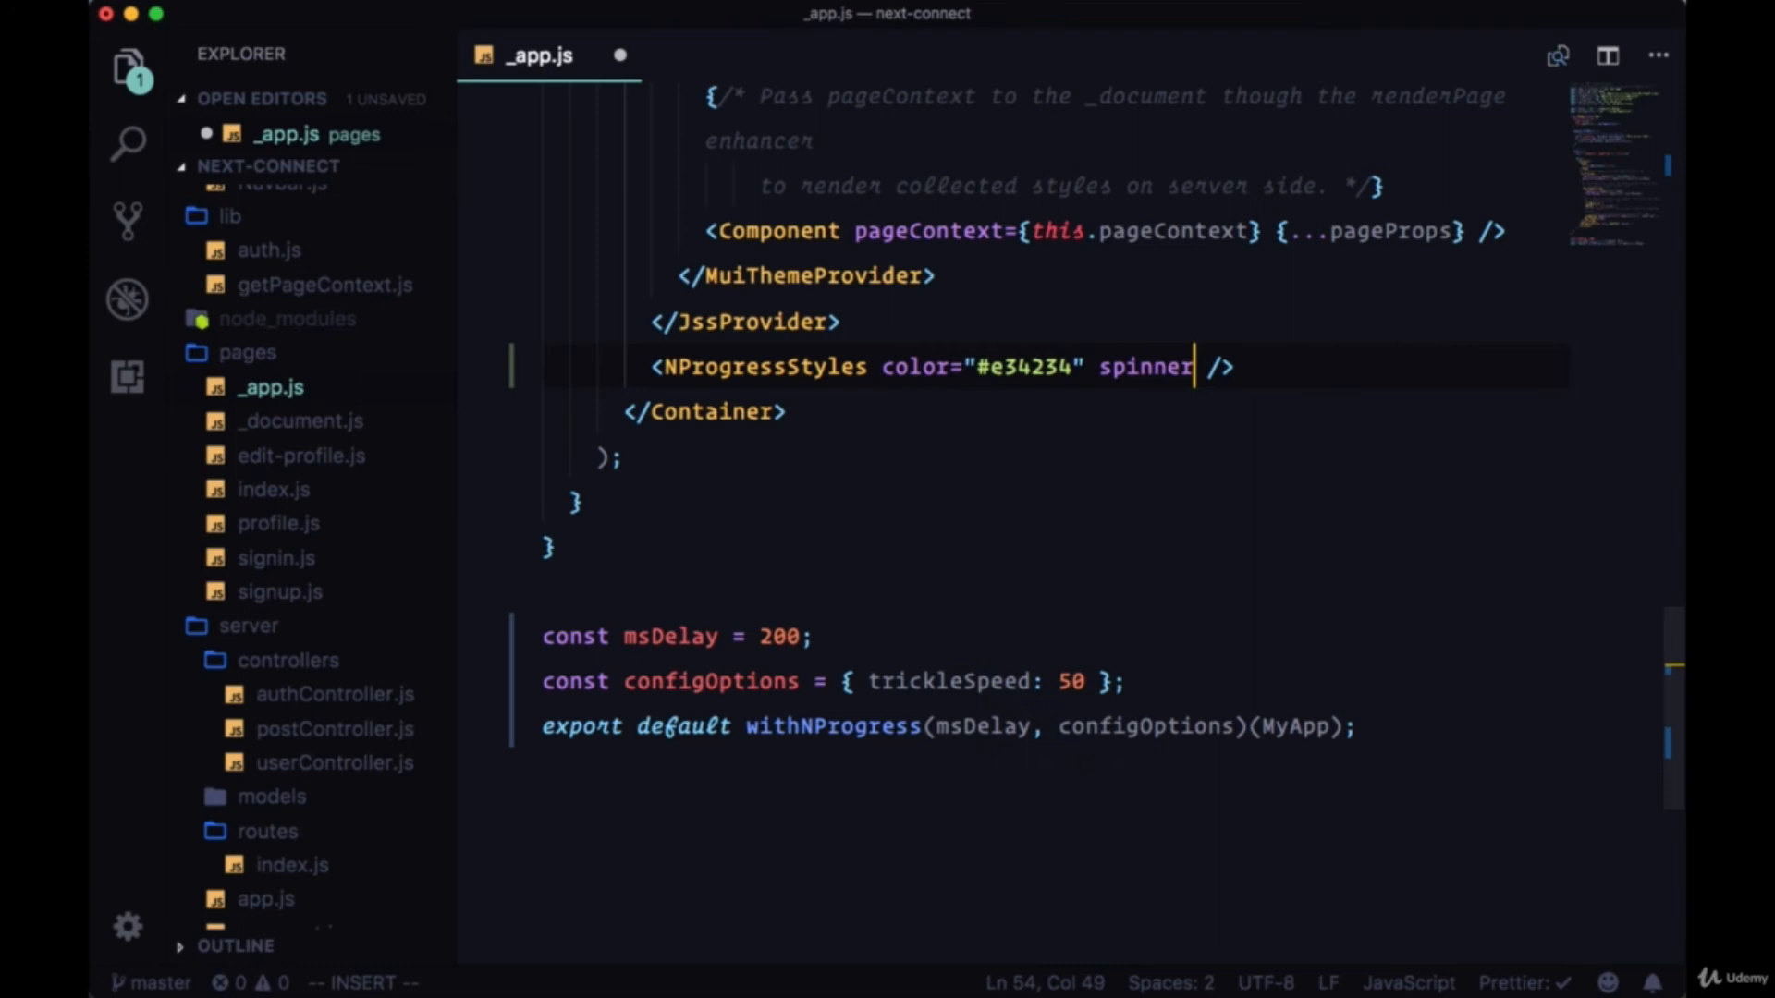
text(={})
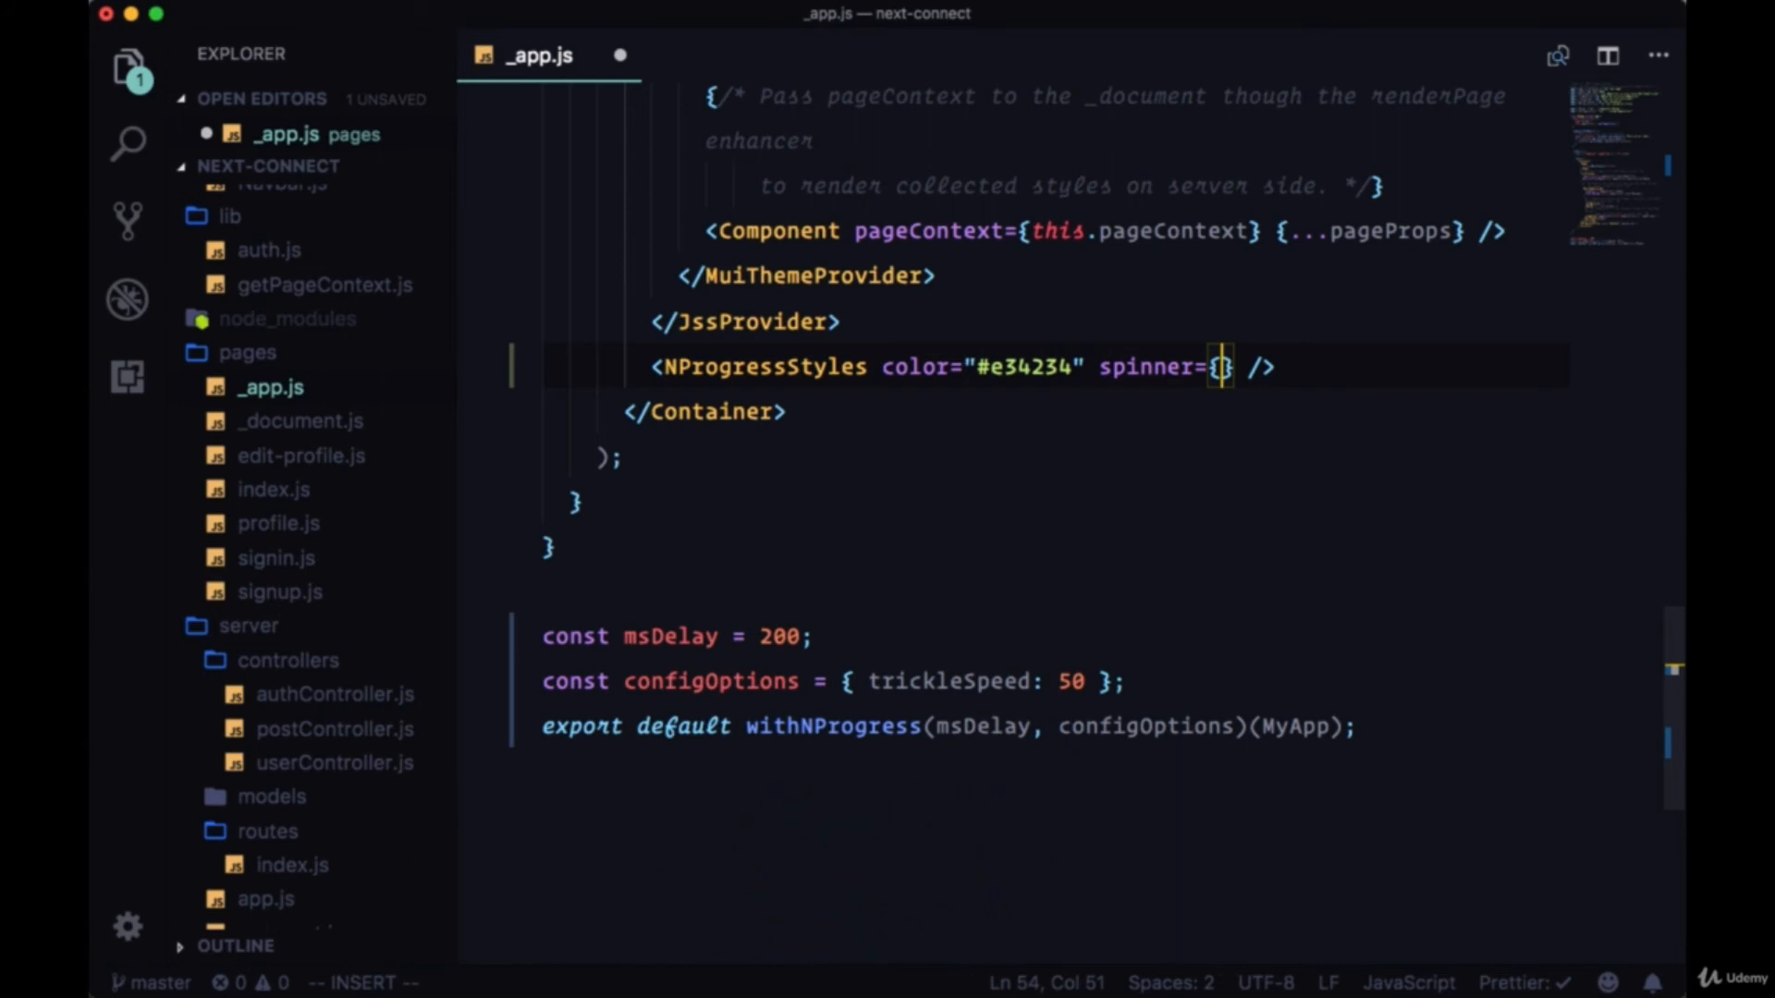
text(false)
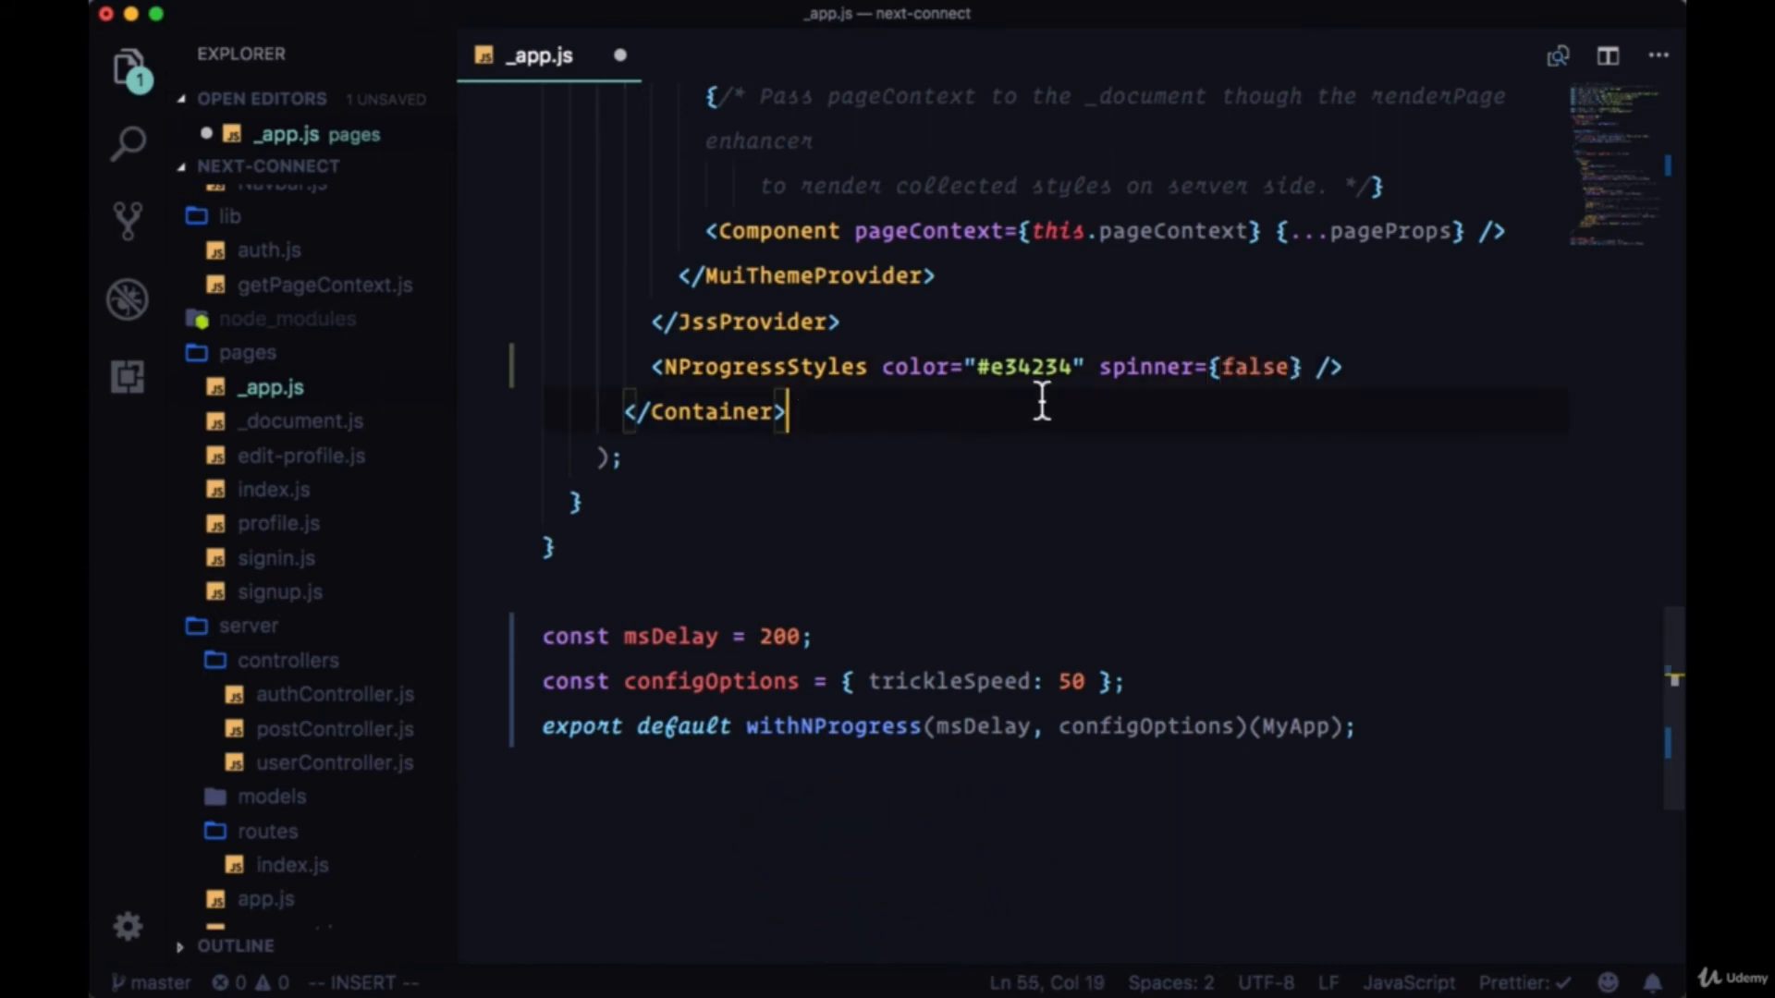
mouse_move(1092, 447)
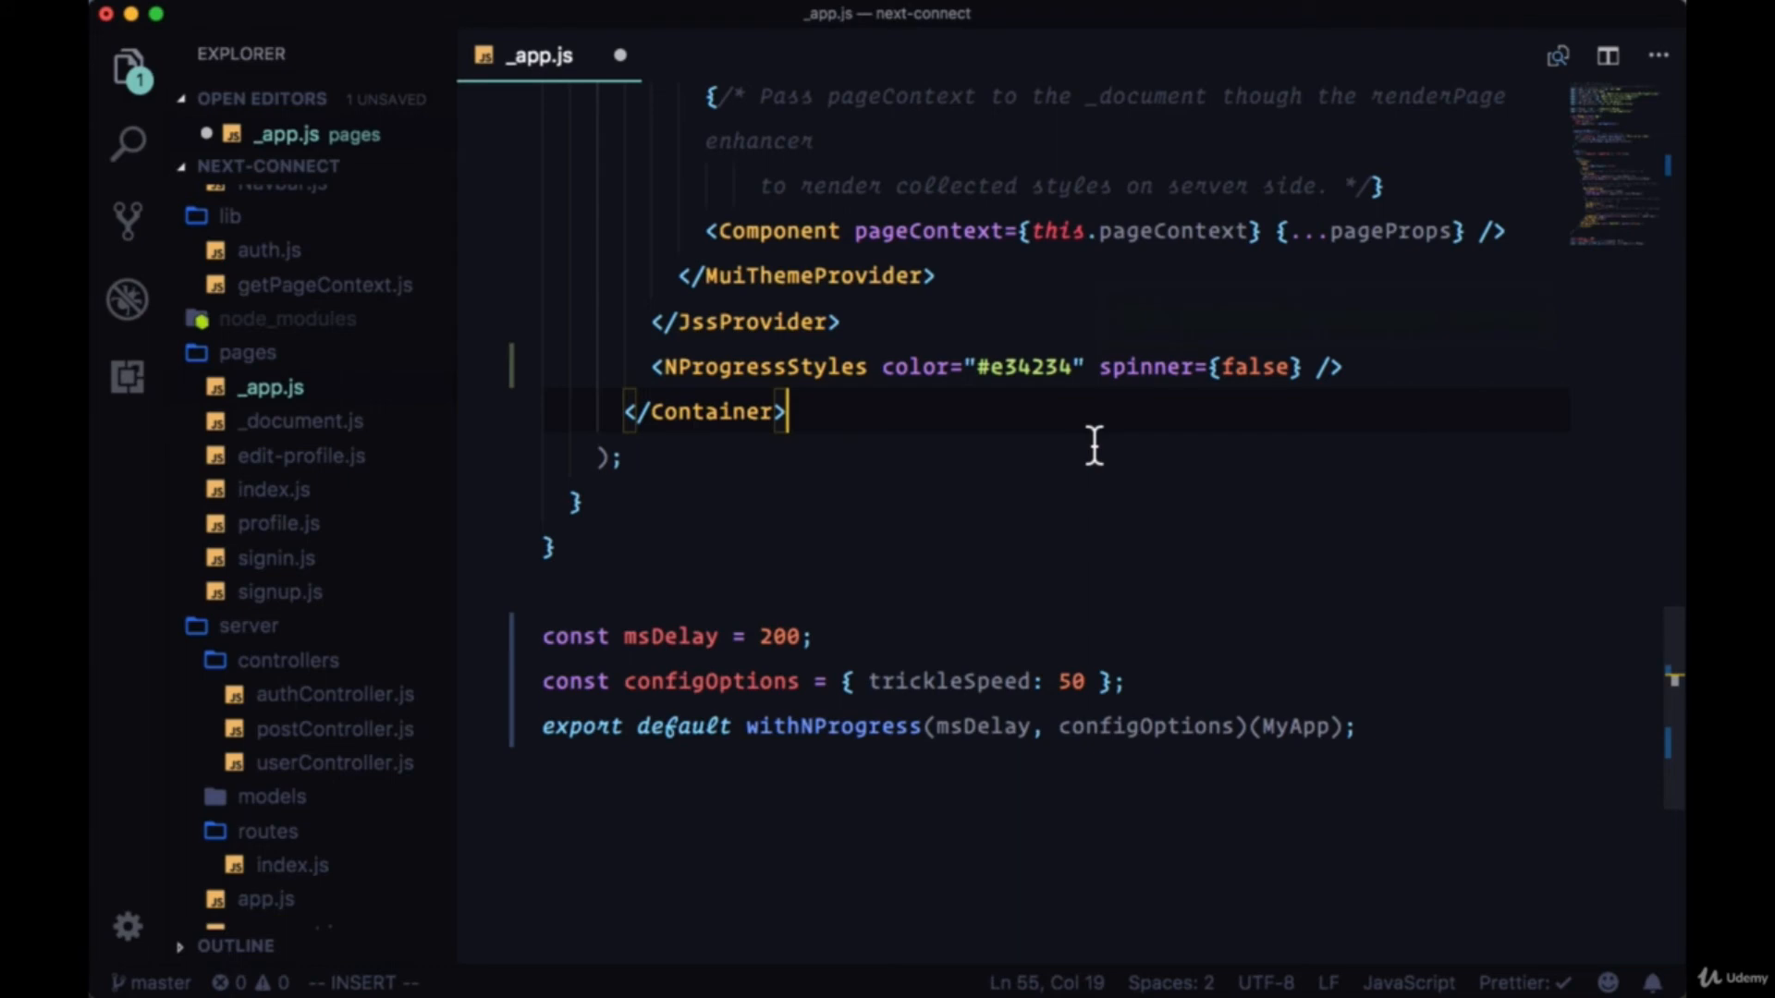
key(cmd+tab)
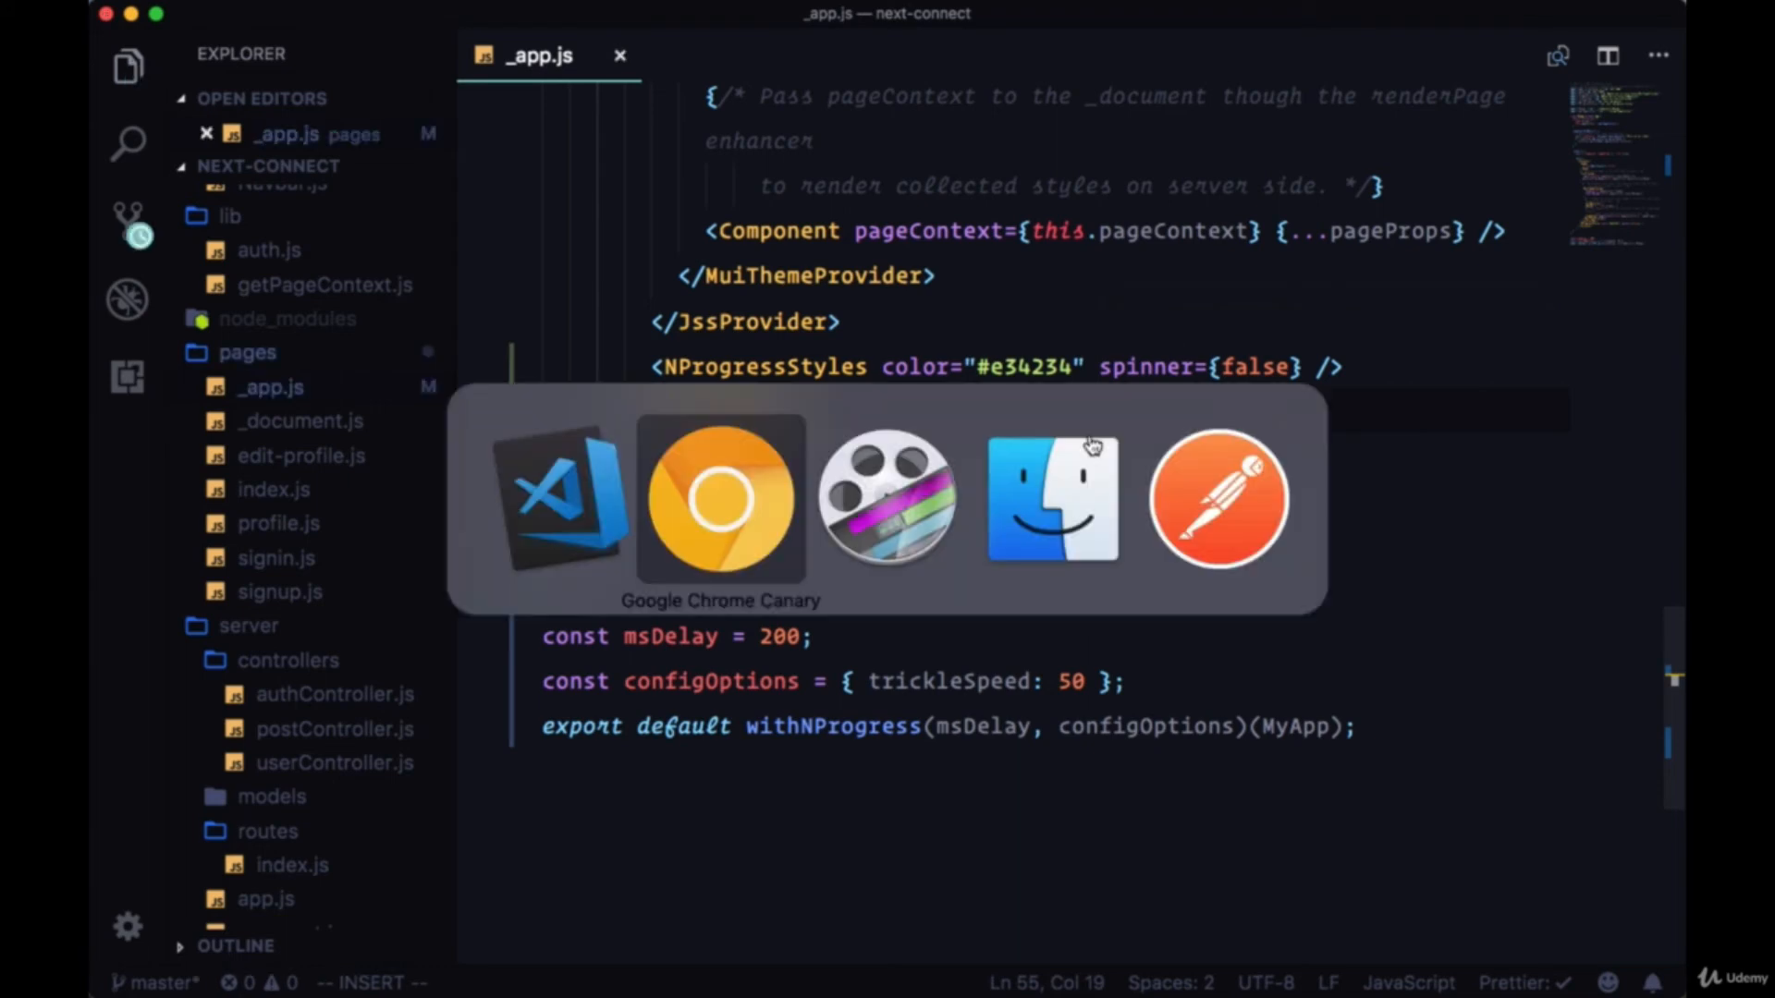
Switch to Chrome Canary, open the NextConnect Sign up page, then return to Sign in
click(720, 498)
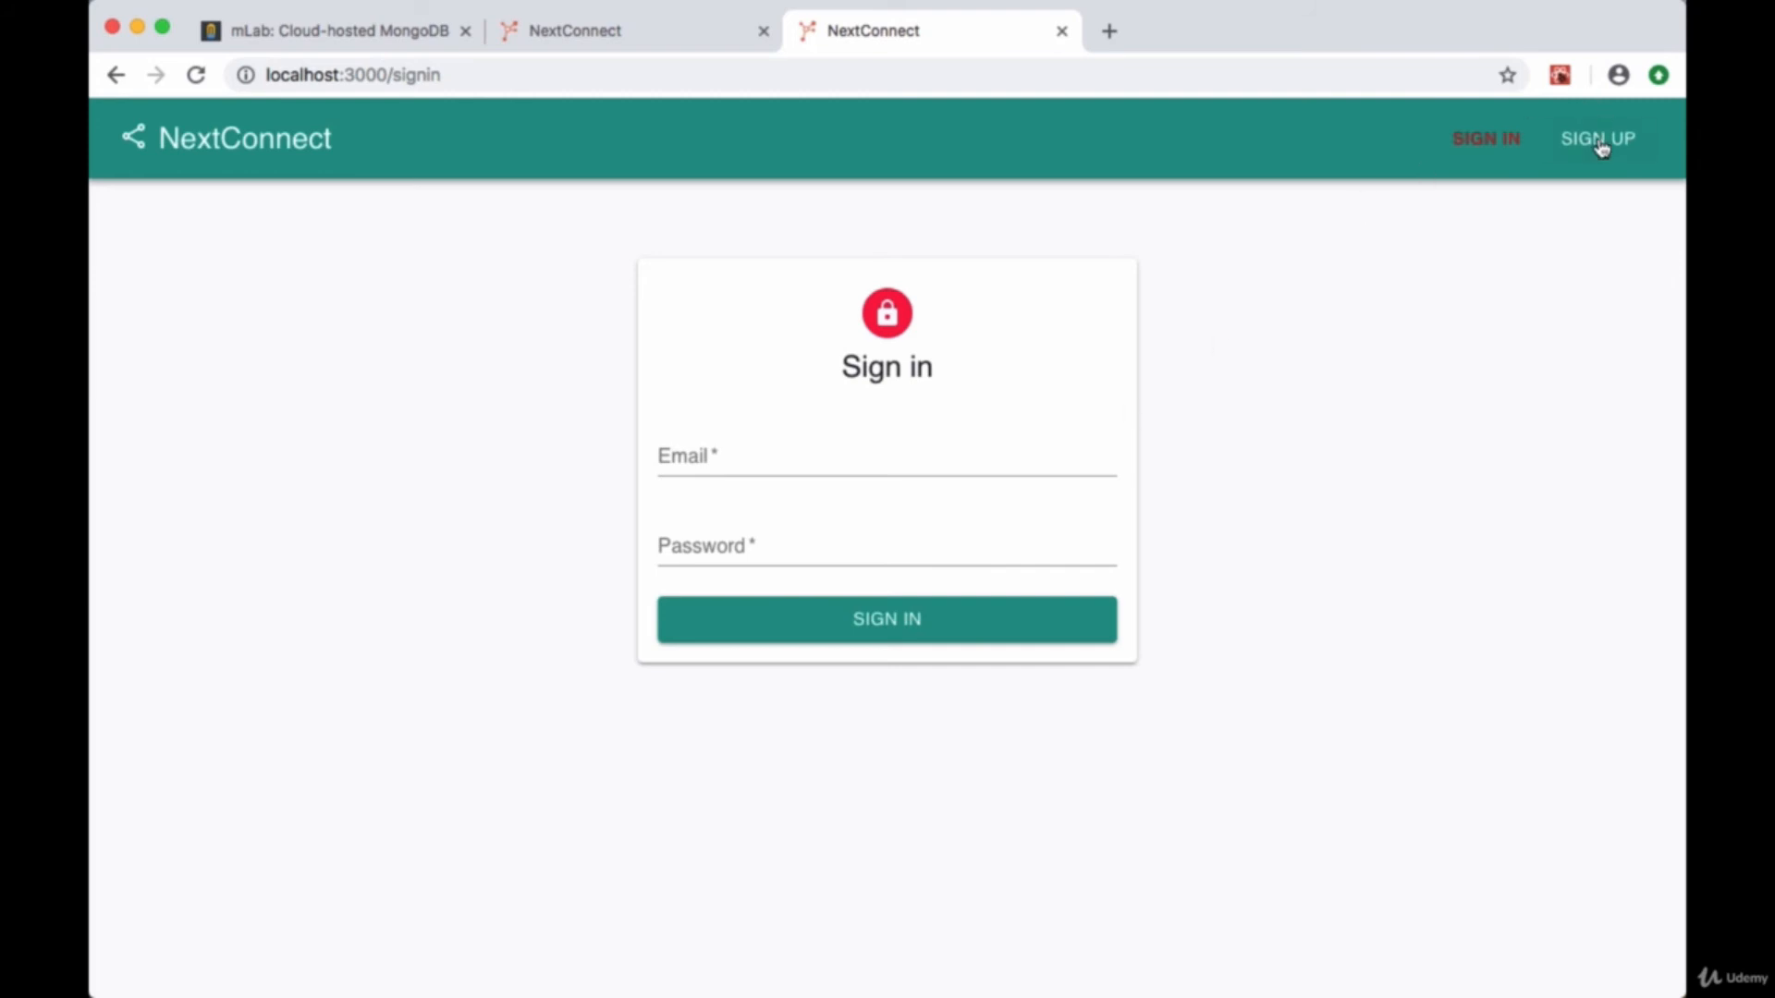
click(1596, 138)
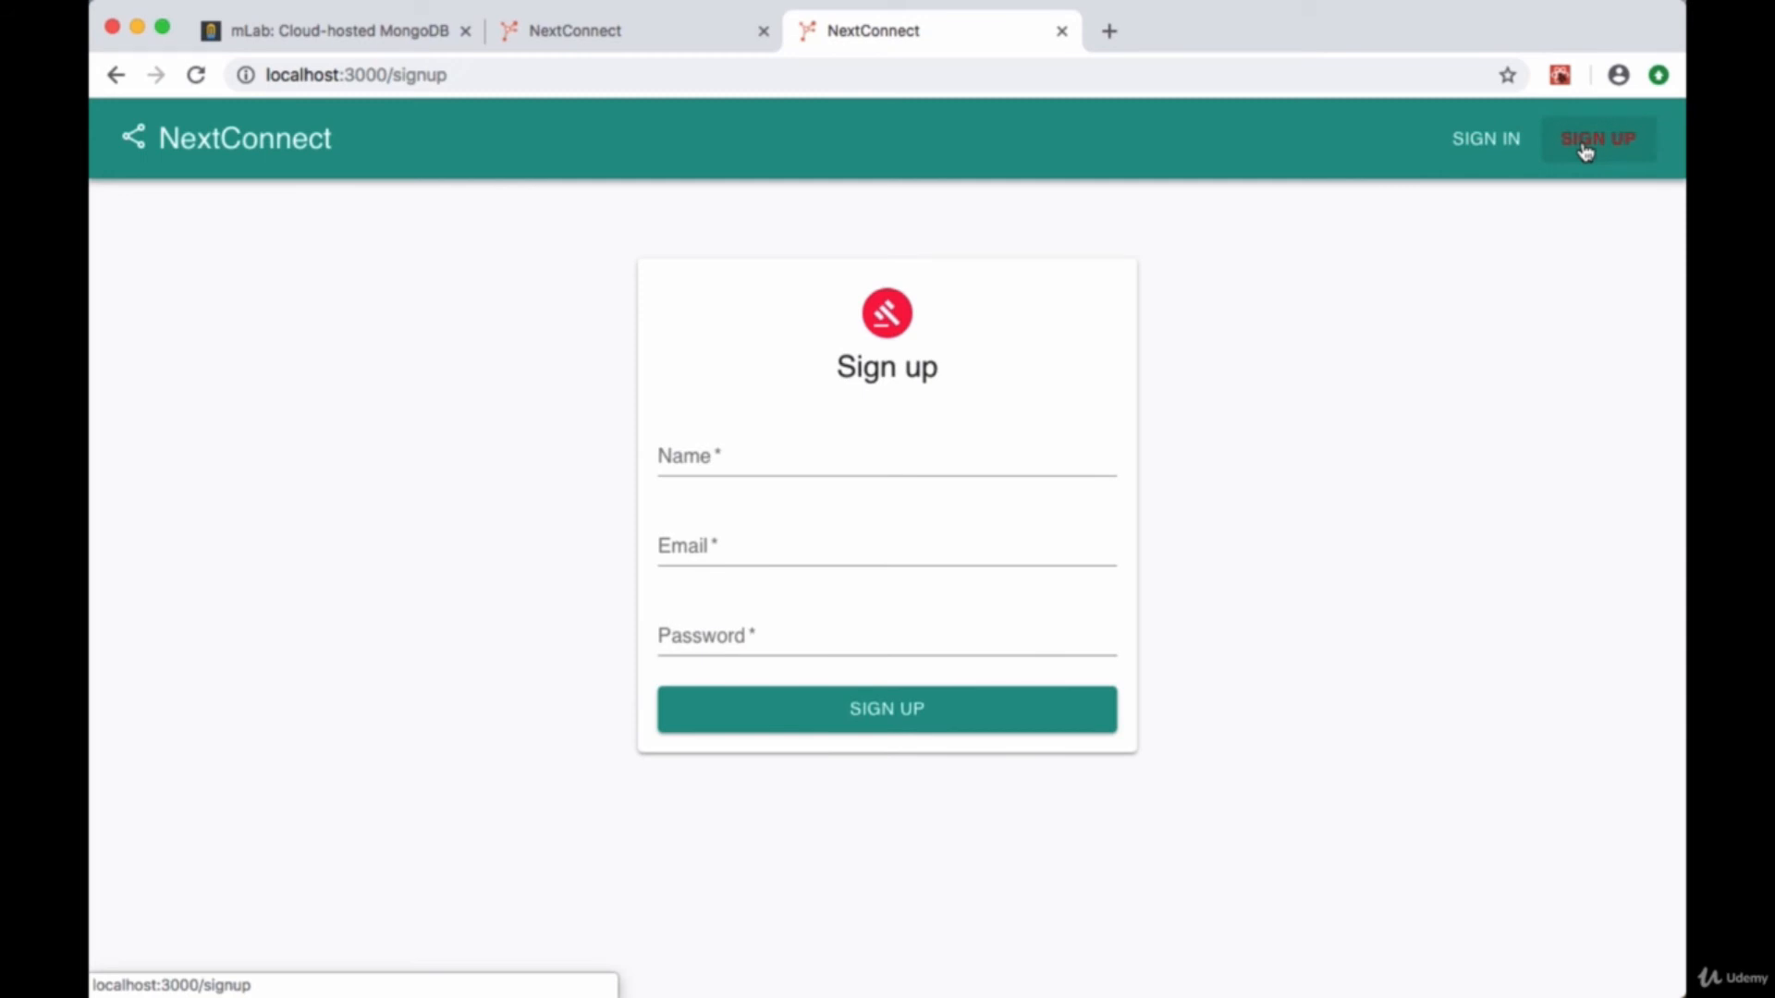
mouse_move(1486, 138)
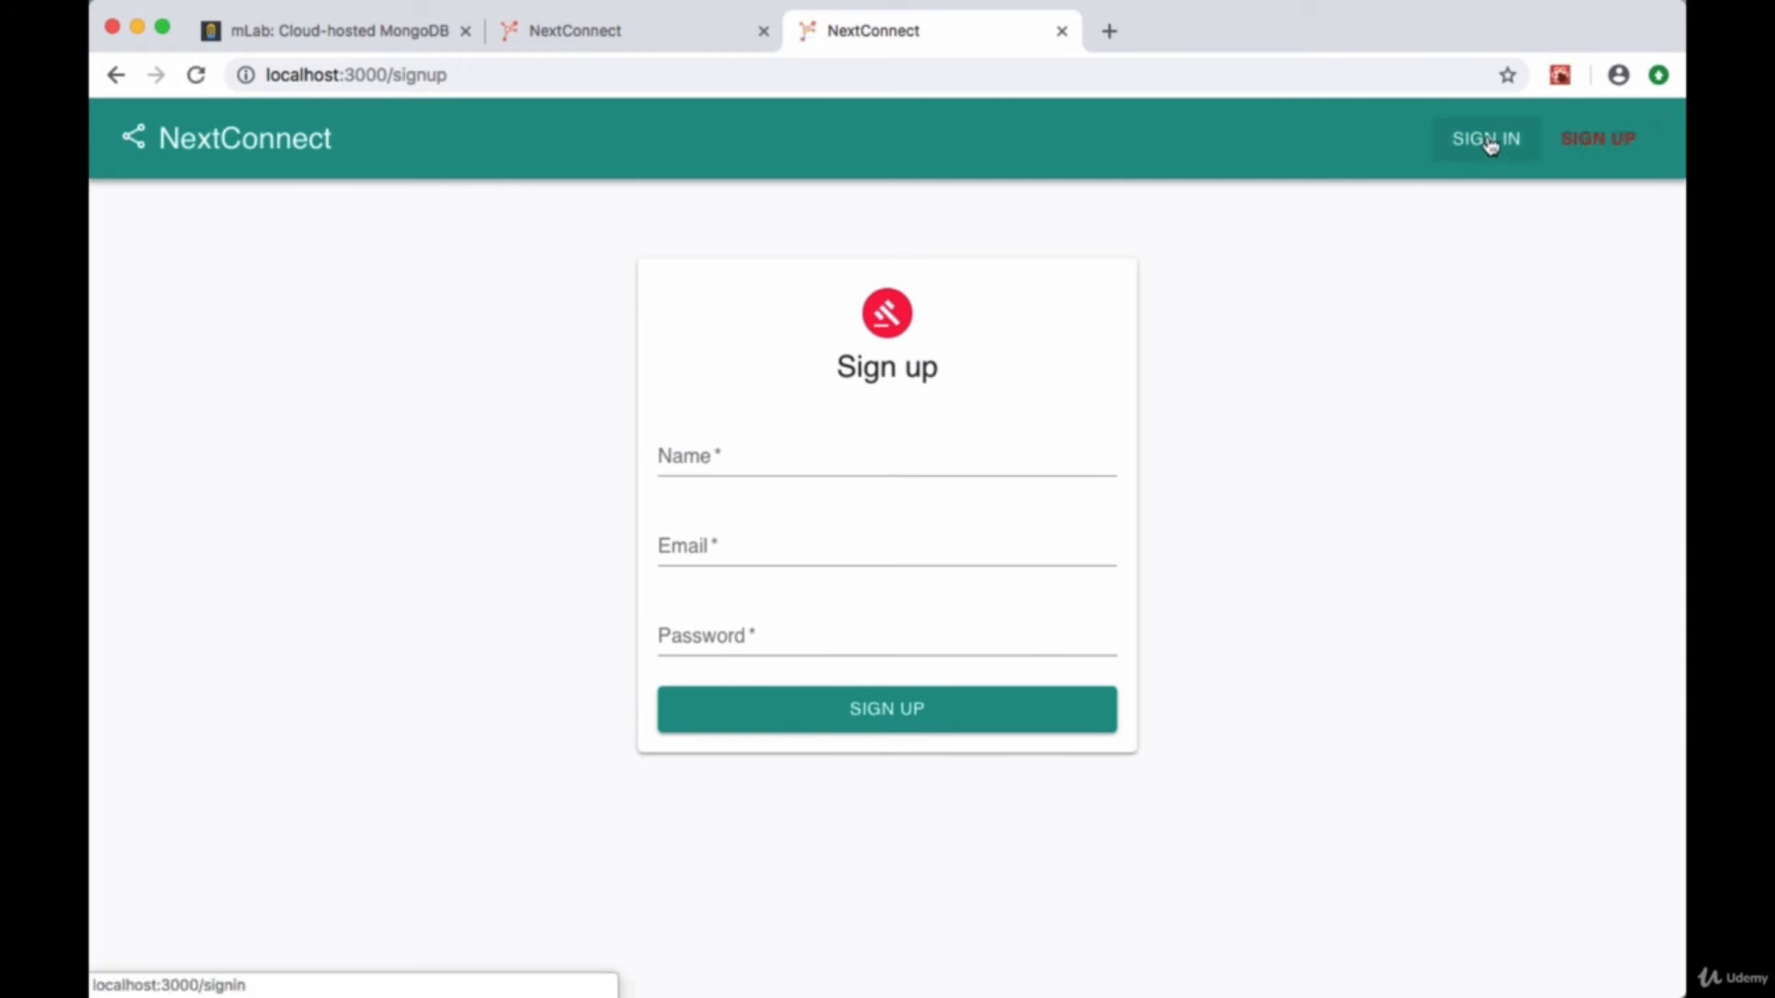
mouse_move(1346, 329)
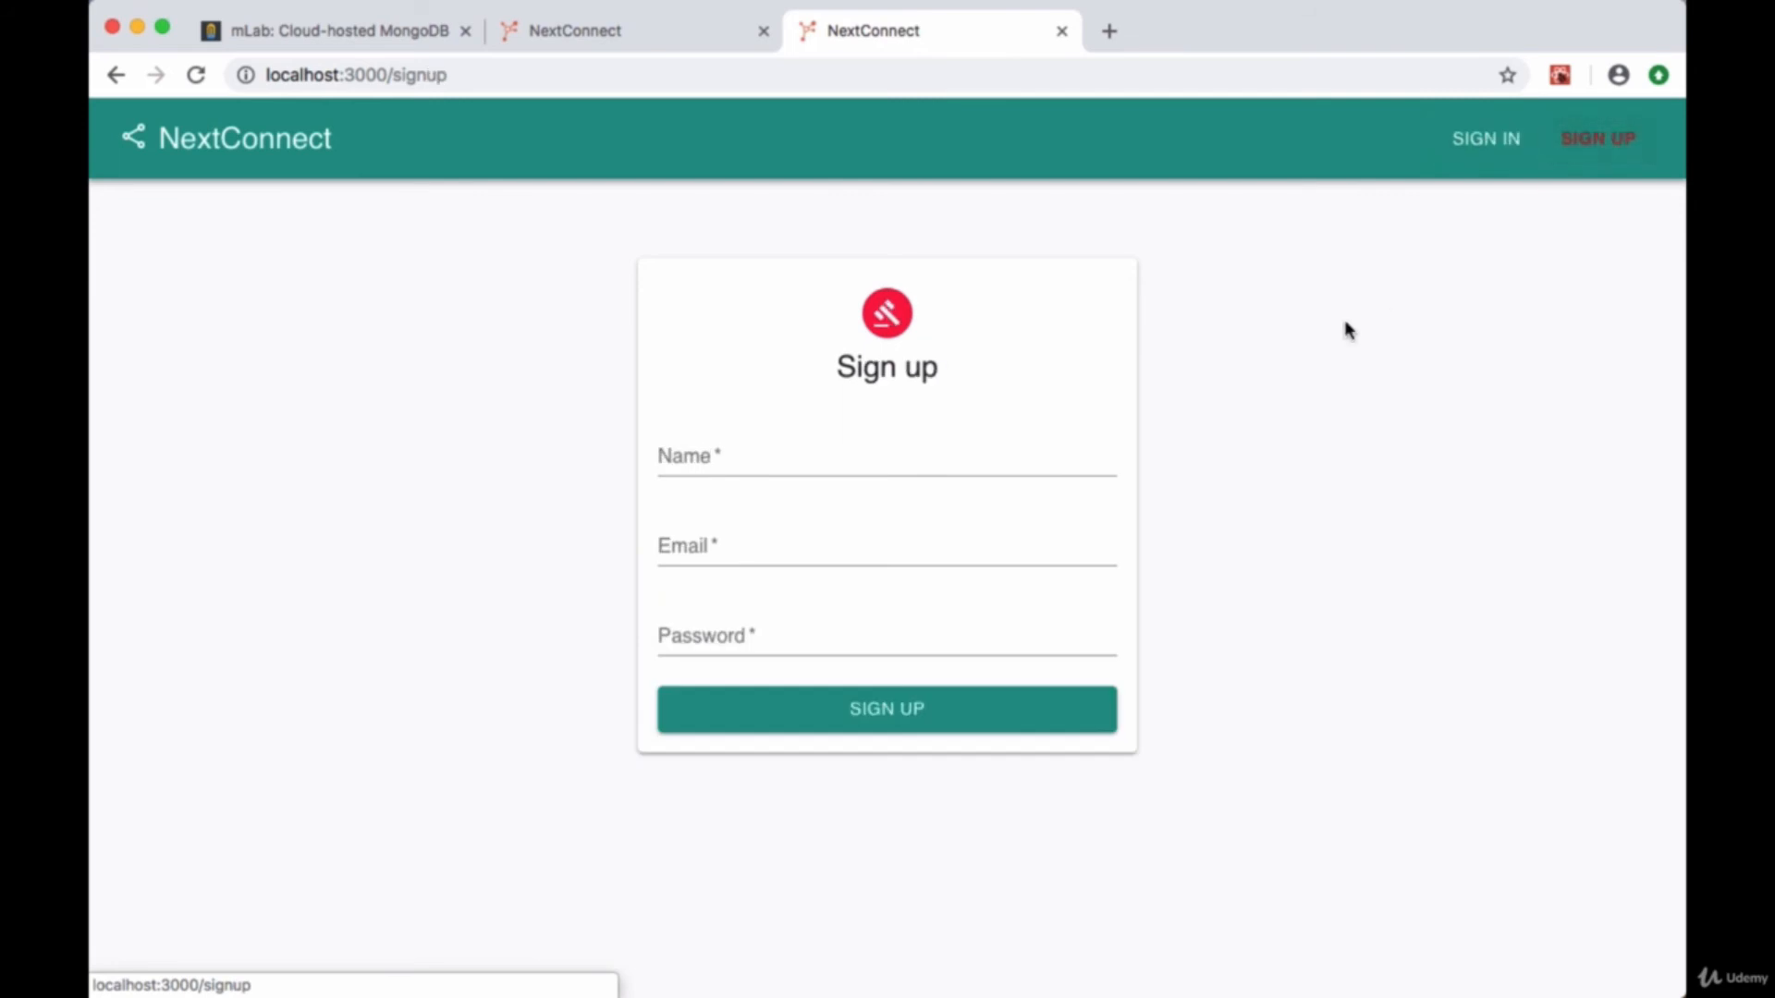
click(1485, 138)
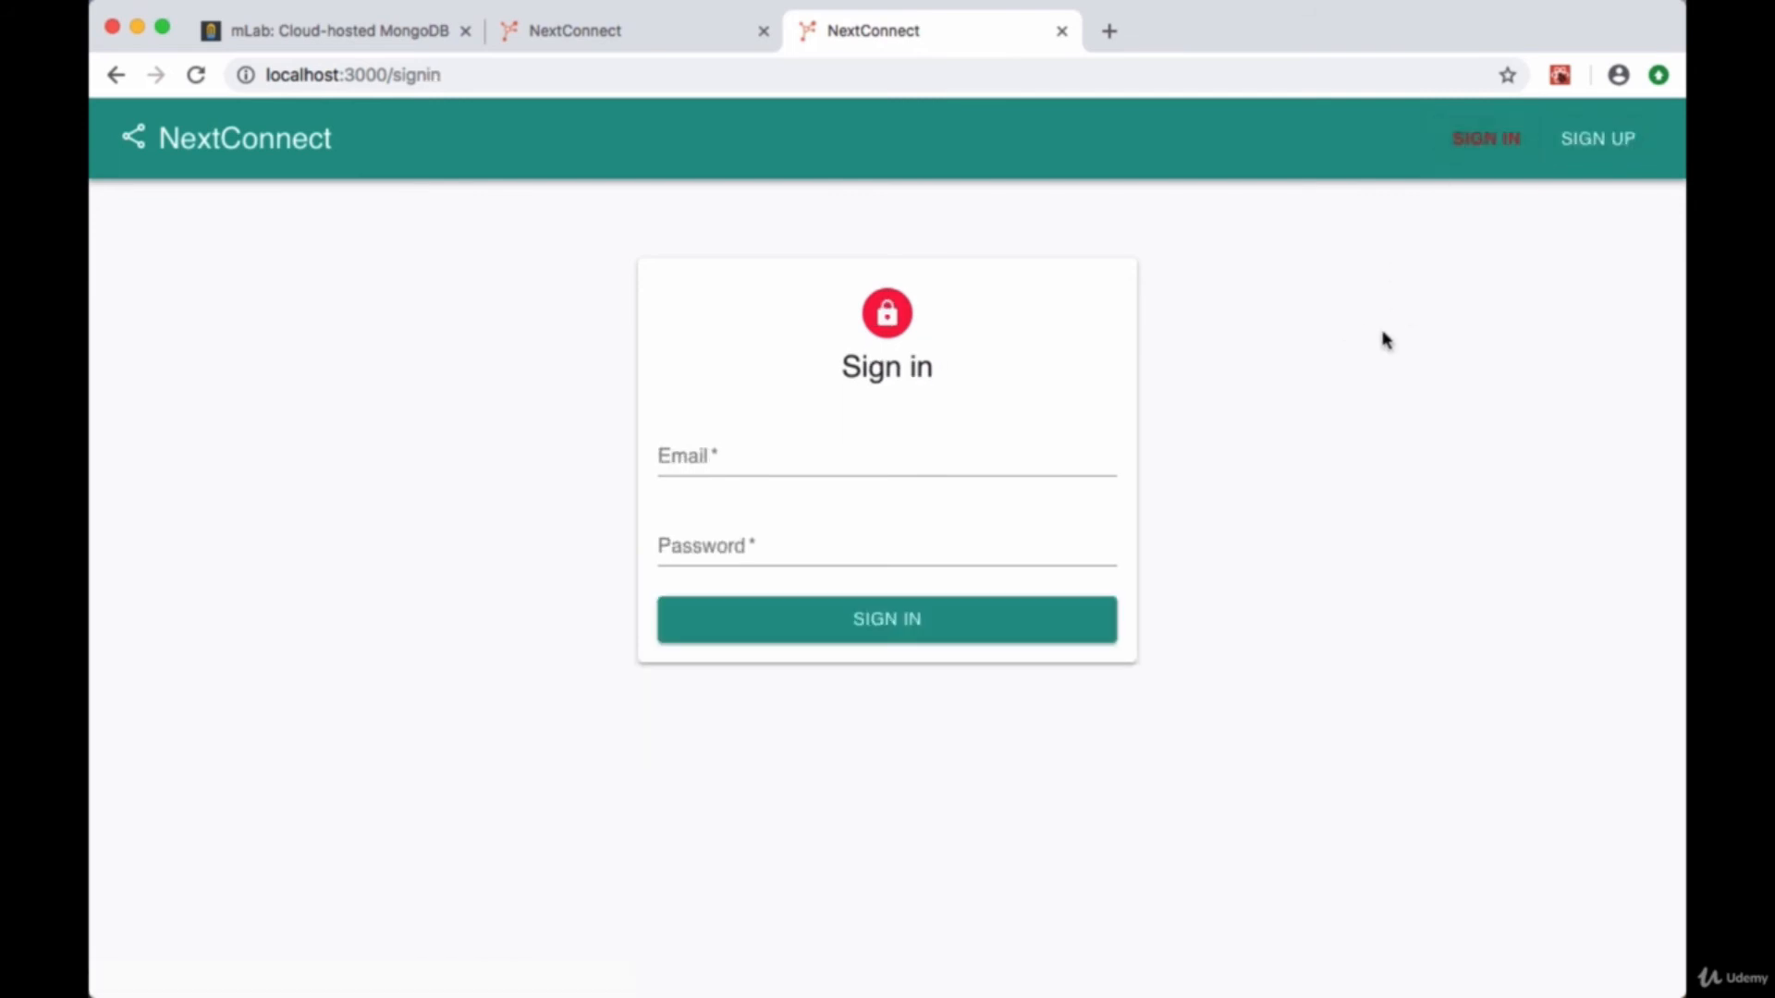
Open the DevTools Network panel, throttle to Slow 3G, and reload the Sign up and Sign in pages
key(F12)
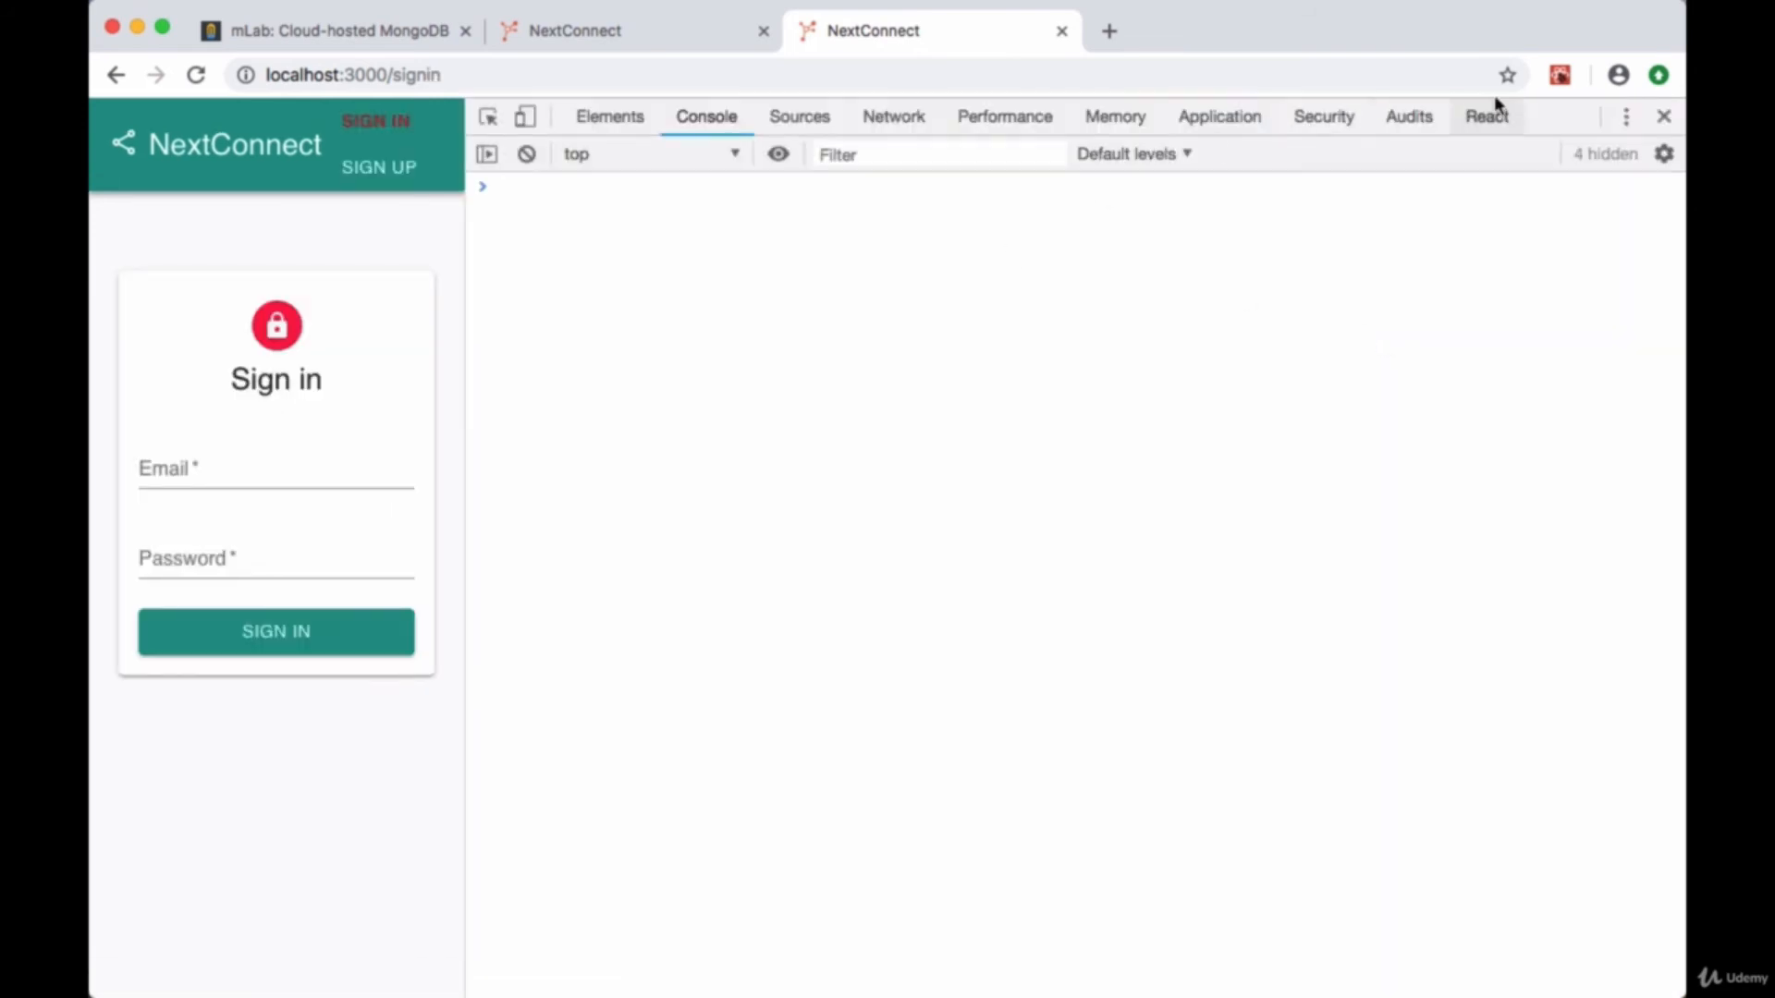
mouse_move(893, 116)
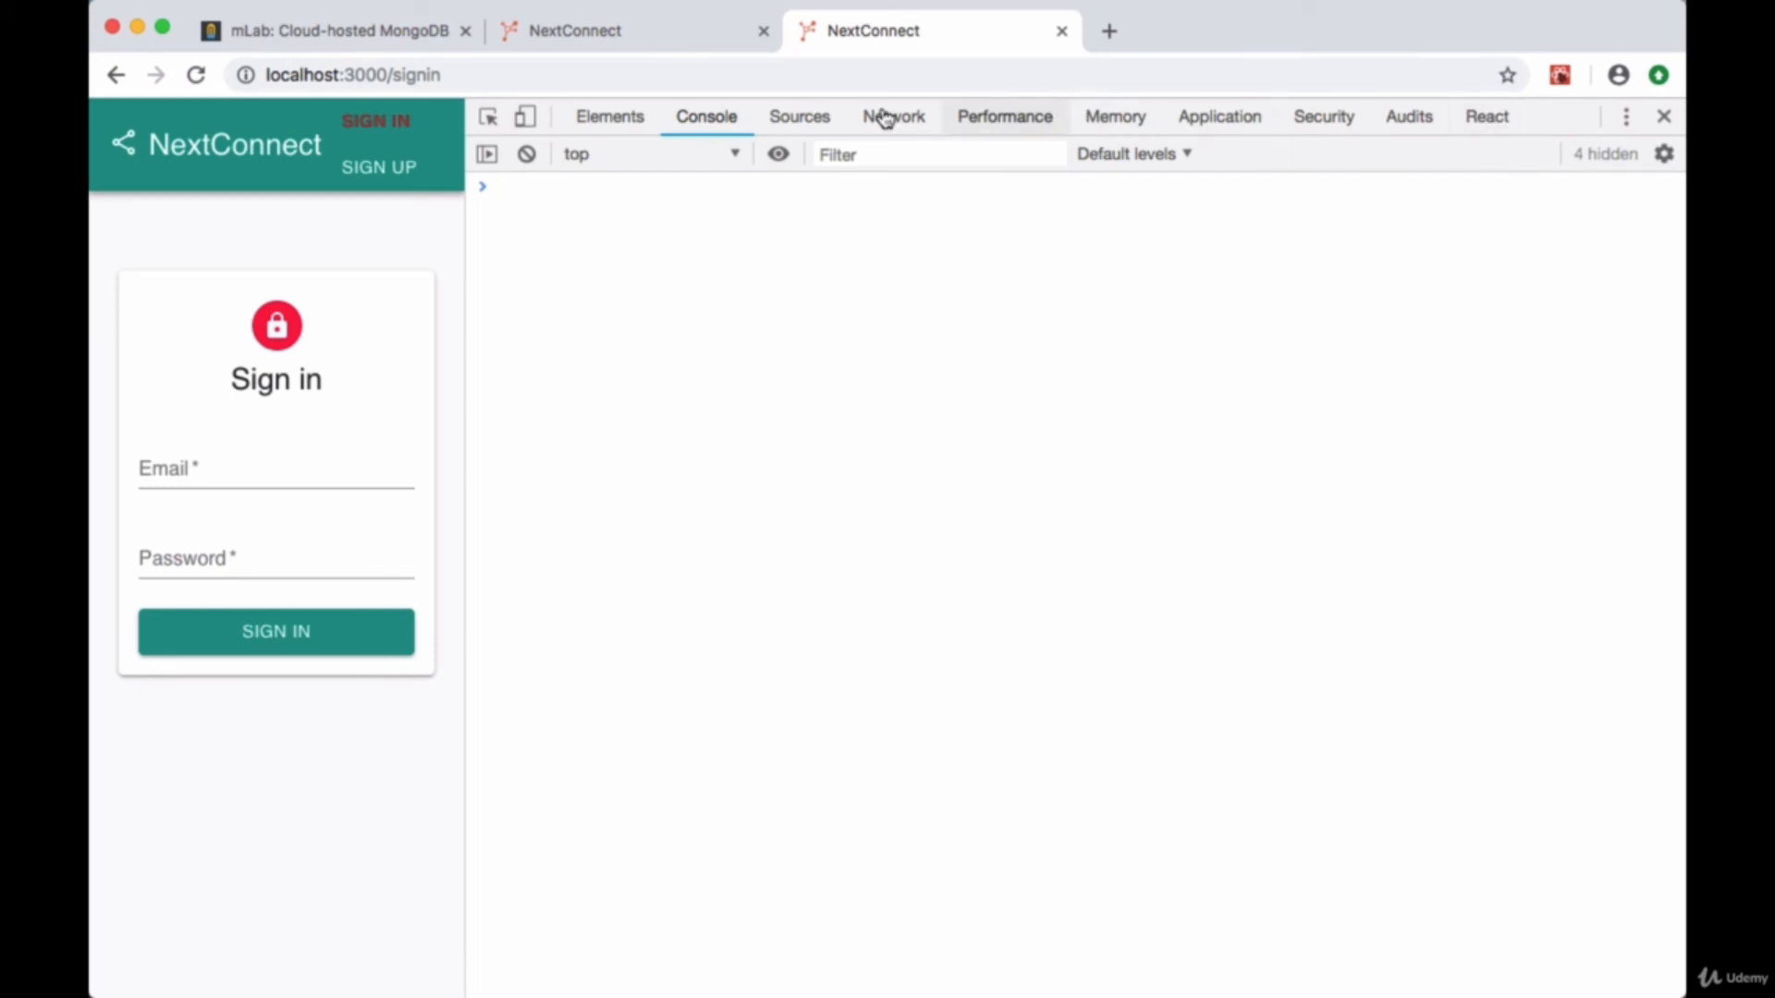
click(893, 116)
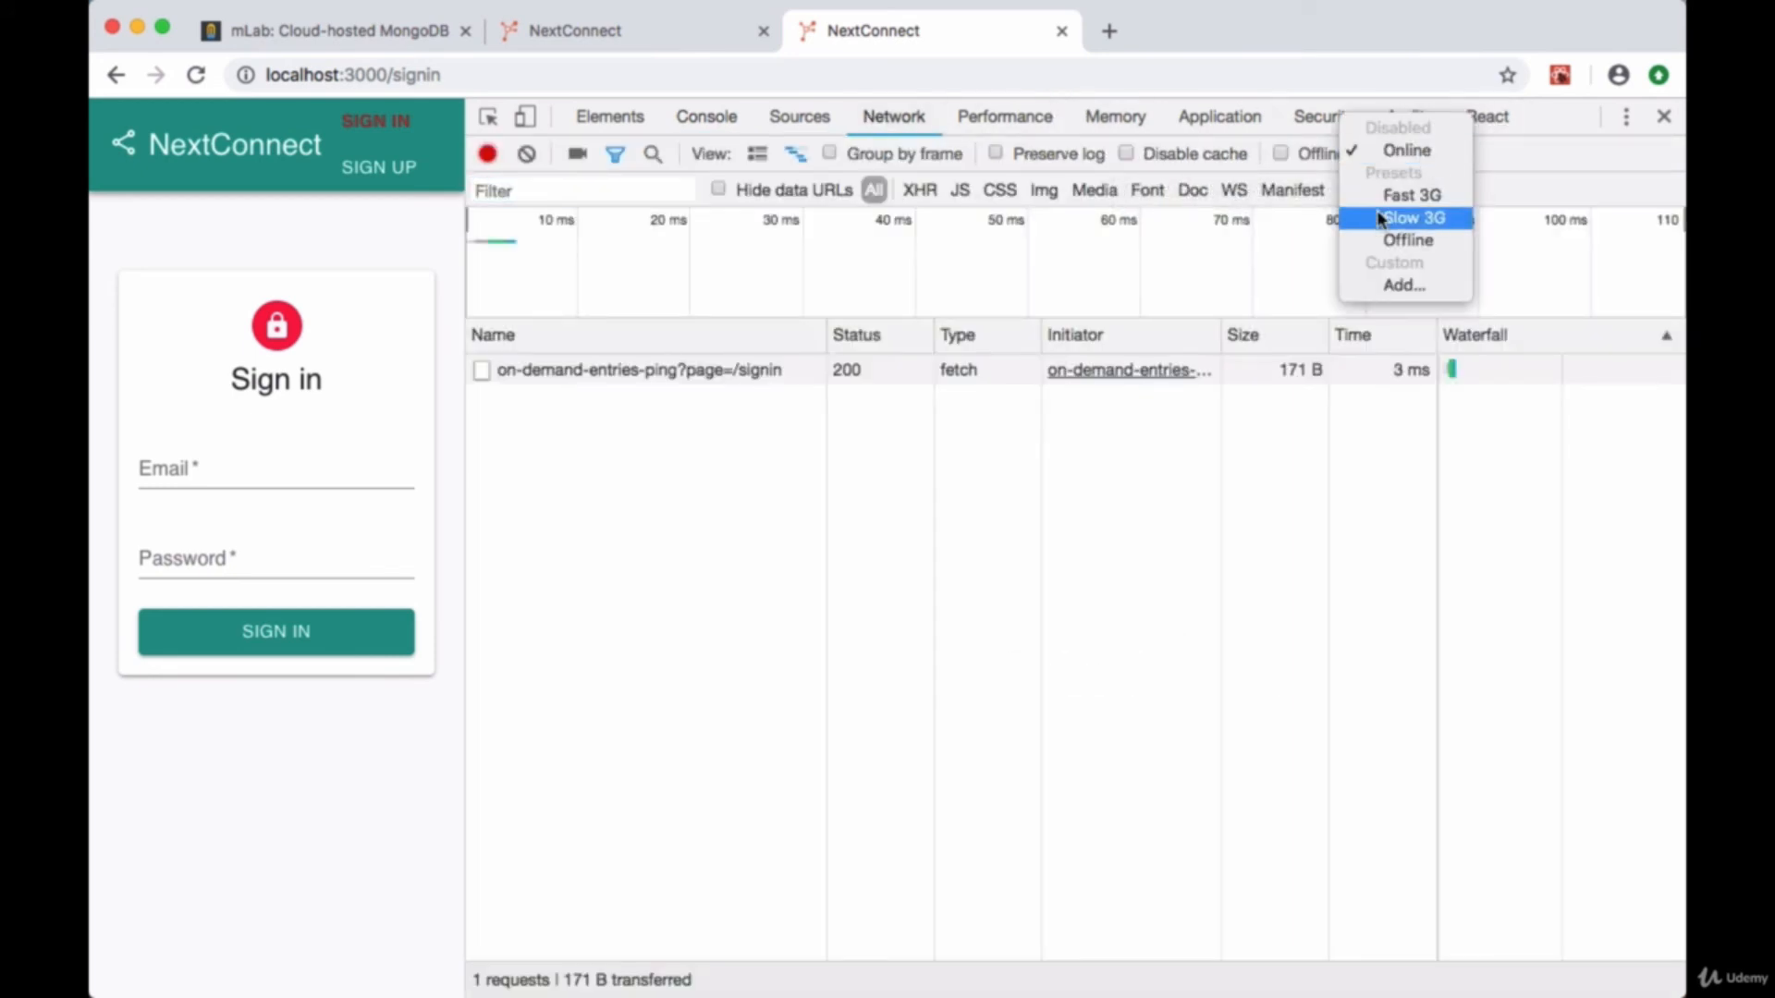
click(1412, 217)
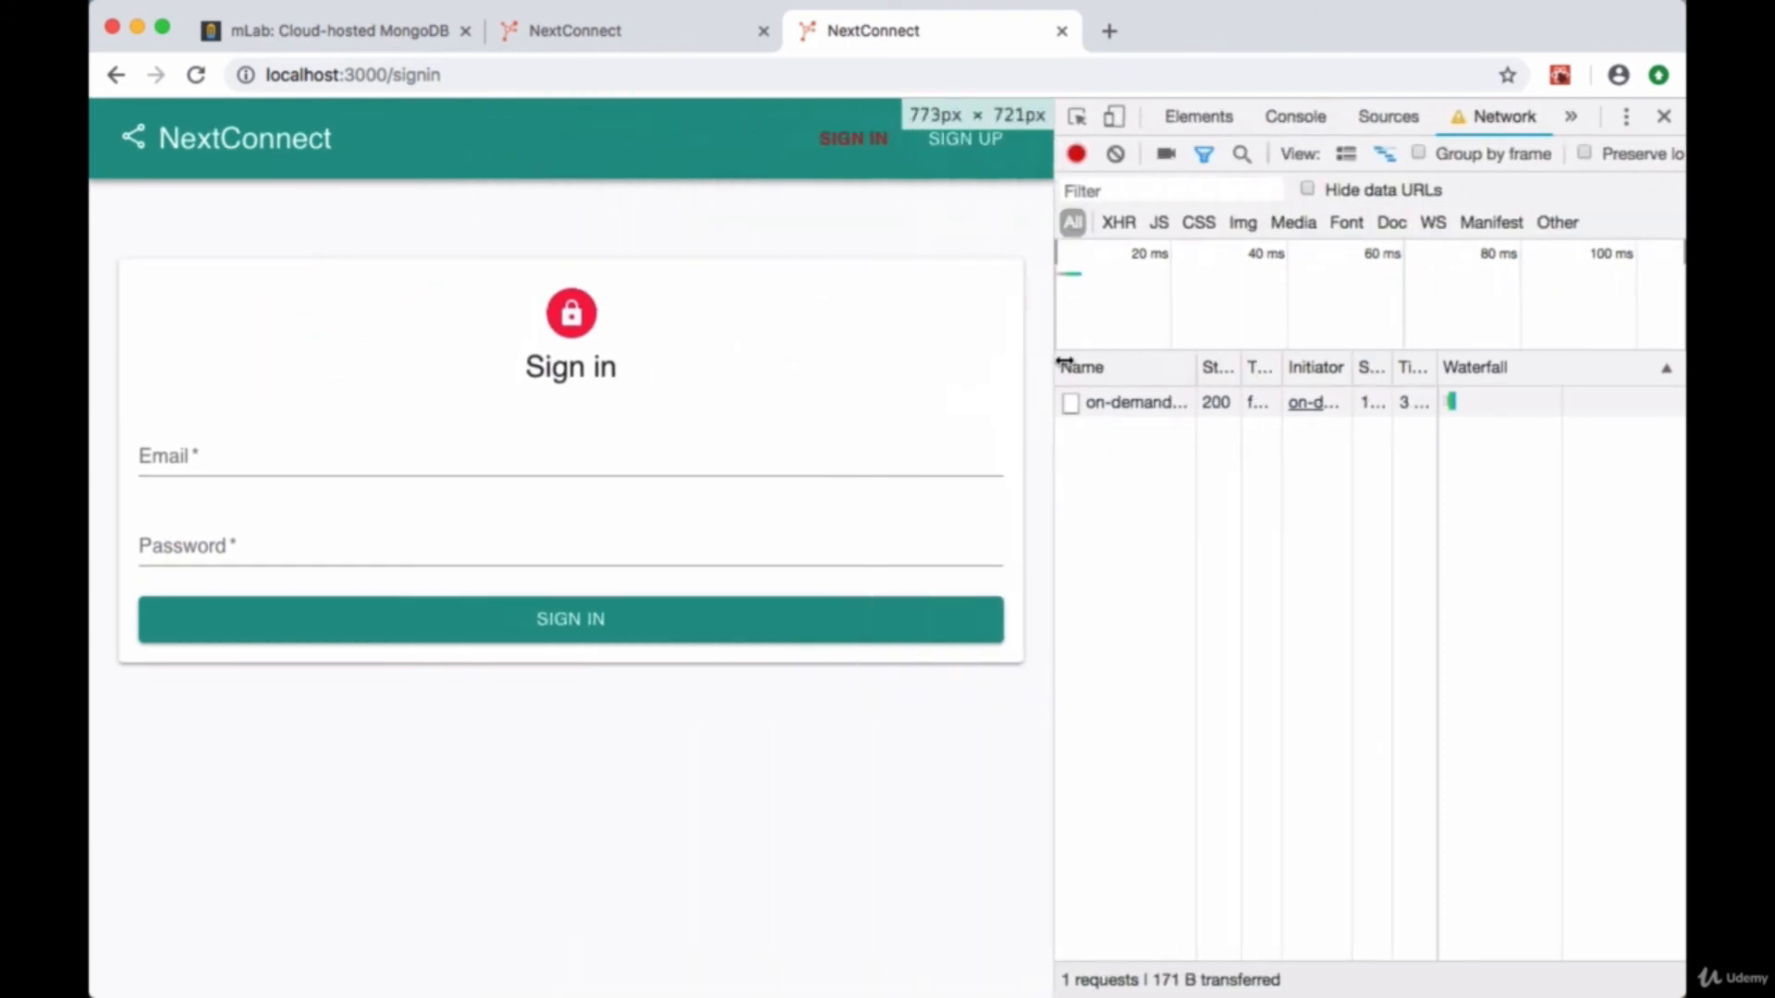
click(971, 138)
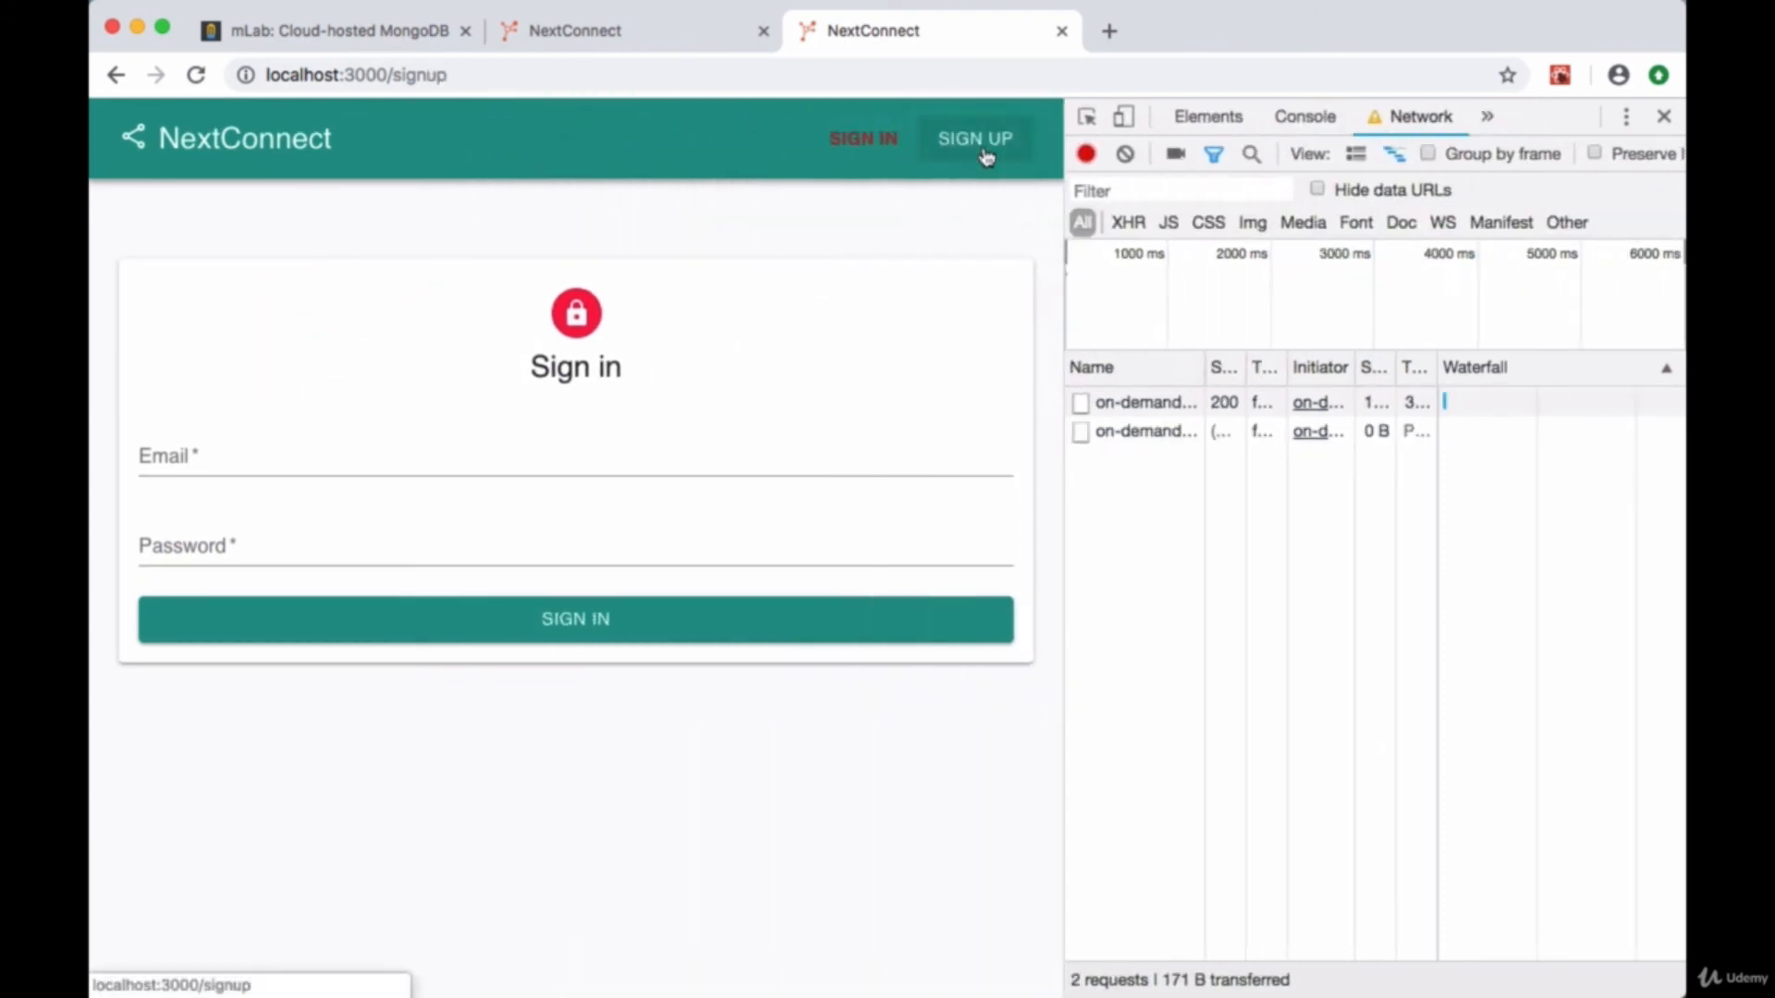
click(974, 138)
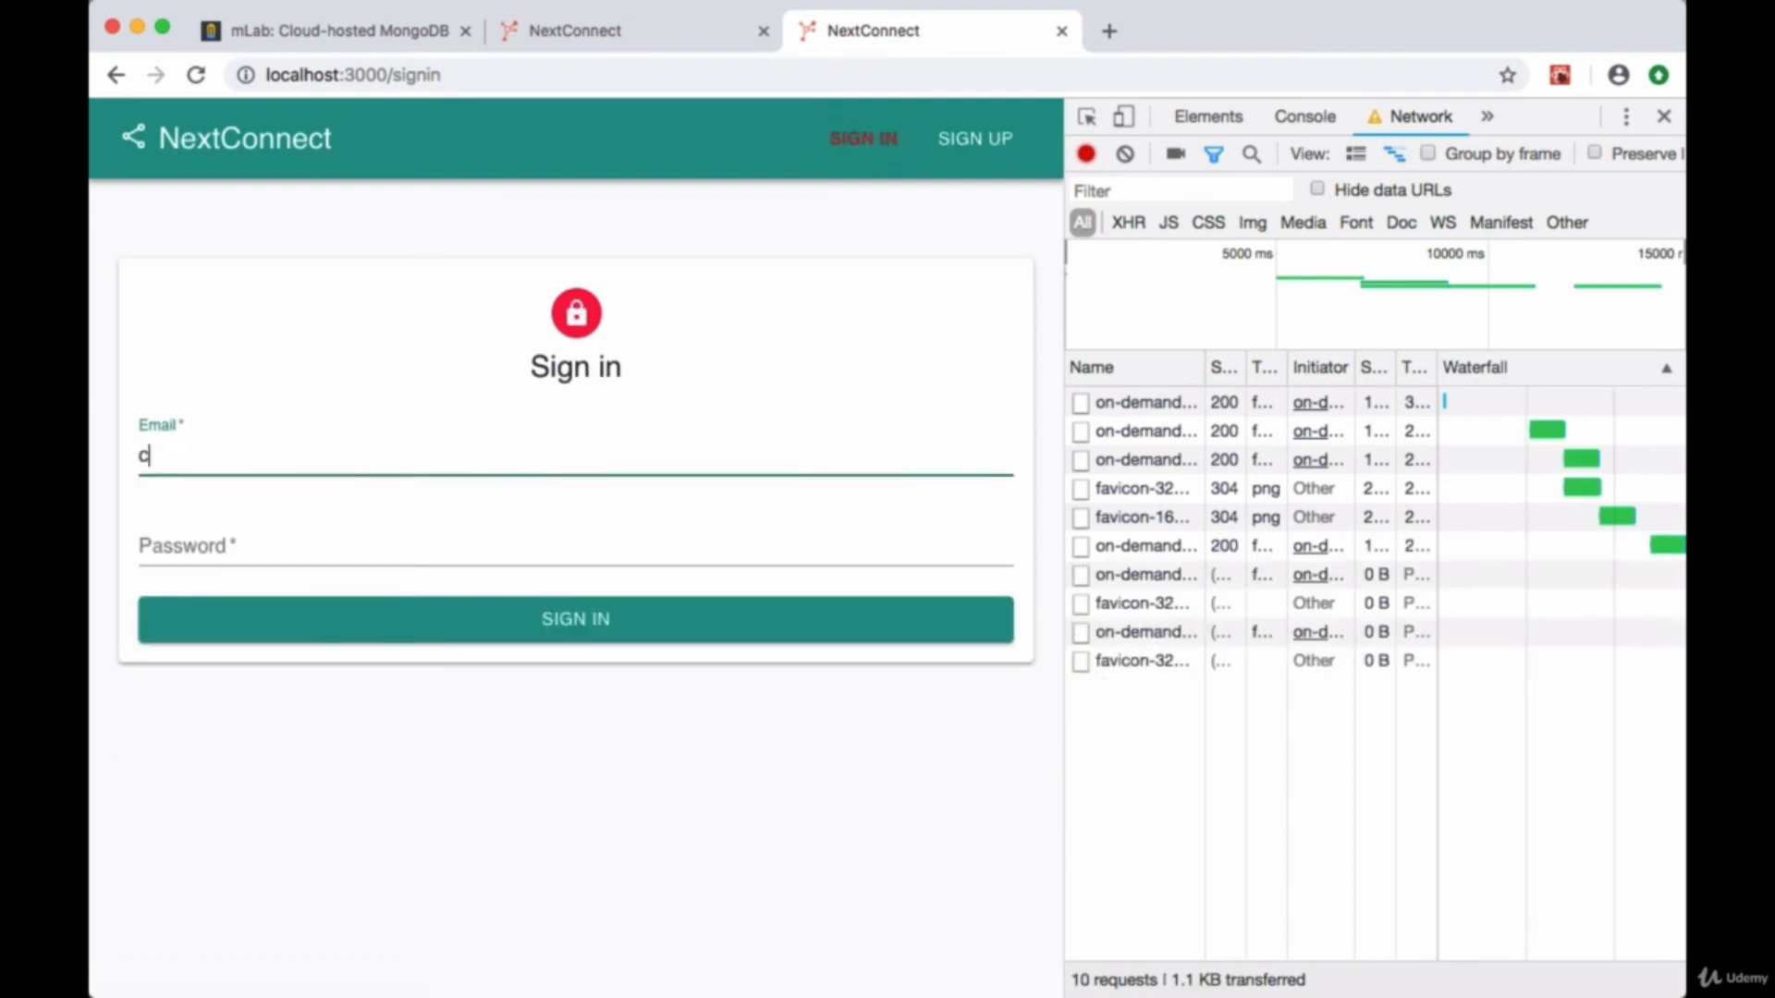
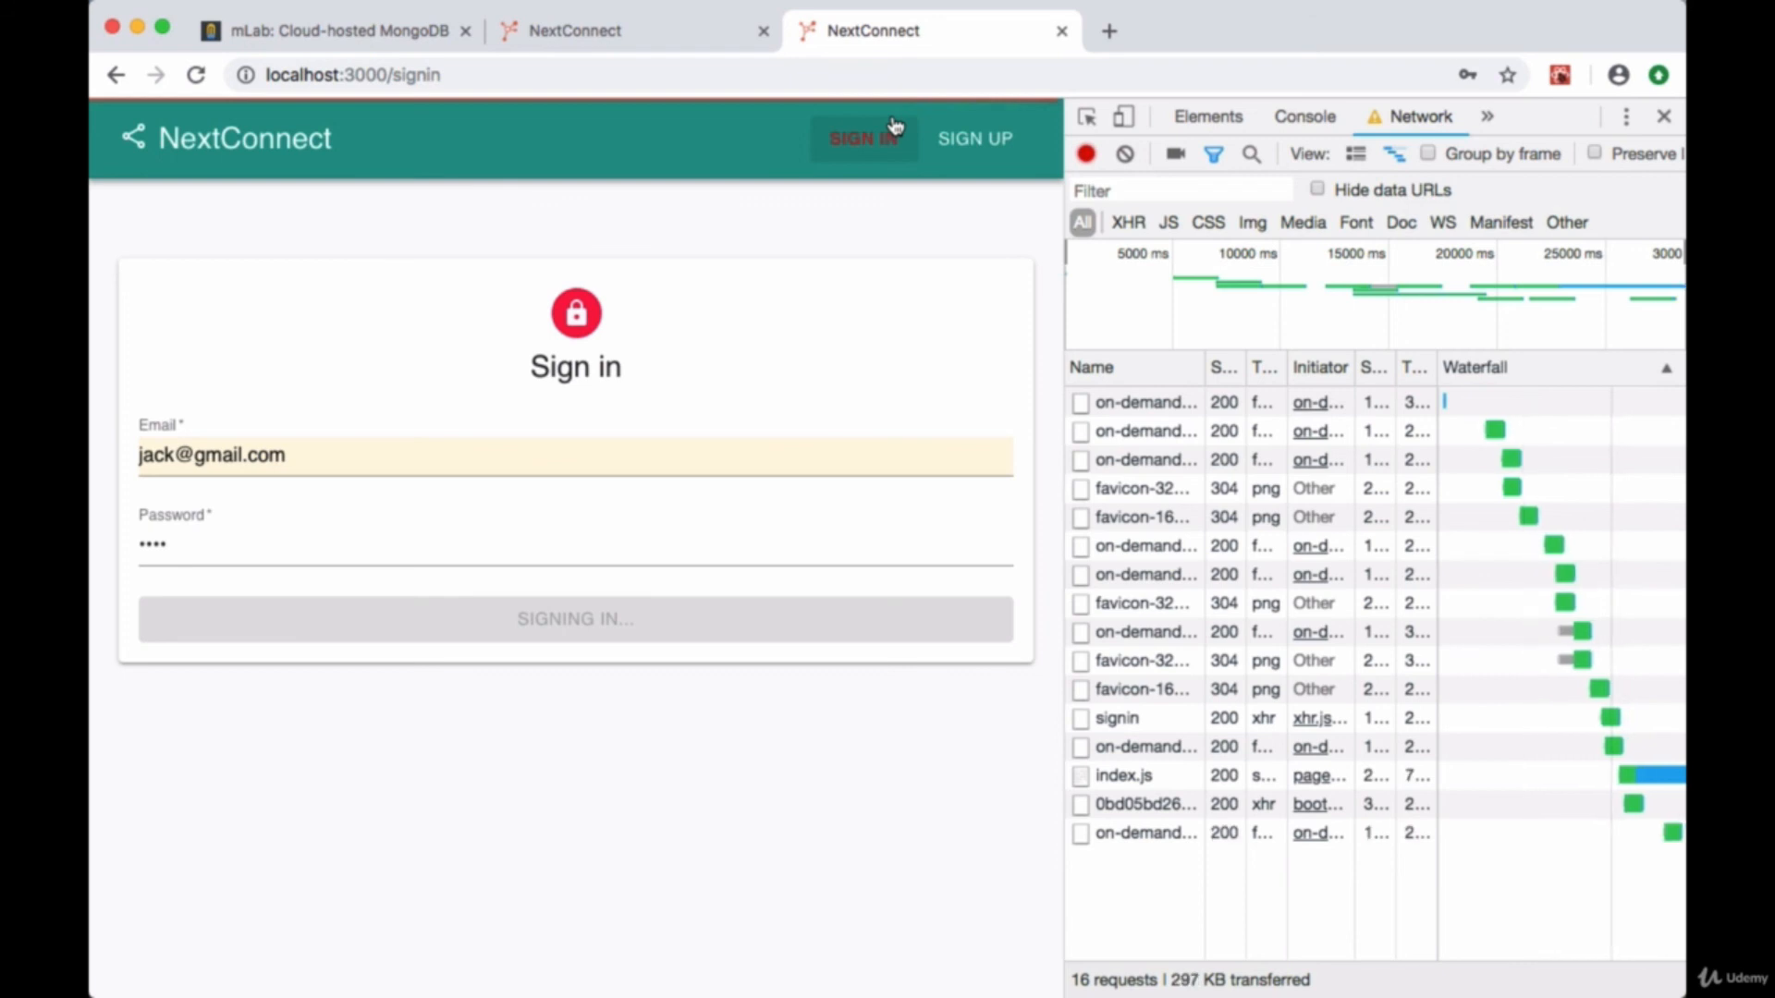
click(862, 138)
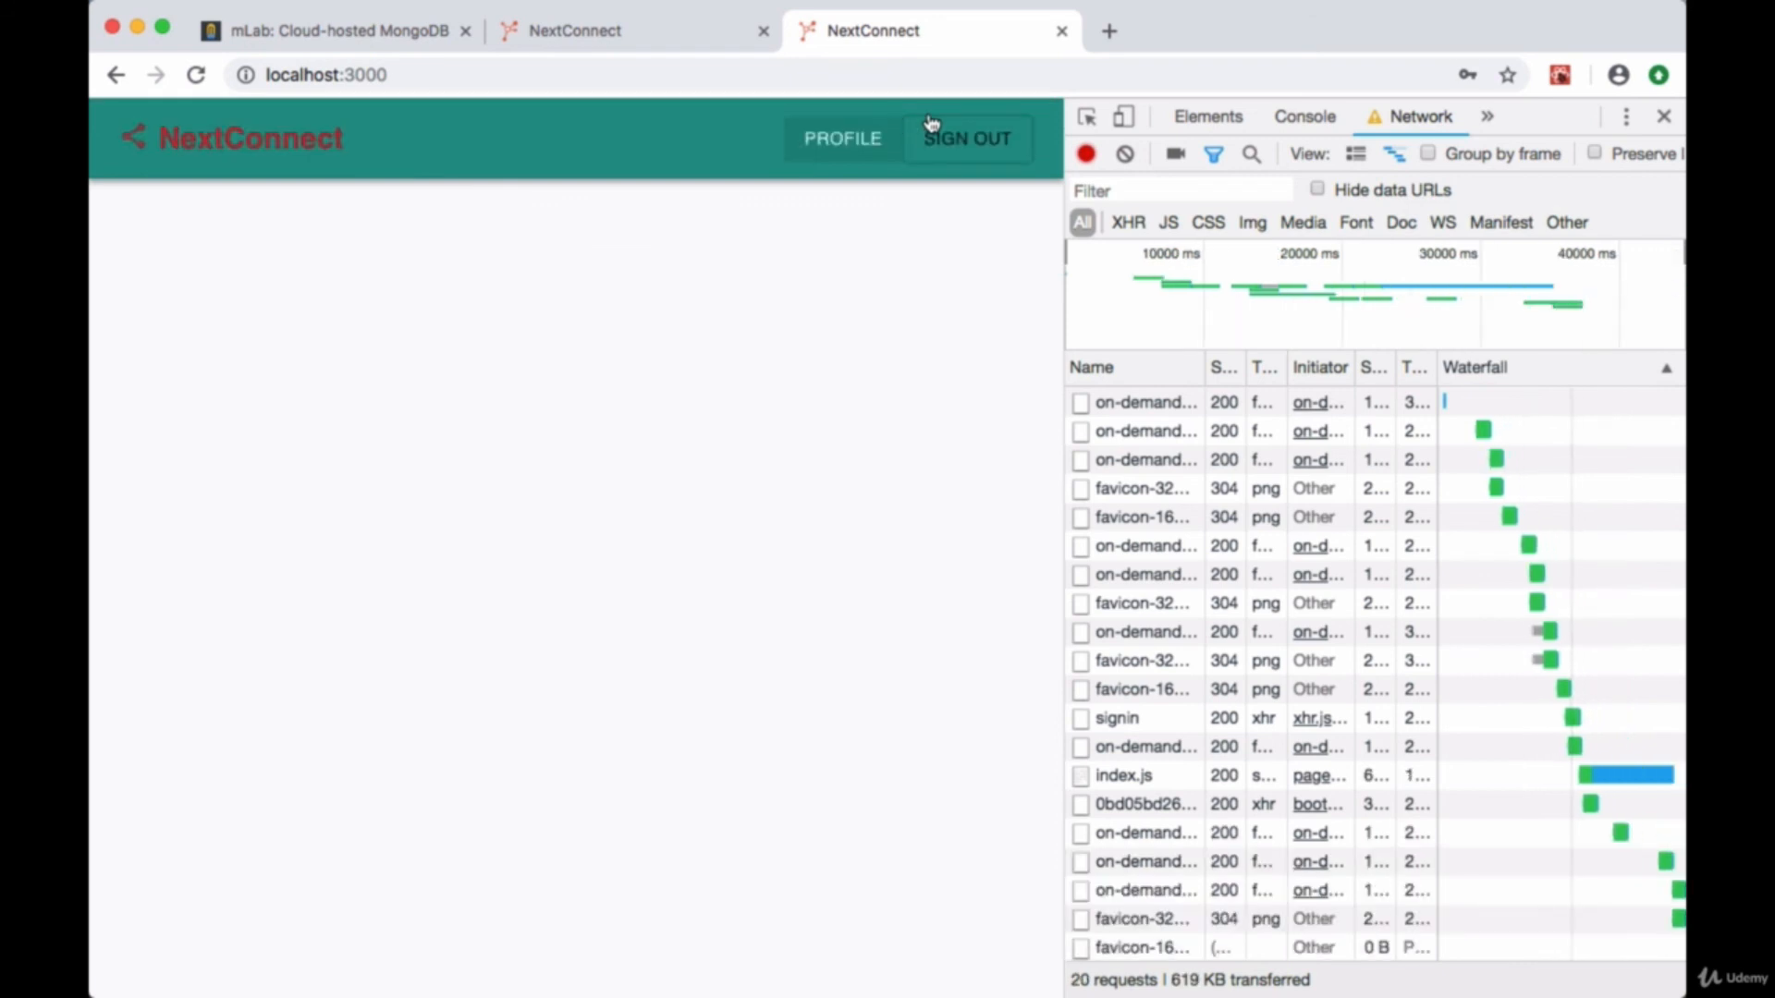
click(1487, 116)
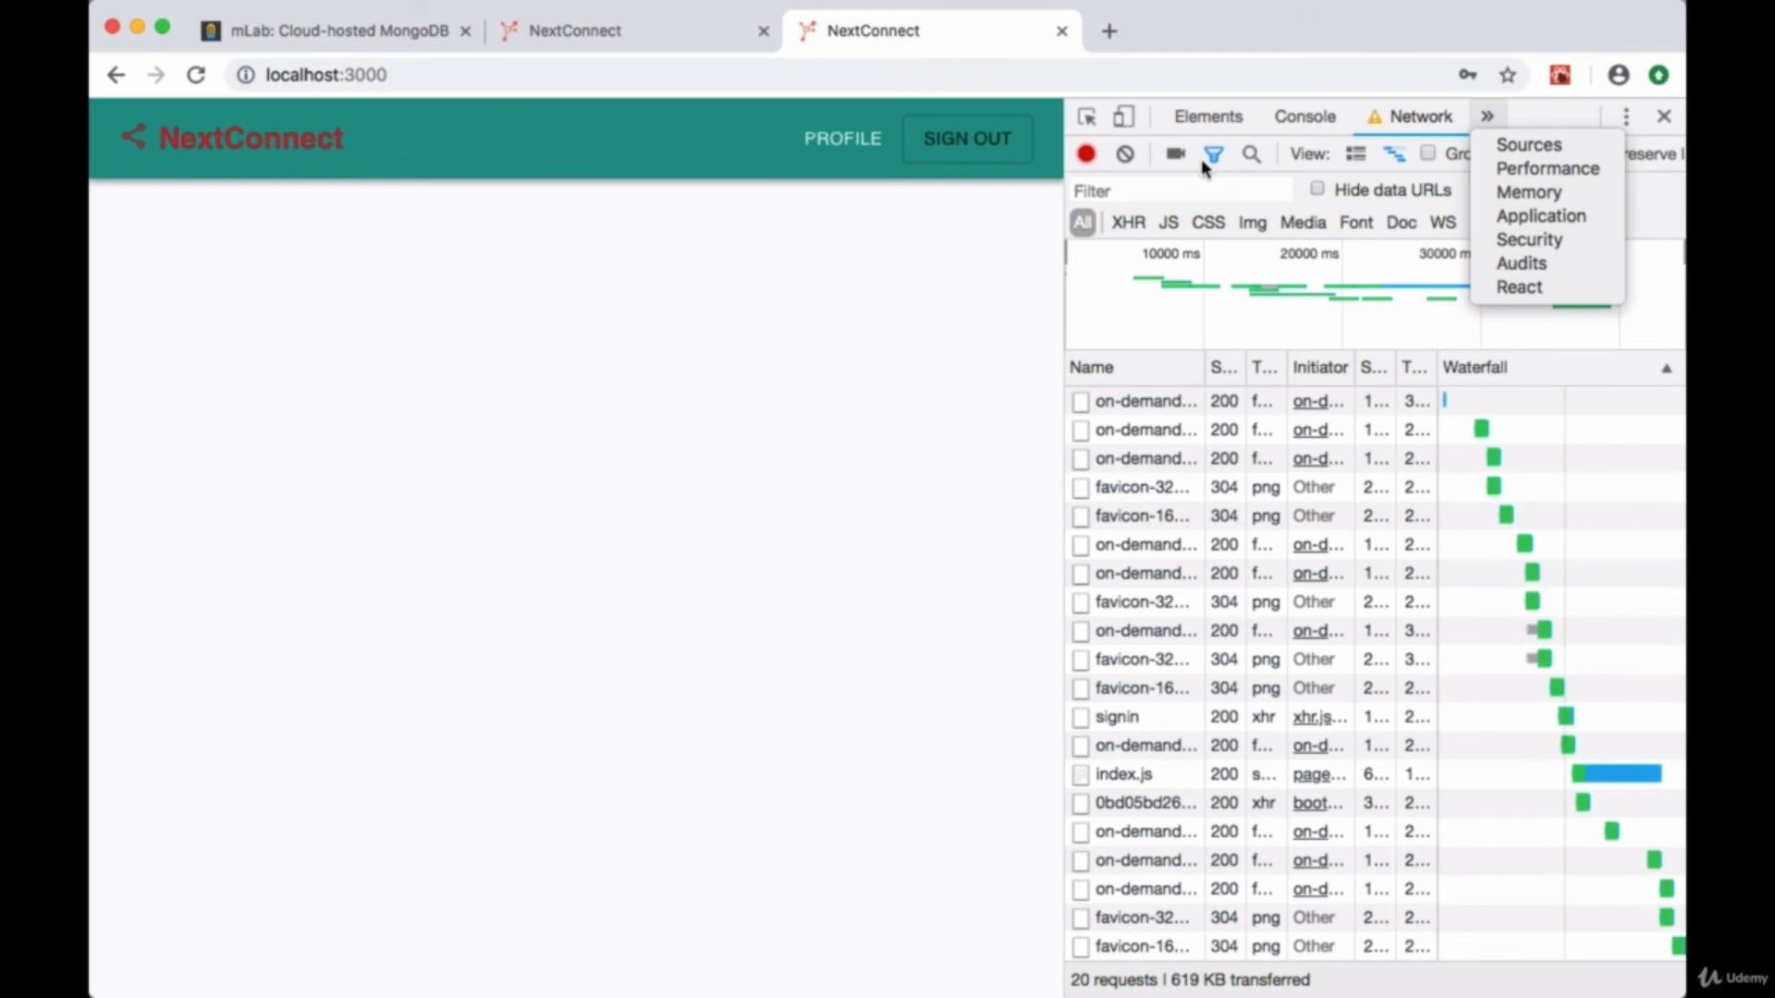